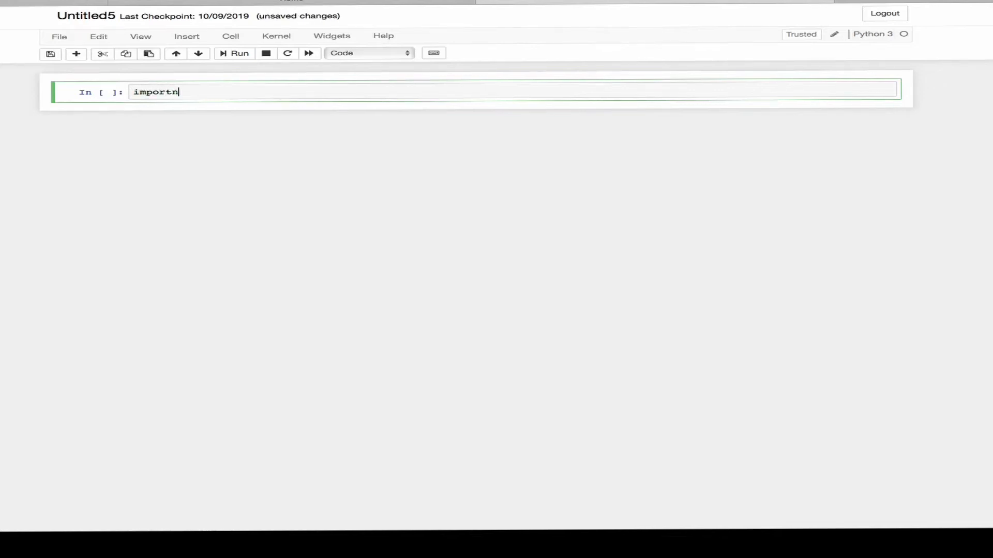
- Write the imports for TensorFlow as tf, keras, NumPy and matplotlib.pyplot as plt
text(tensorflow as)
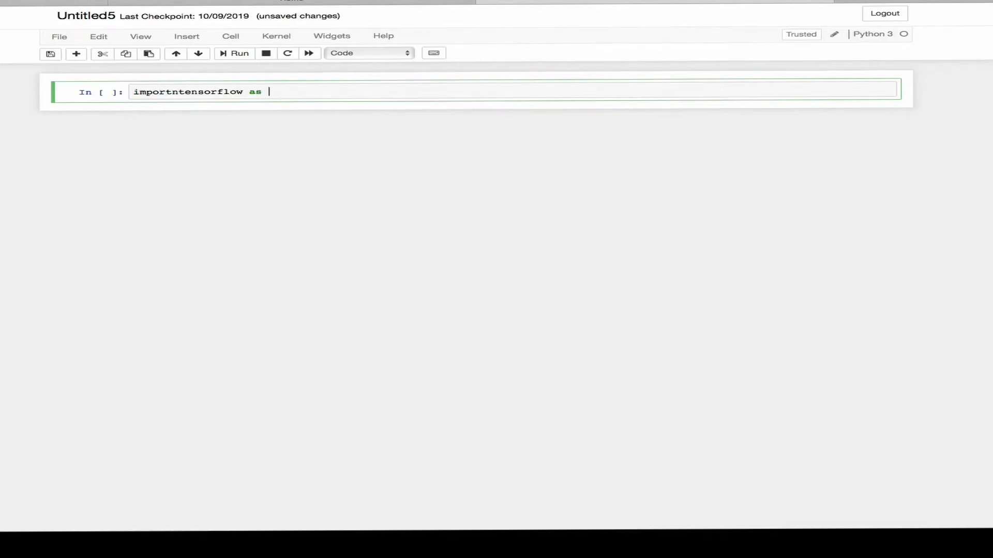
text(tf)
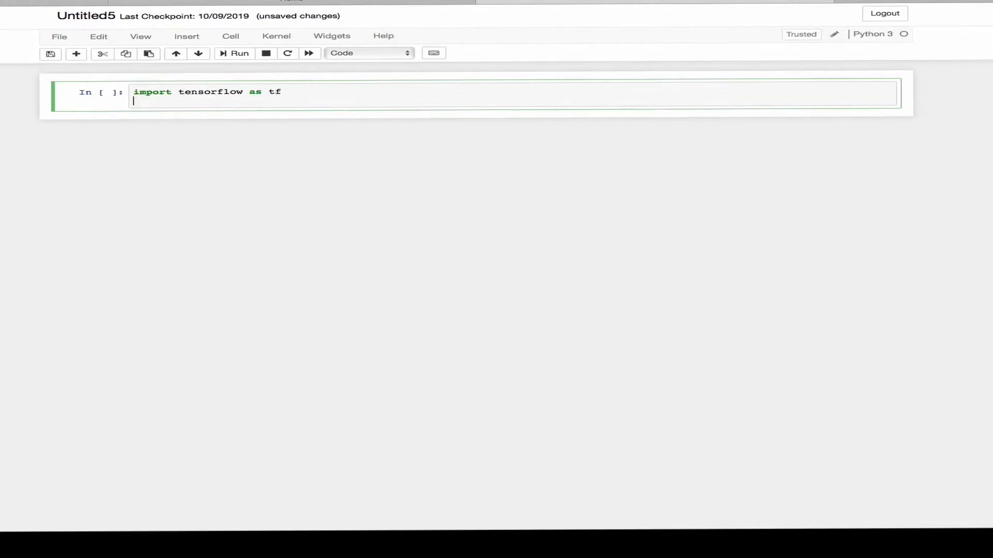
text(from tensor)
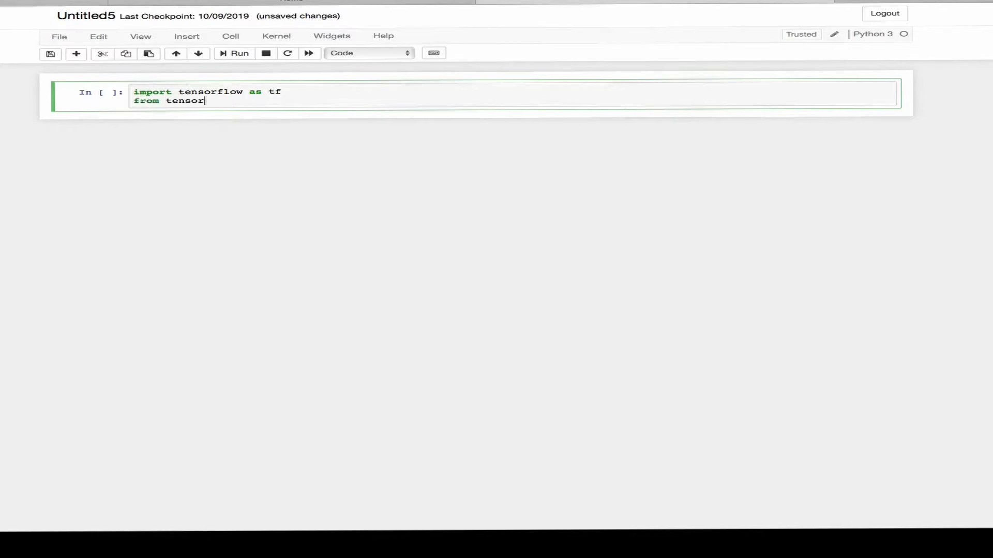
text(flow import)
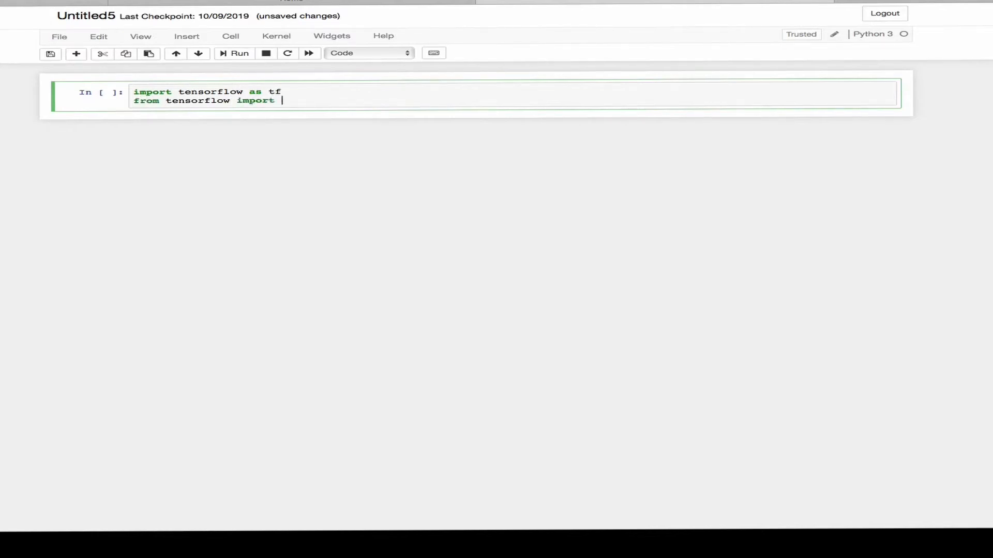
text(keras)
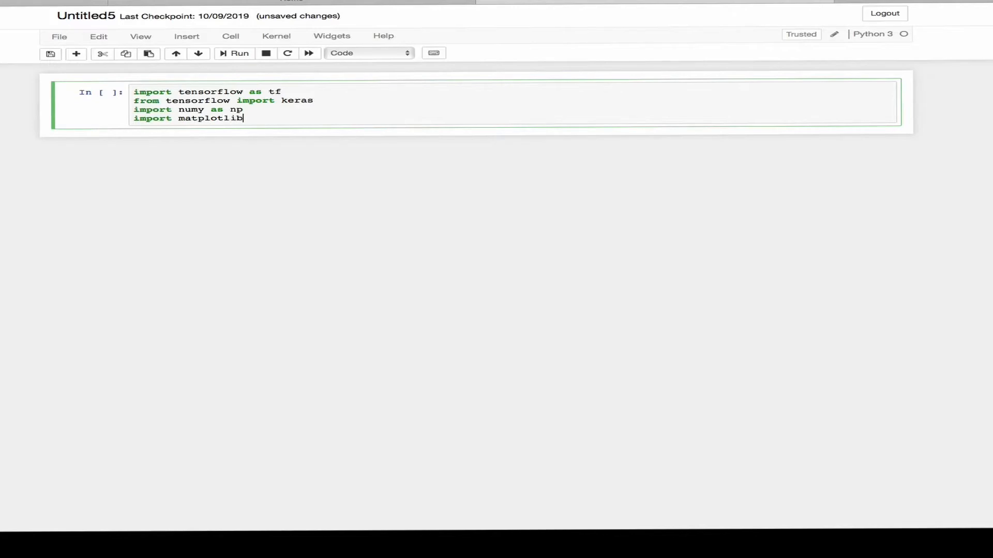
text(.pyplot)
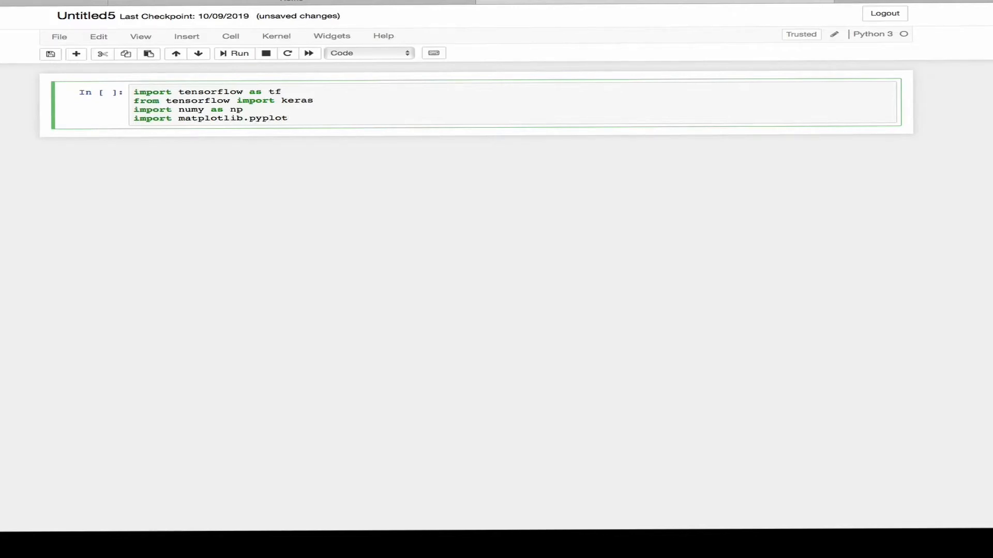
text(as plt)
text(!pip)
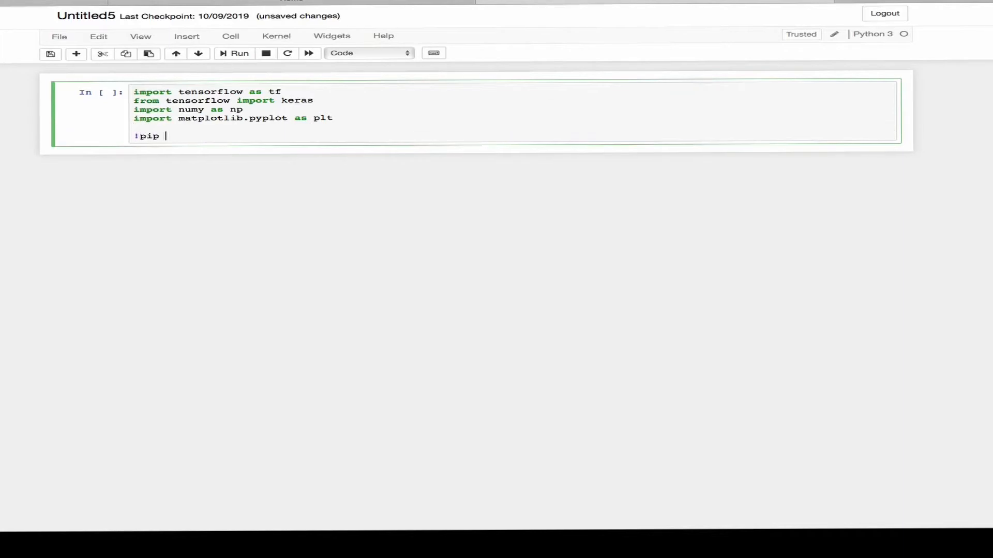
- Add !pip install -q lines for tensorflow-hub and tensorflow-datasets and run the setup cell
text(install)
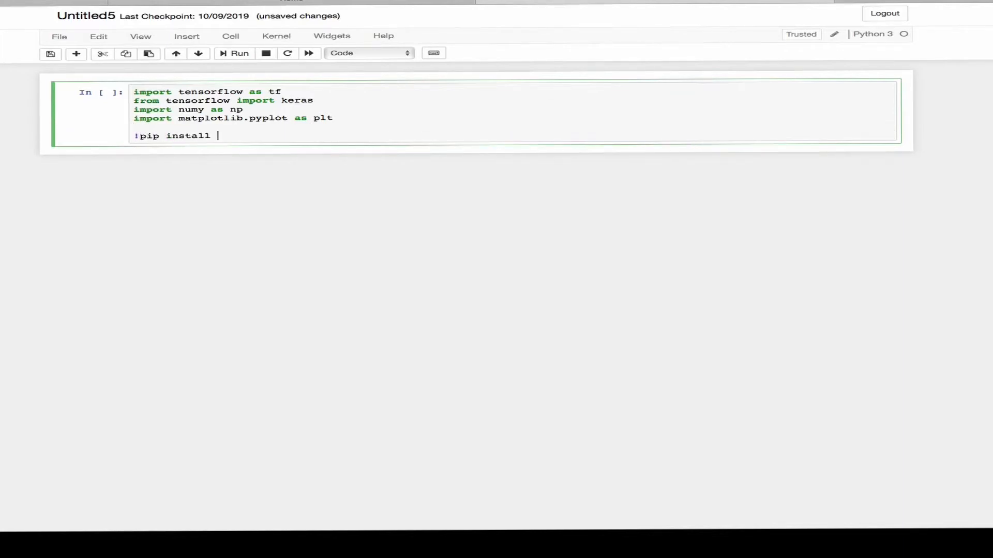
text(-q tenso)
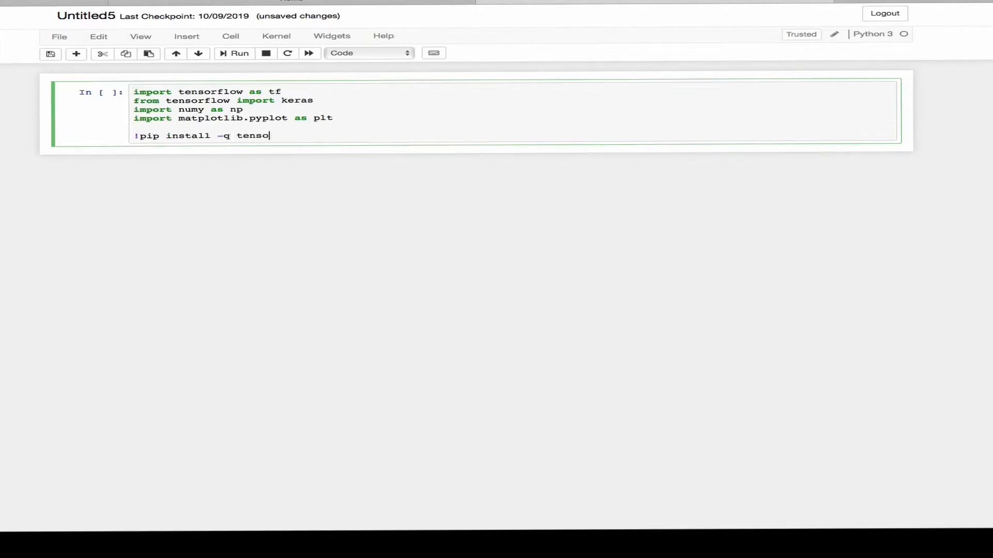
text(rflow-hub)
text(!p)
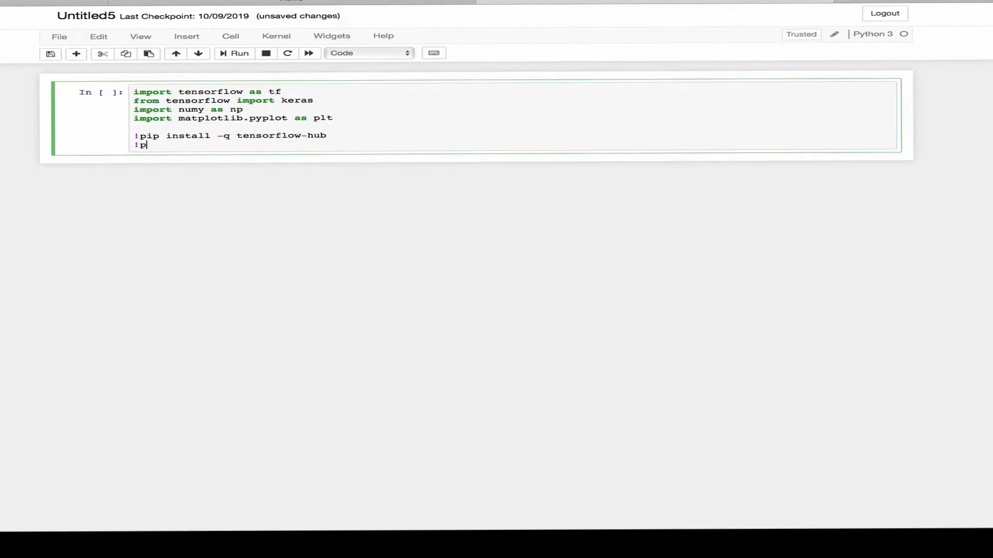
text(ip install)
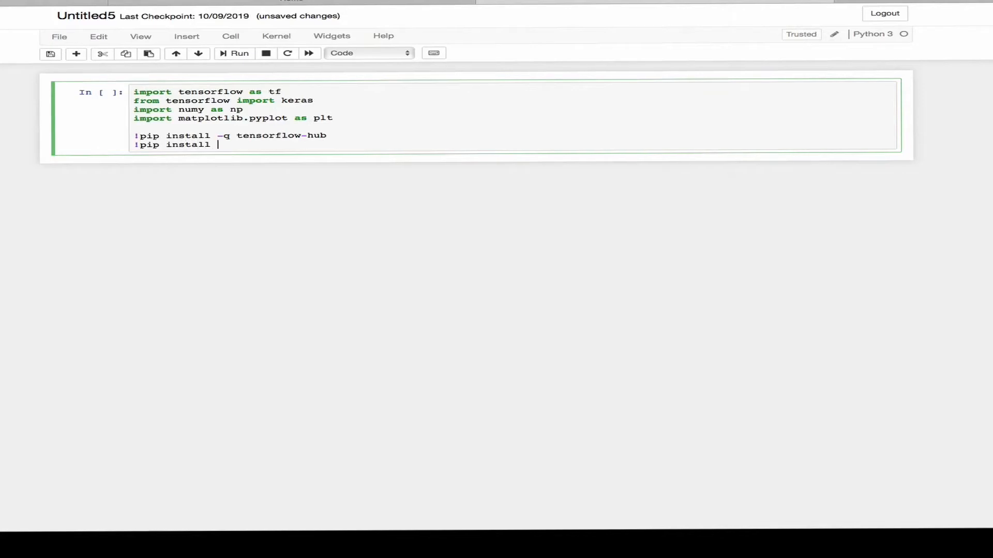
text(-q tens)
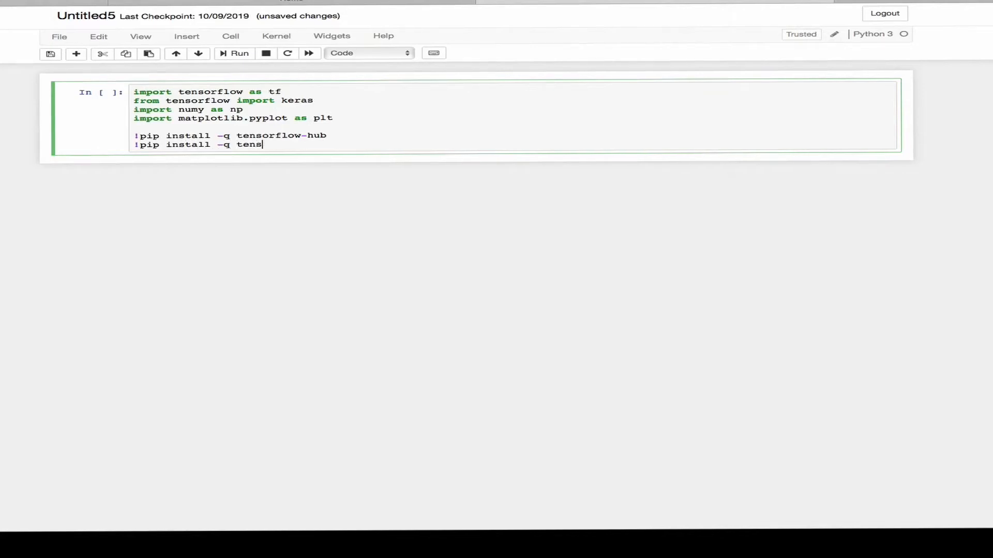
text(orflow-dataser)
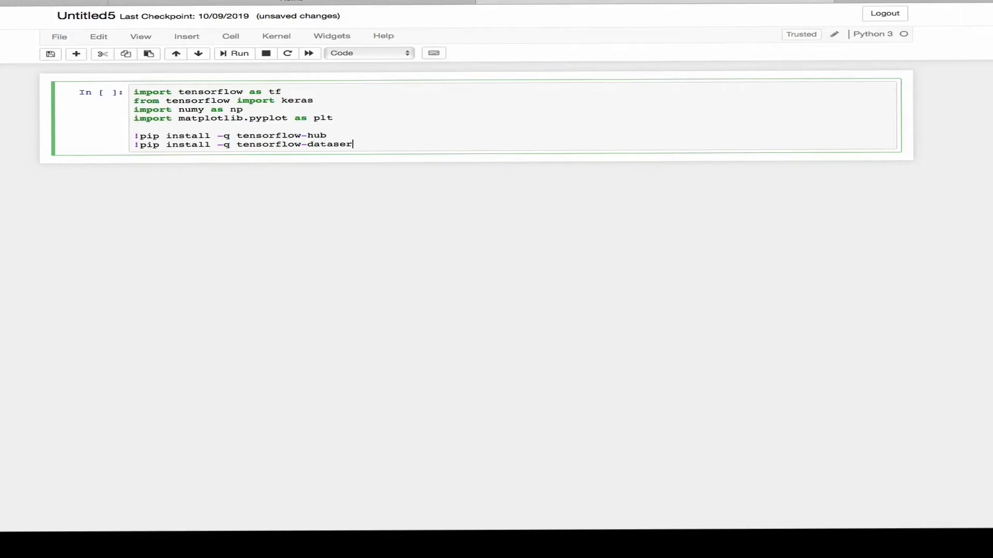
click(235, 53)
text(p)
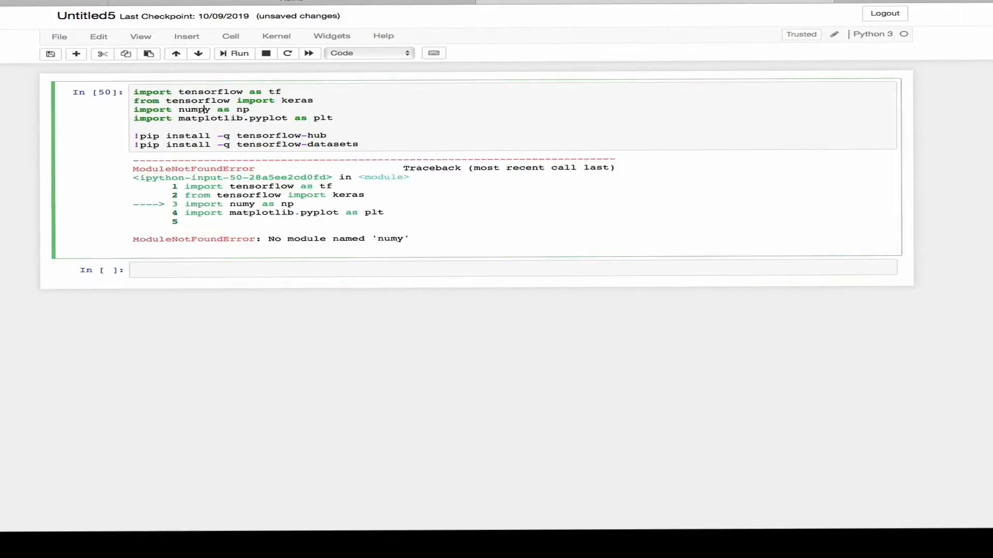
- Fix the numpy import, then define input array xn = np.array([-1,0,1,2,3,4,5,6])
click(239, 53)
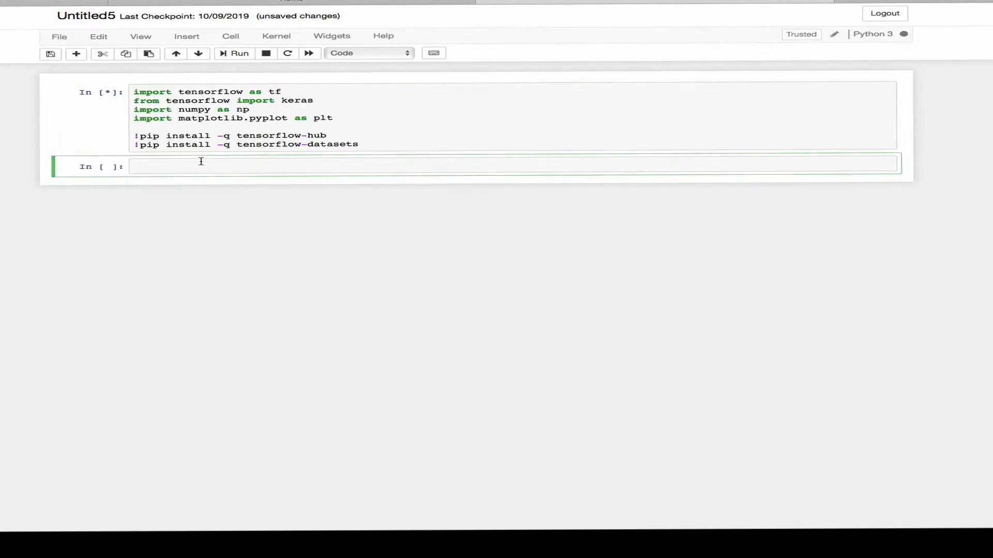
text(#de)
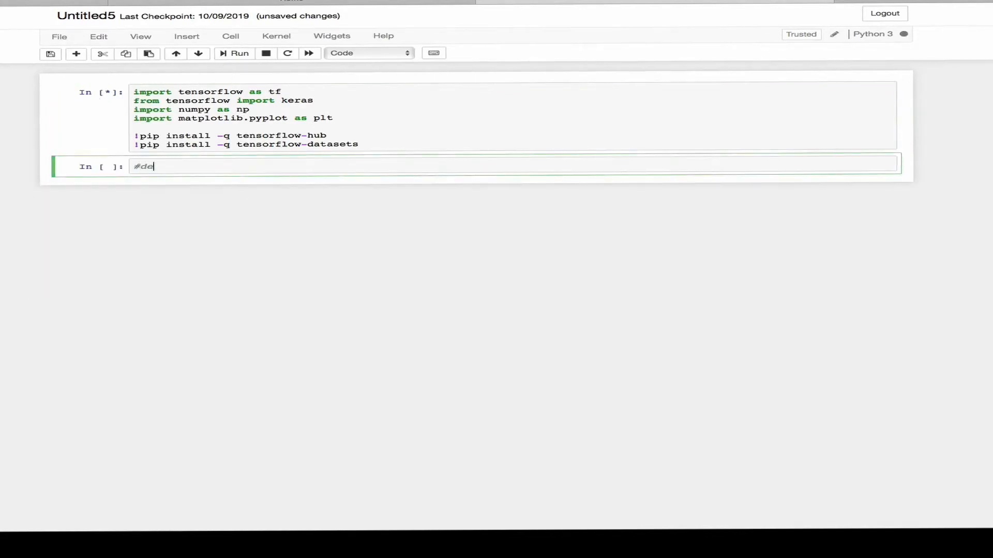
text(fining input and output array)
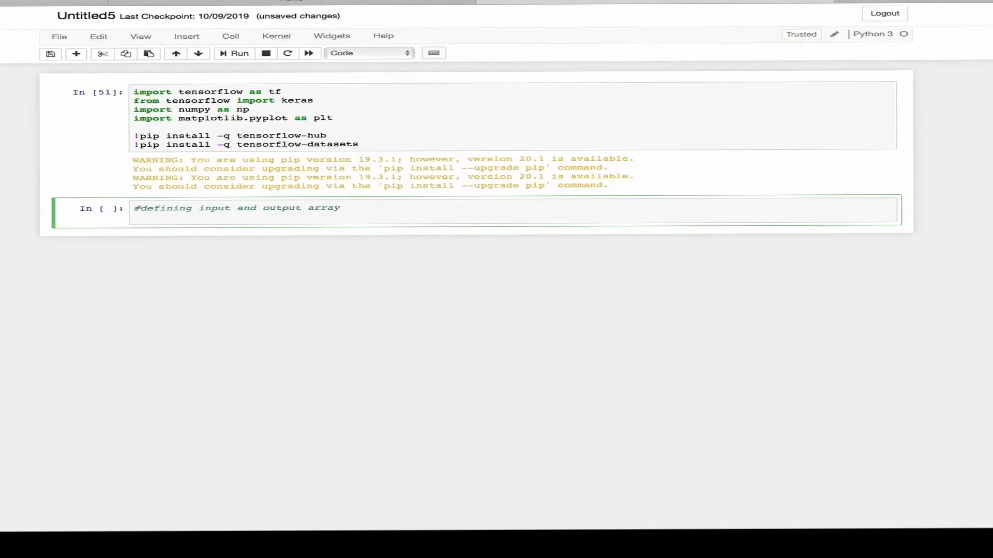
text(xn = np.a)
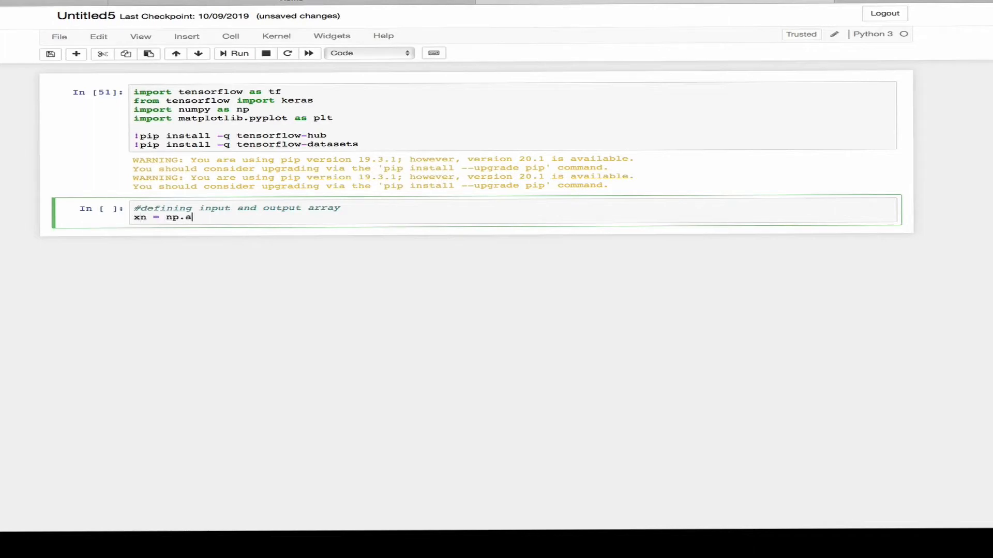
text(rray())
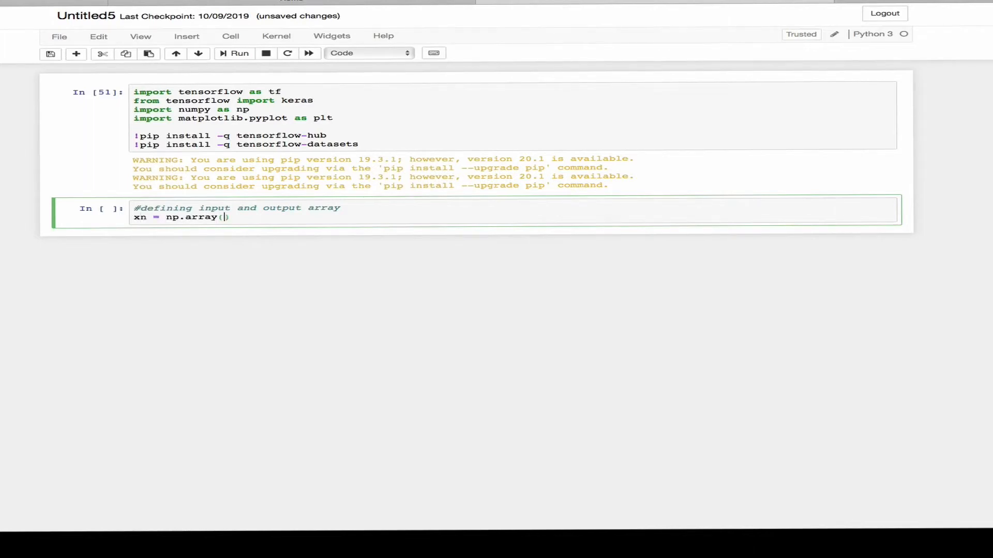
text([-1)
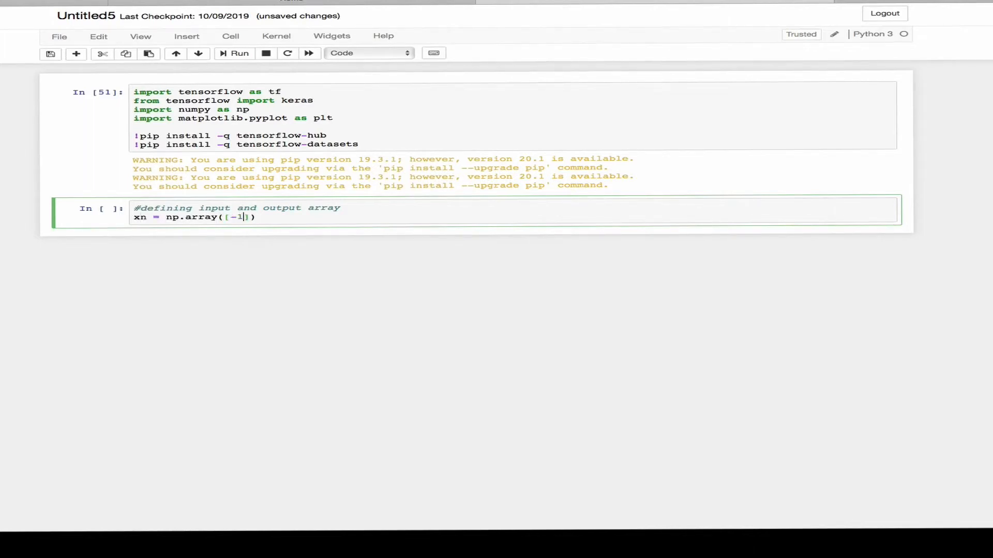
text(,0,1)
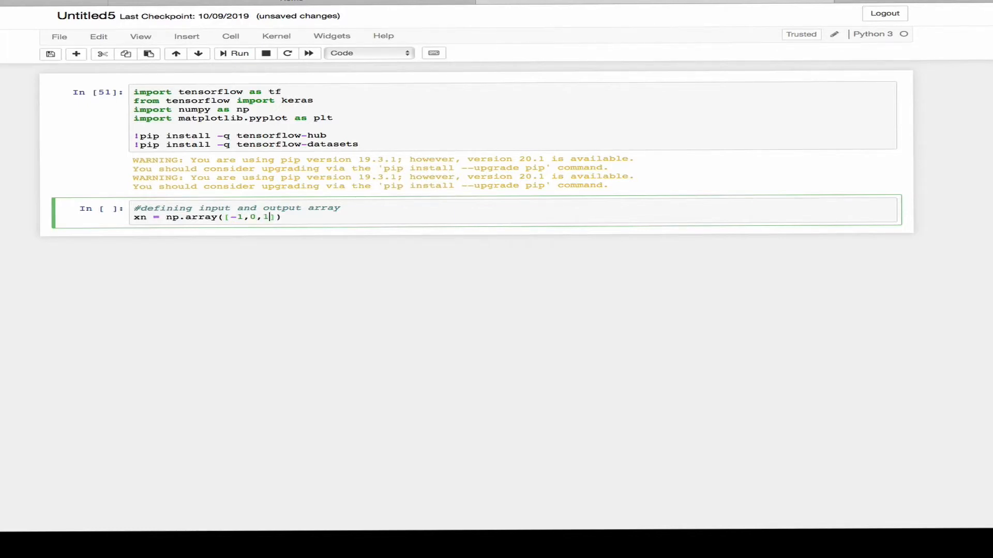
text(,2,3,4,5,6)
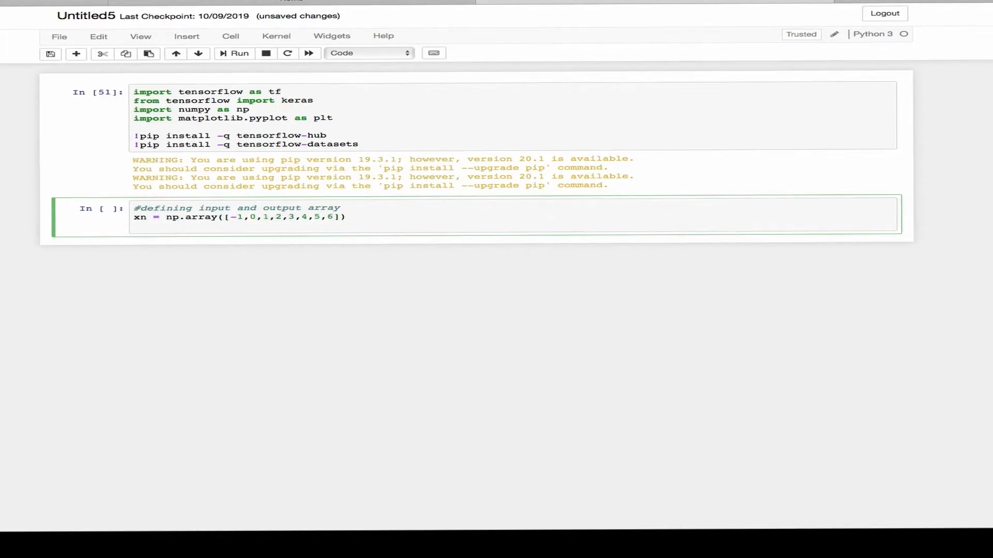
- Define the output array yn with np.array starting -3 and ending 3,5,6,7
text(yn= np.a)
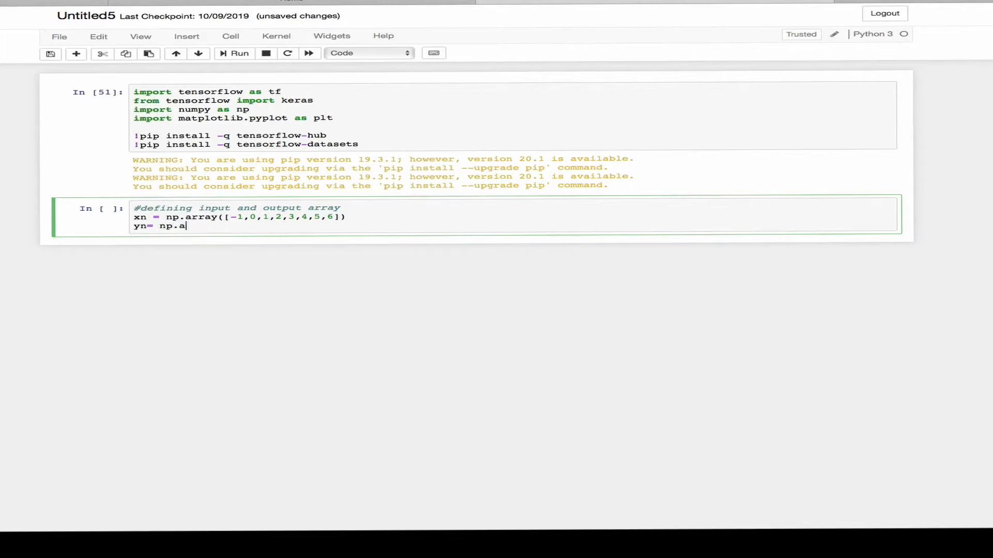
text(rray([)
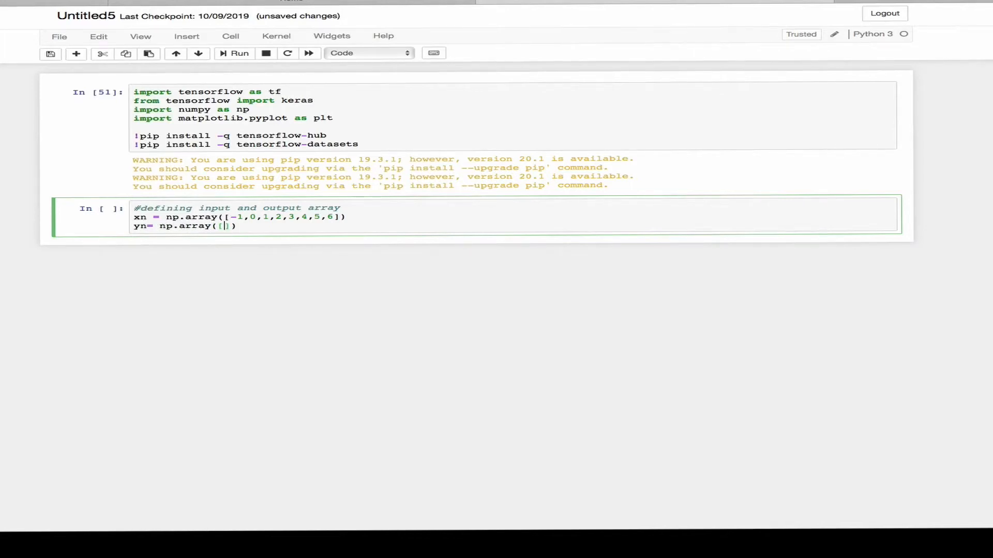
text(-3,-1,1,)
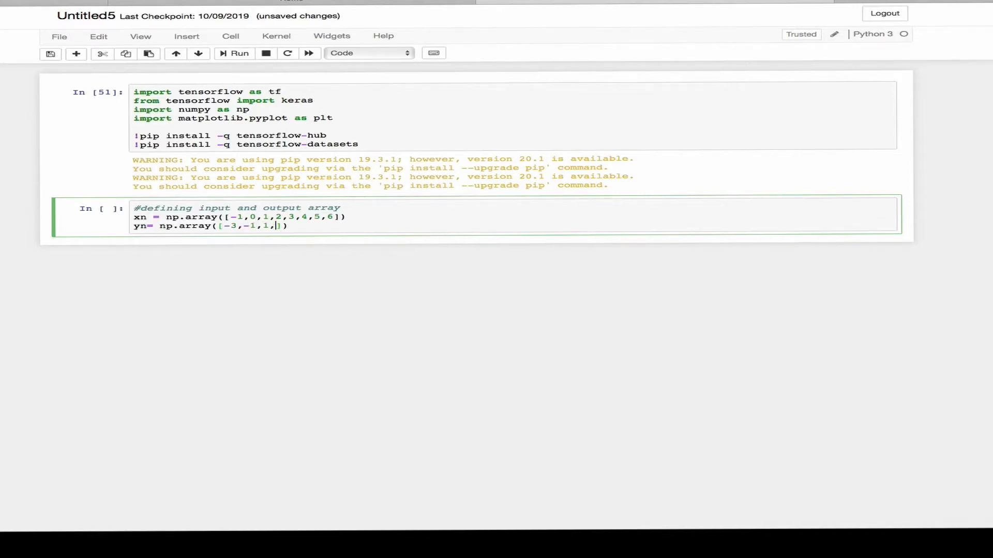
text(3,5,6)
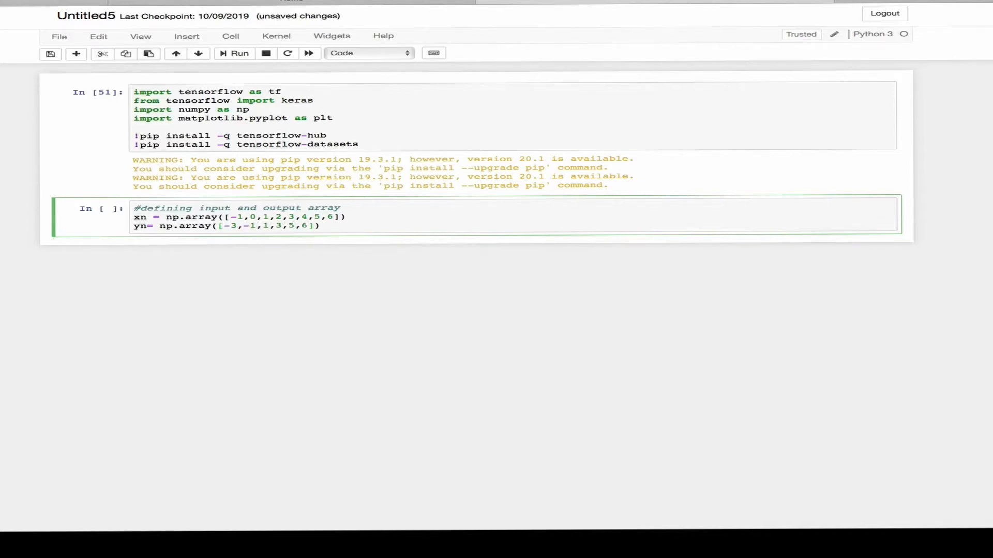
text(7.9,11)
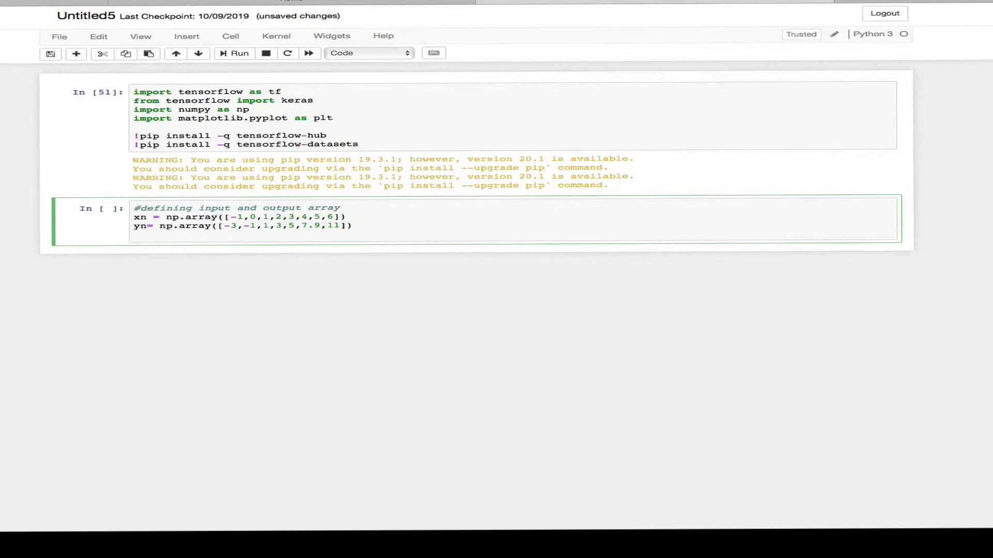
- Start models = tf.keras.models.Sequential() after erasing a half-written model call
text(model.c)
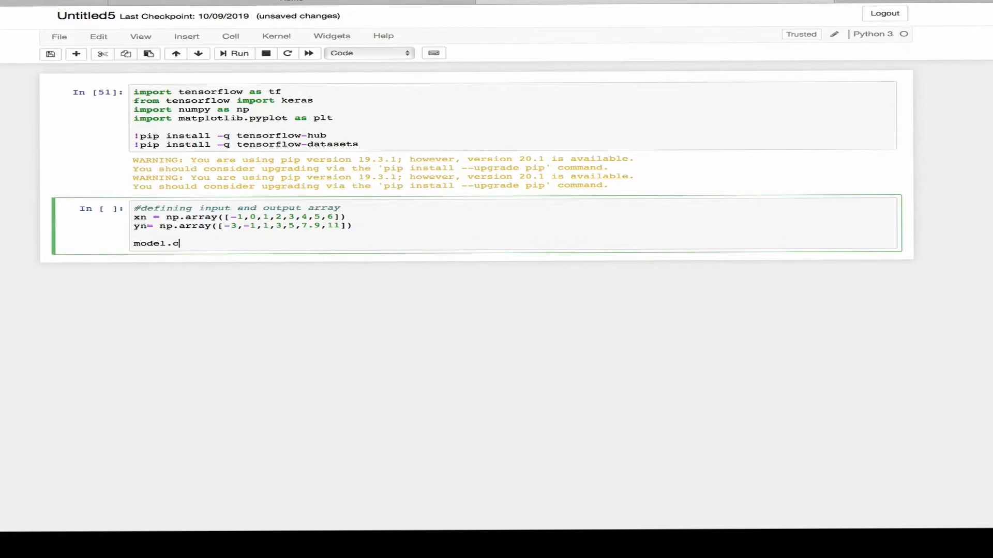
key(Backspace)
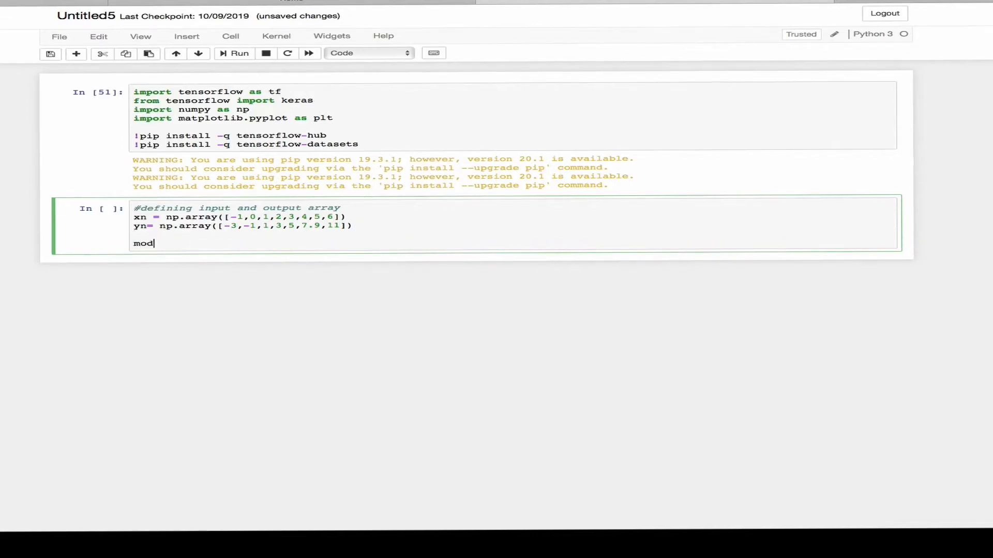
text(els=)
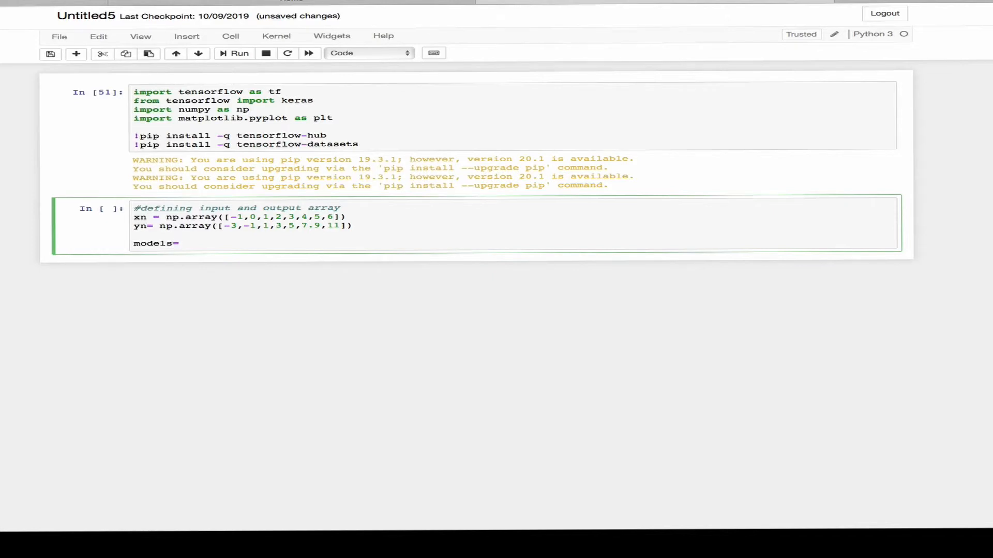
text(tf.keras)
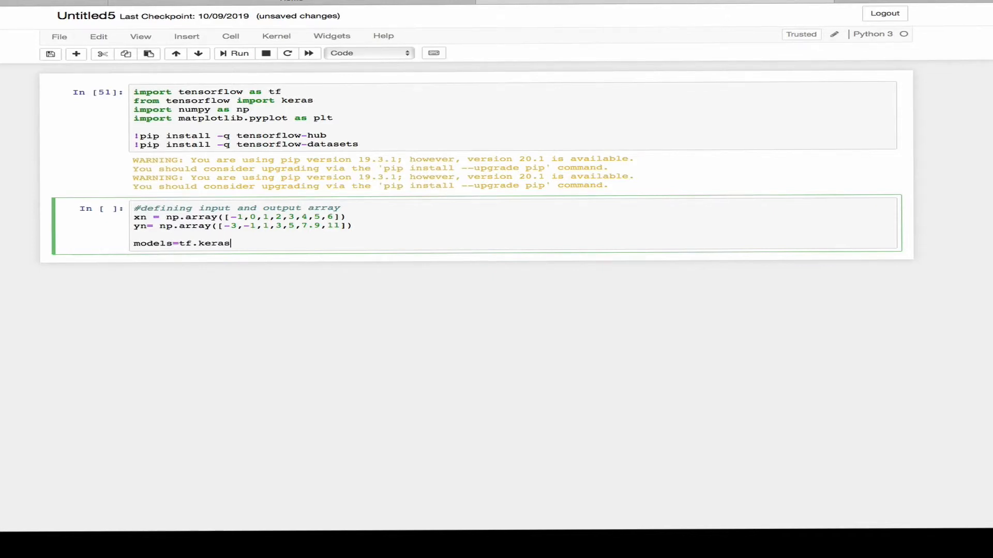
text(mode)
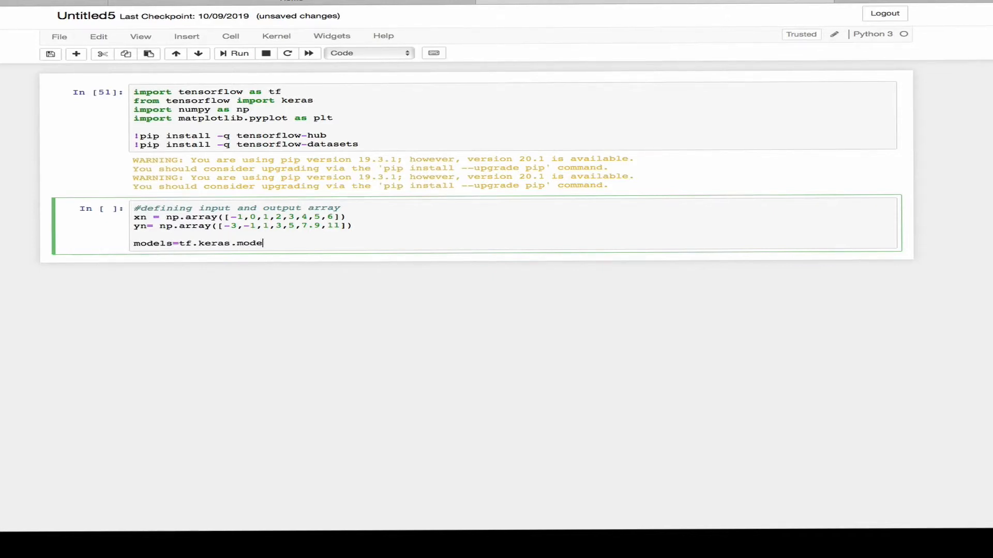
text(ls.Sequent)
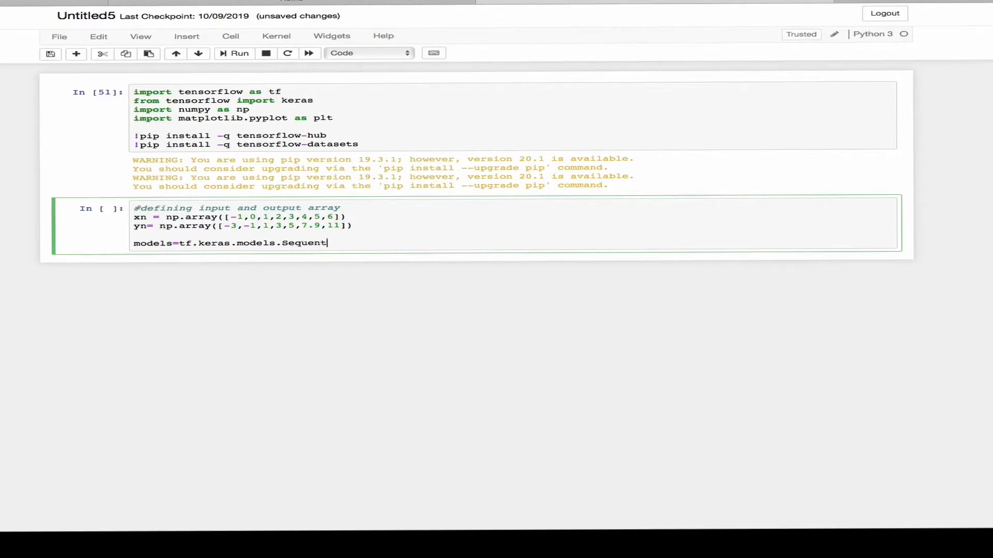
text(ial())
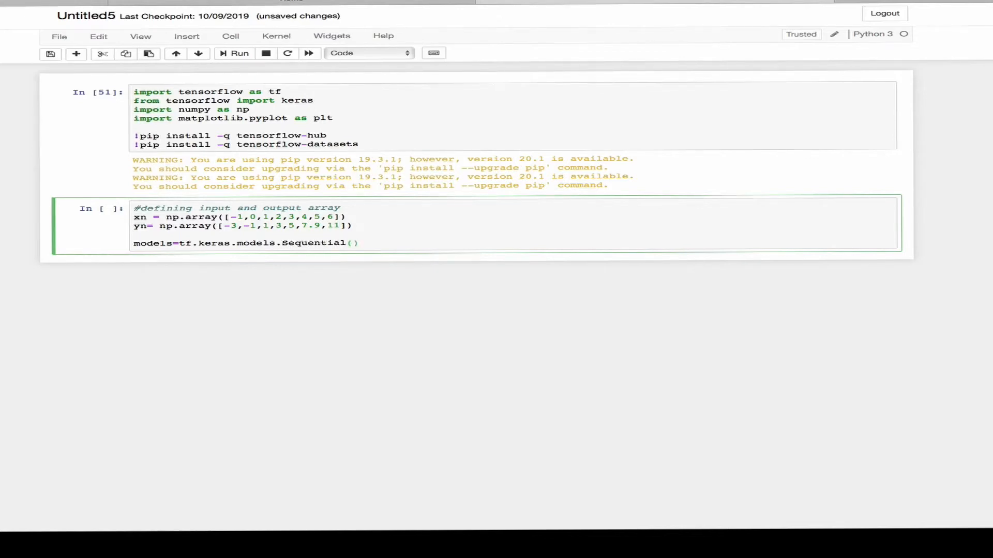
- Add a Dense layer with units=1 and input_shape=[1] inside Sequential, commented '#single neuron'
text([tf.)
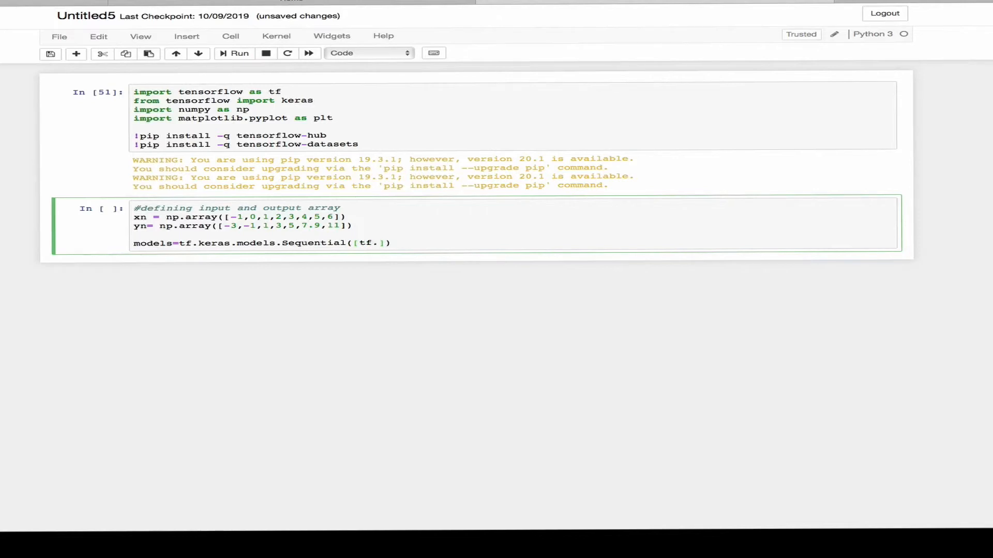
text(keras.lay)
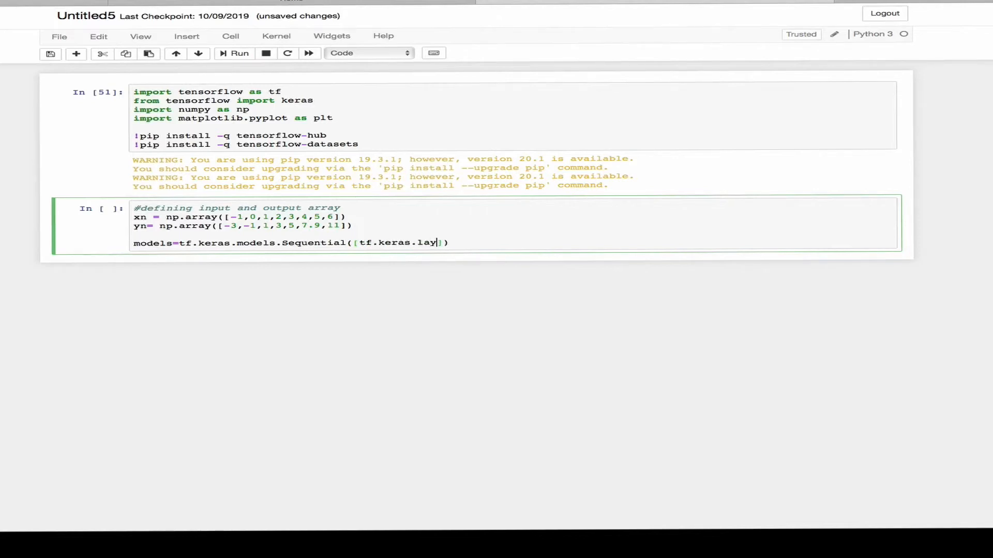
text(er)
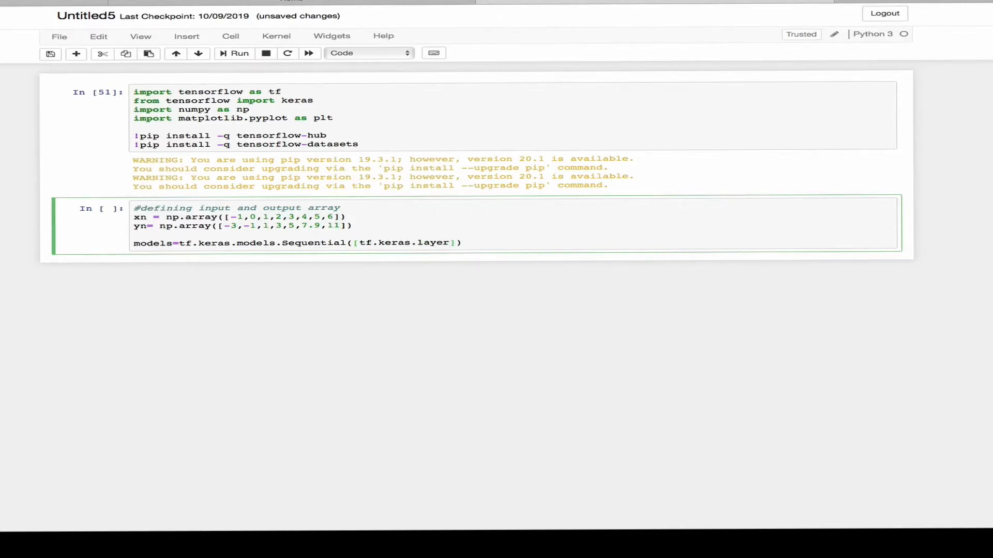
text(s.De)
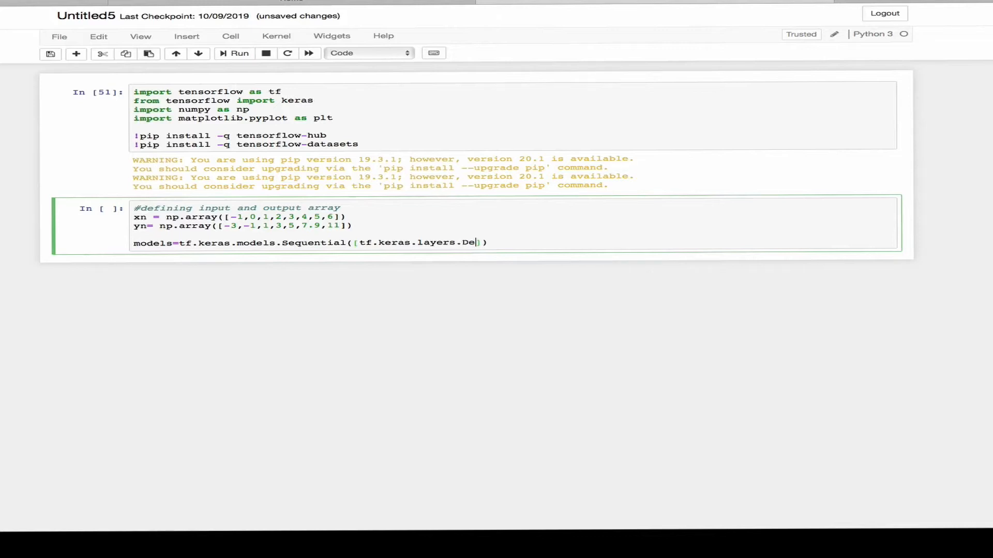
text(nse(unots=)
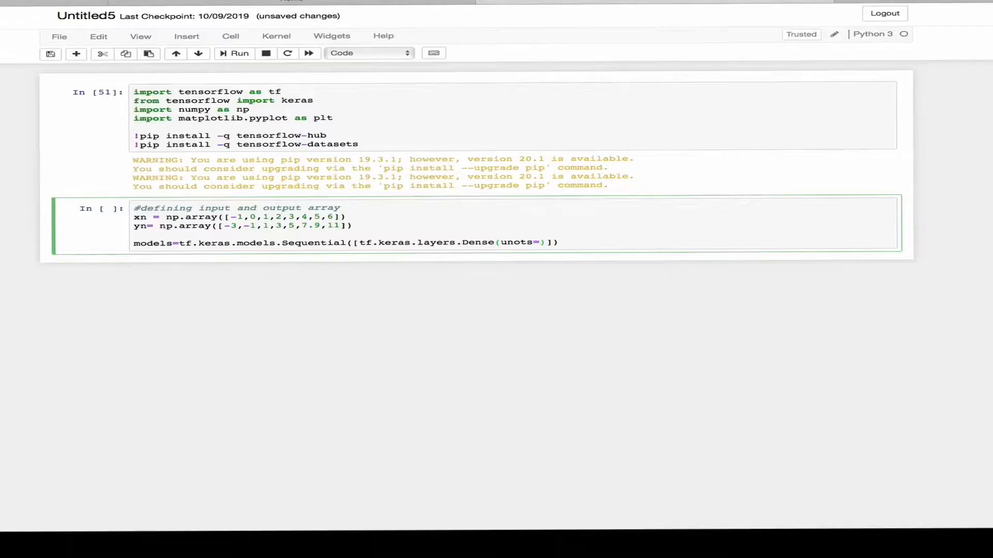
text(1,input_s)
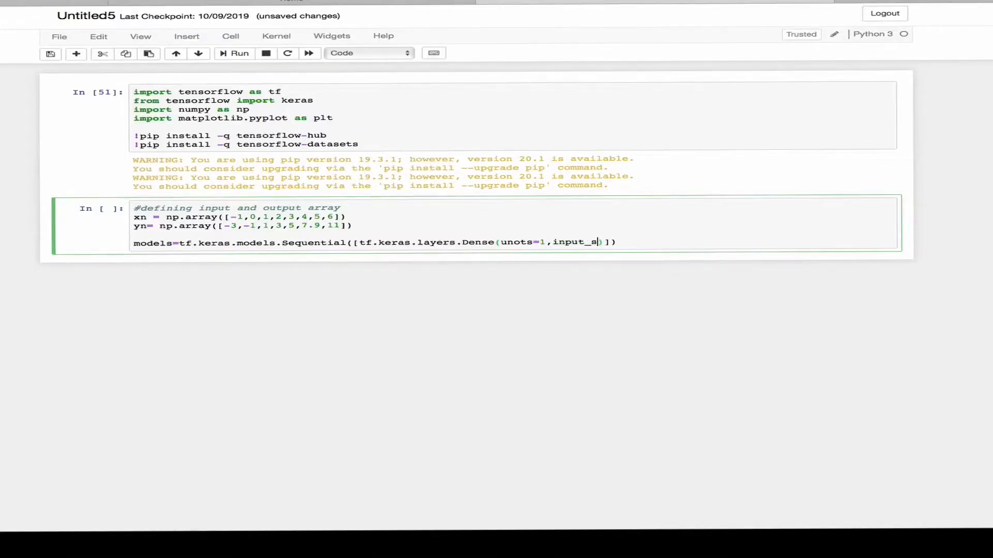
text(hape=[1])
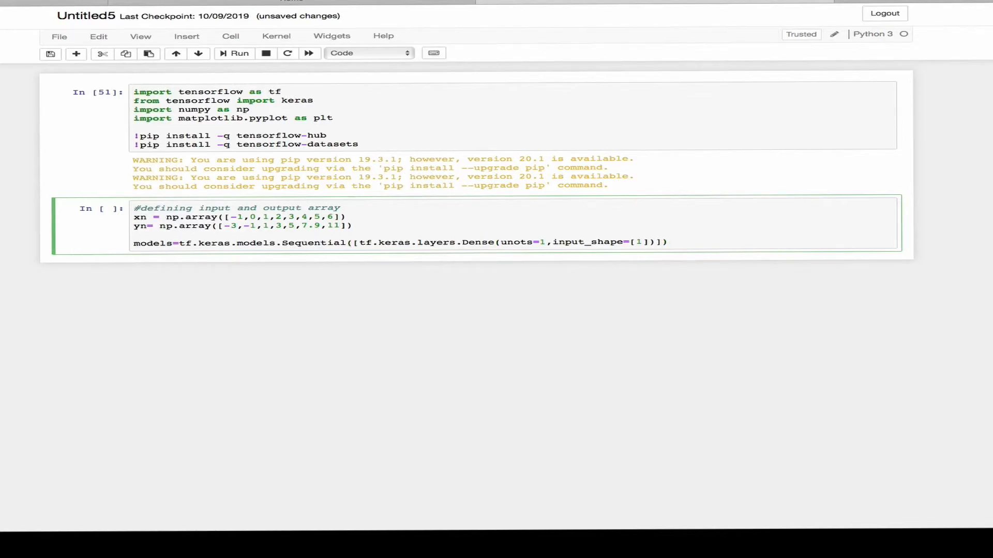
text(#single nw)
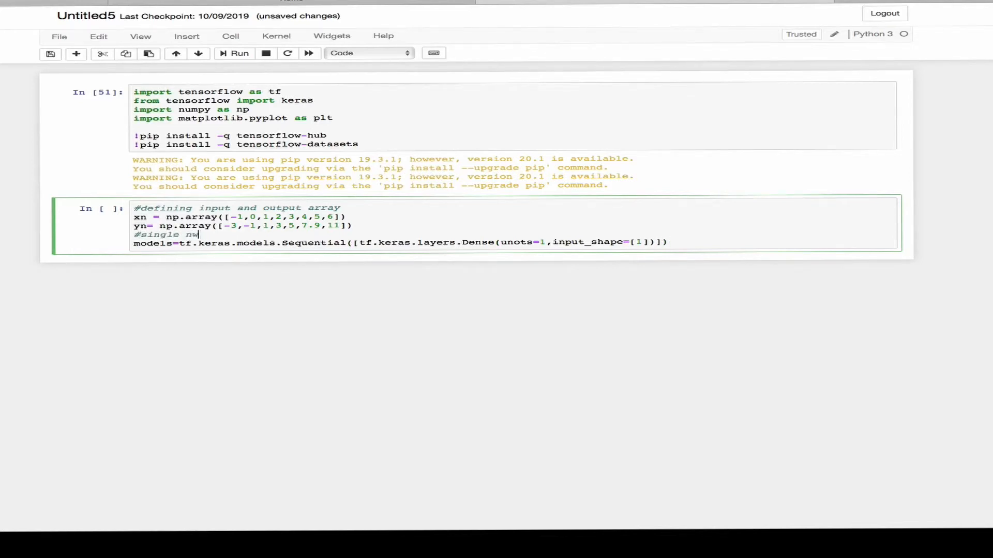
text(euron)
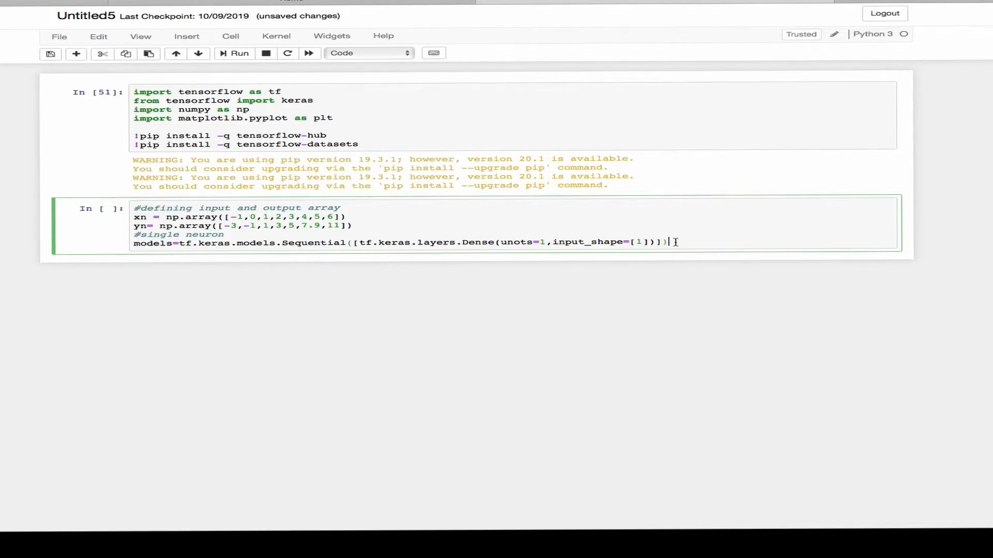
- Run the model cell, correct 'unots' to 'units', and begin a new cell with 'model'
click(239, 53)
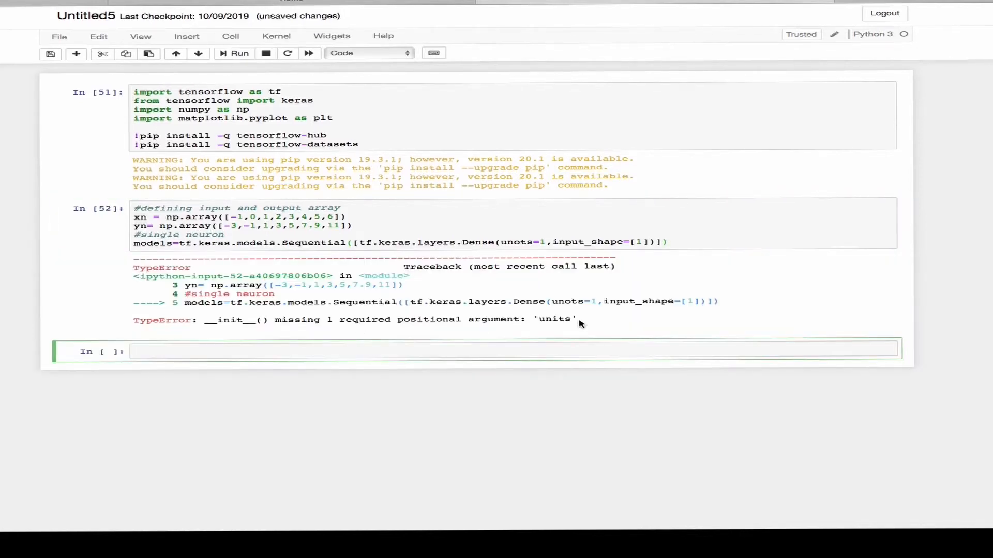
click(518, 242)
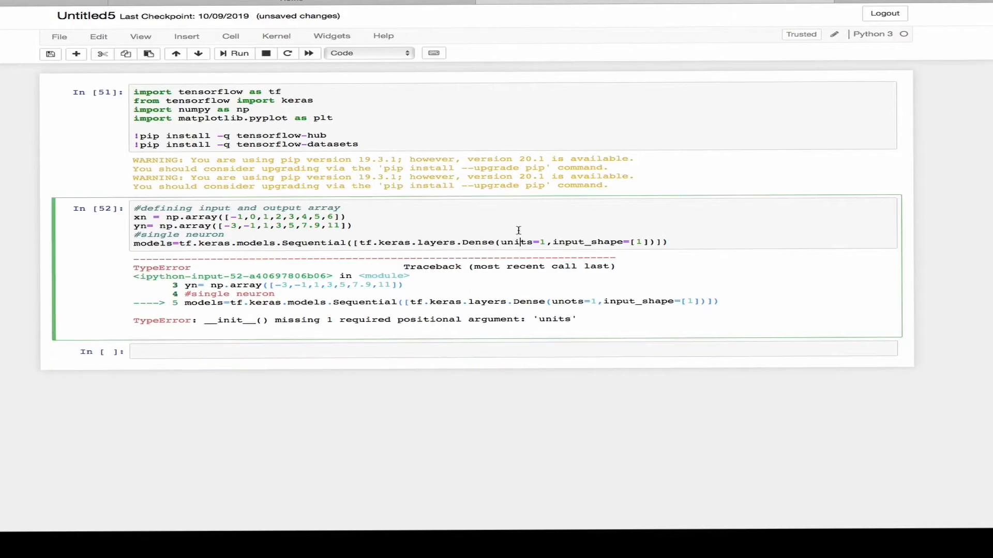
click(239, 54)
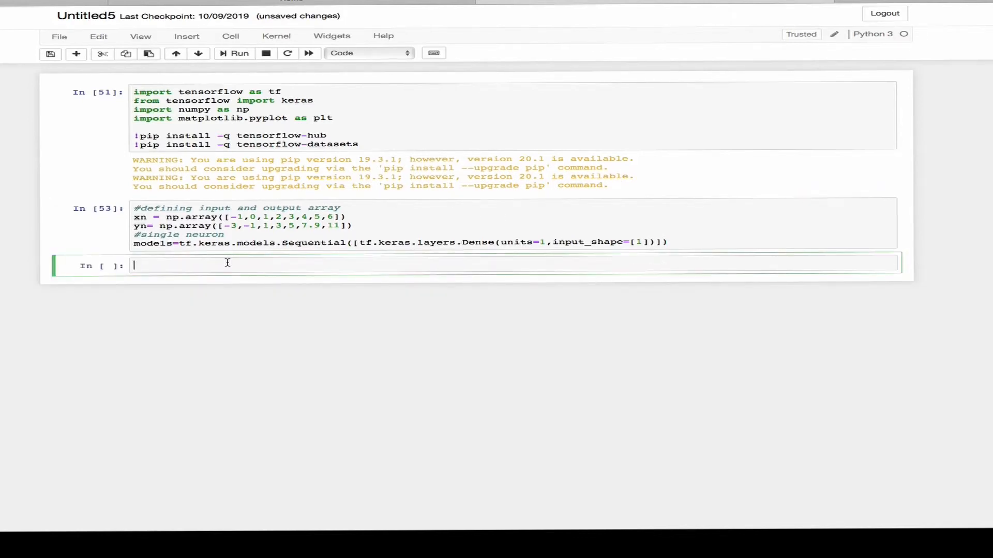
text(model)
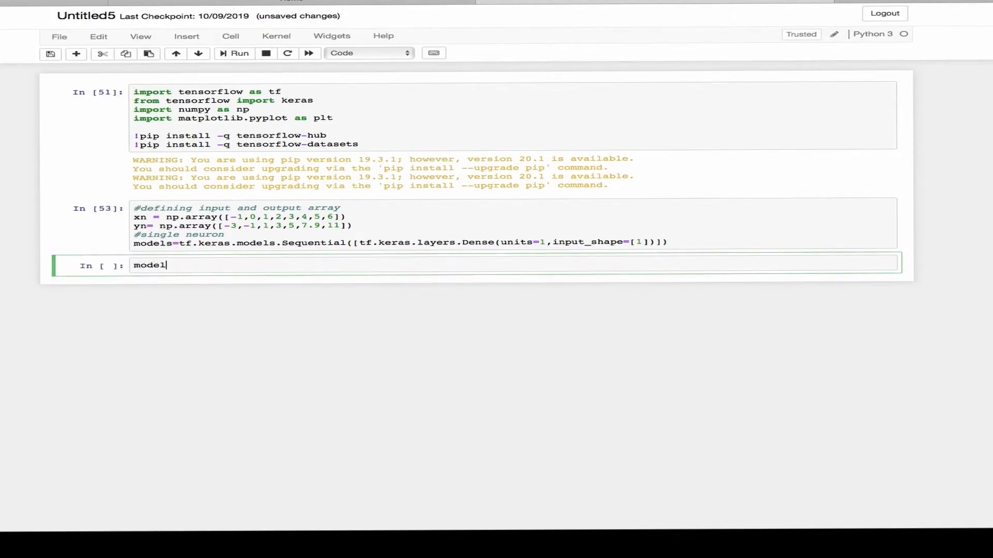
- Write model.compile with optimizer 'sgd' and loss 'mean_squared_error'
text(.compile)
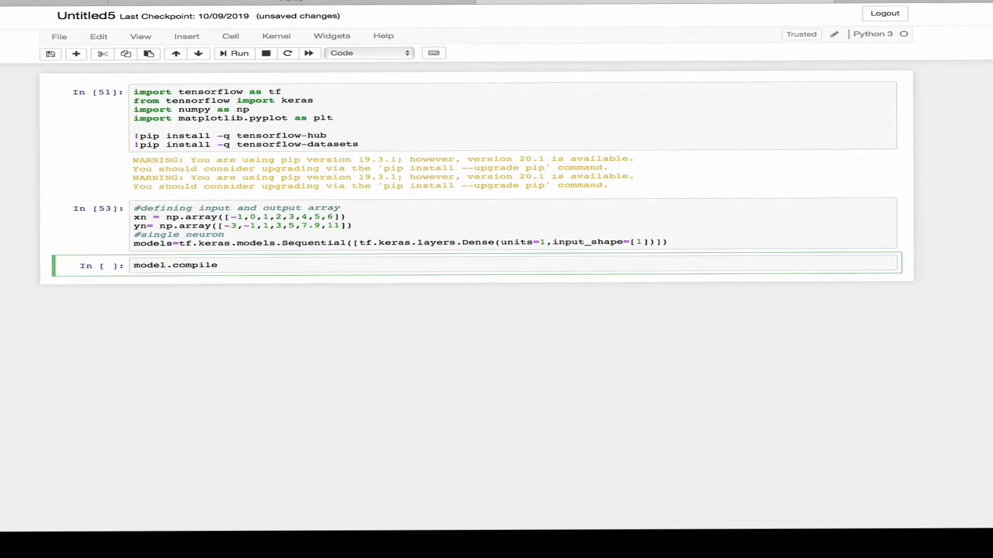
text((po)
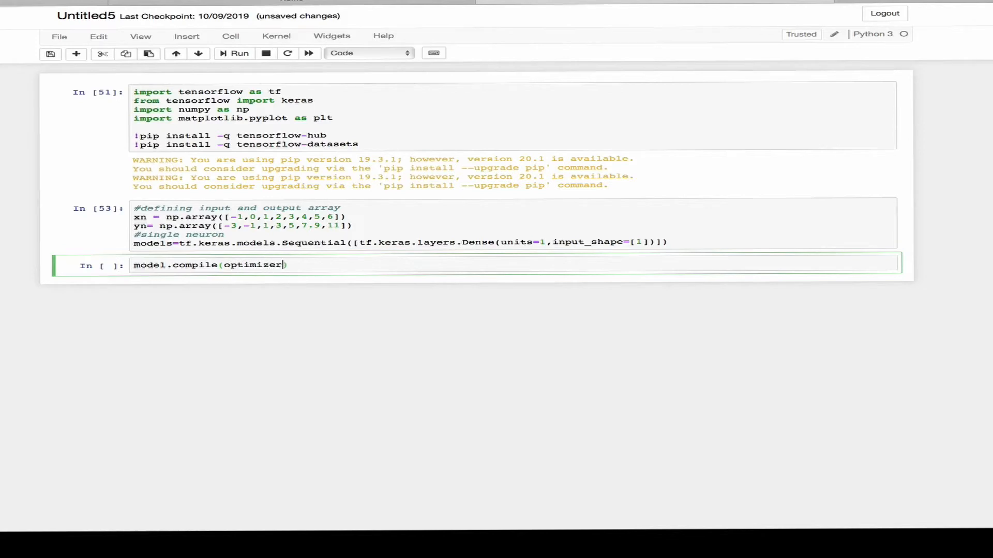
text(=)
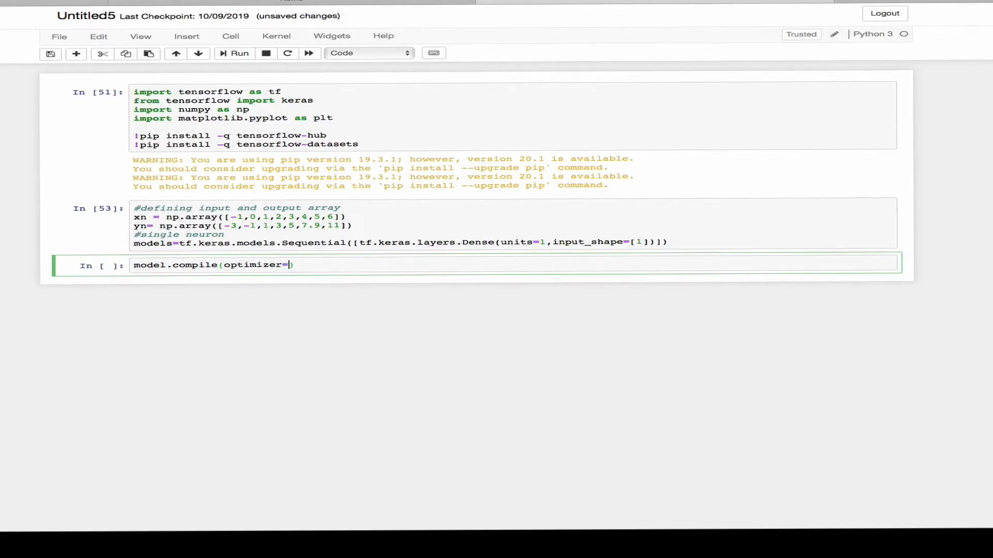
text('sgd,lo')
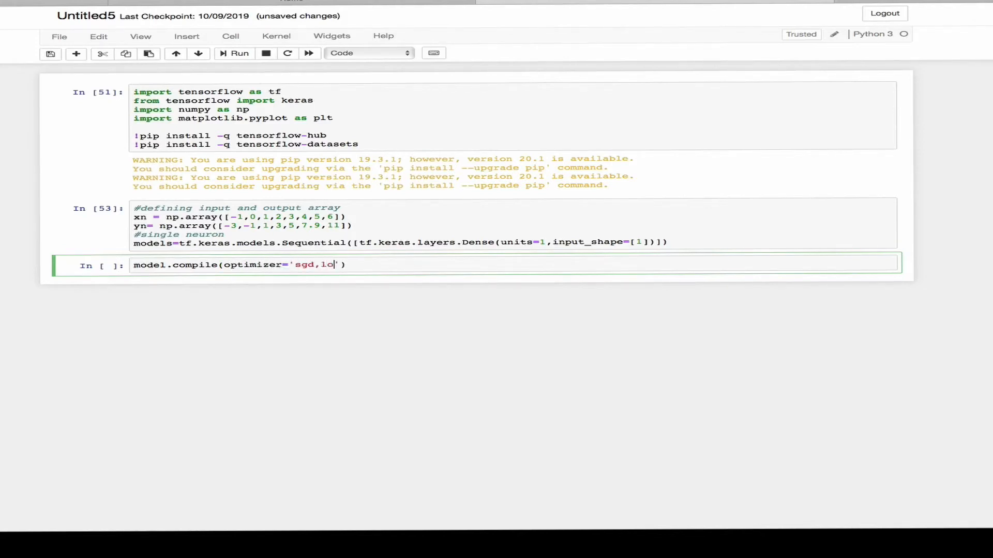
text(ss=')
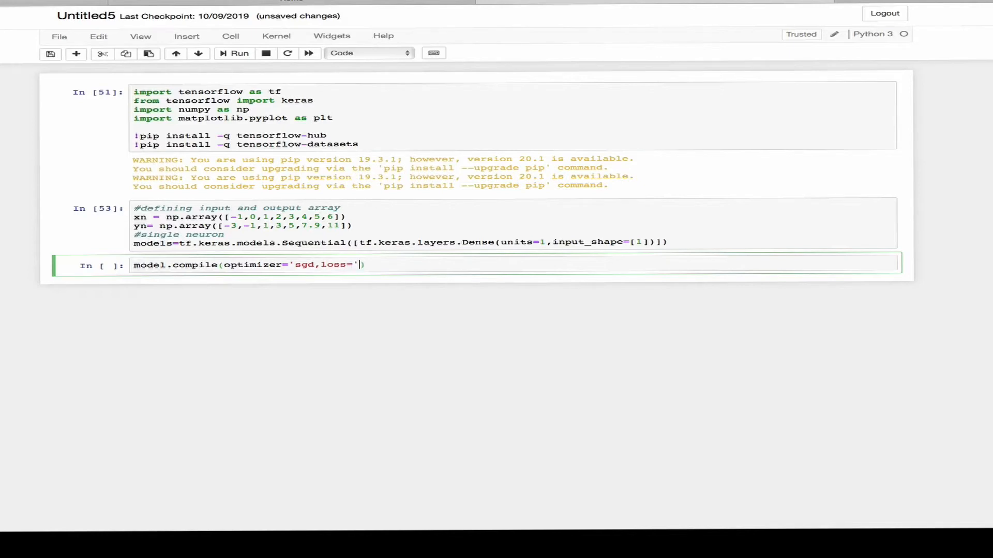
text(mean_squarred)
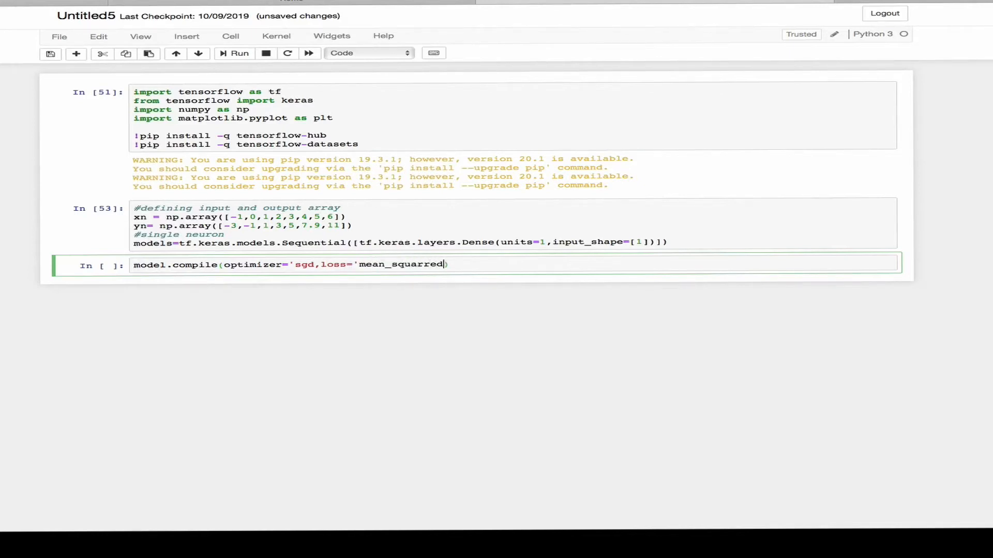
text(_error)
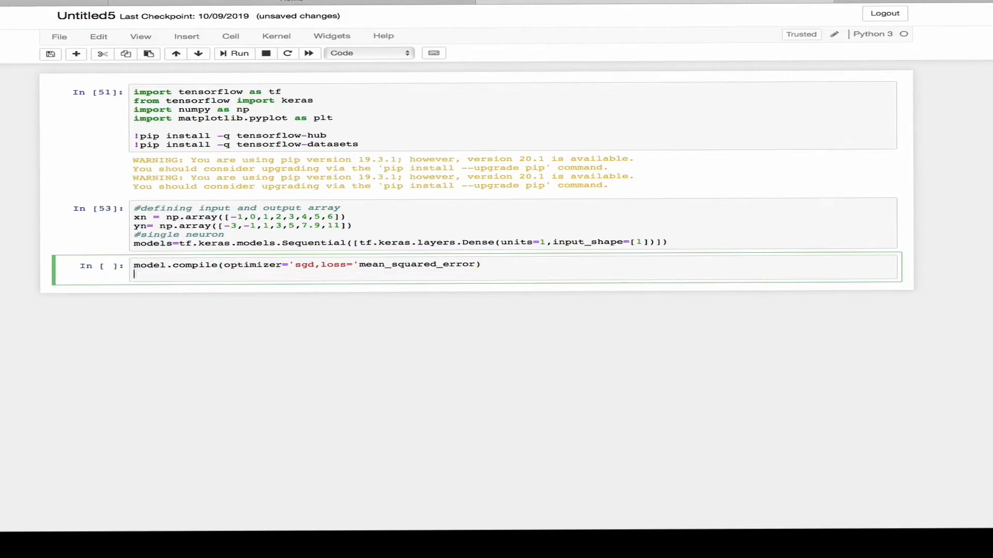
- Begin the training call model.fit(xn,yn,)
text(model.fit())
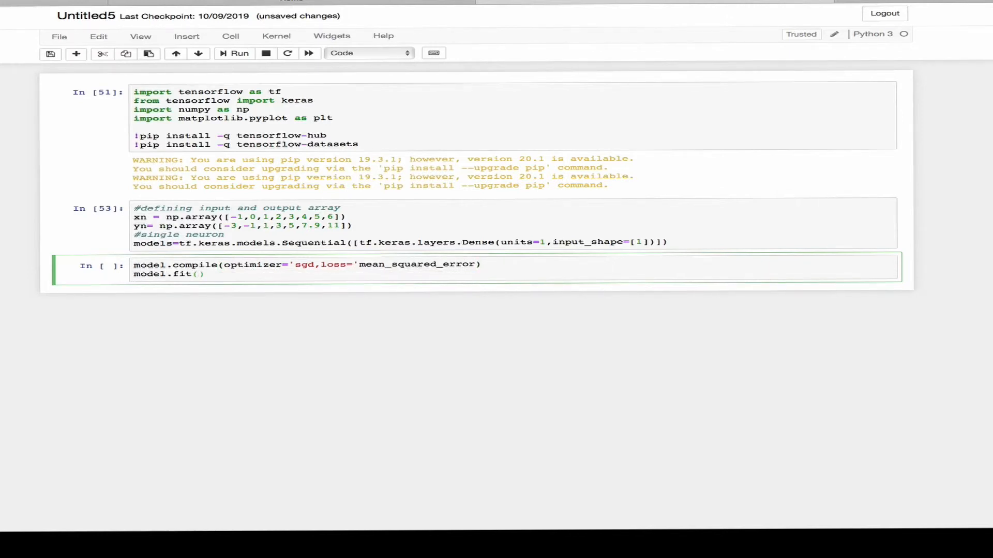
text(xn,yn,)
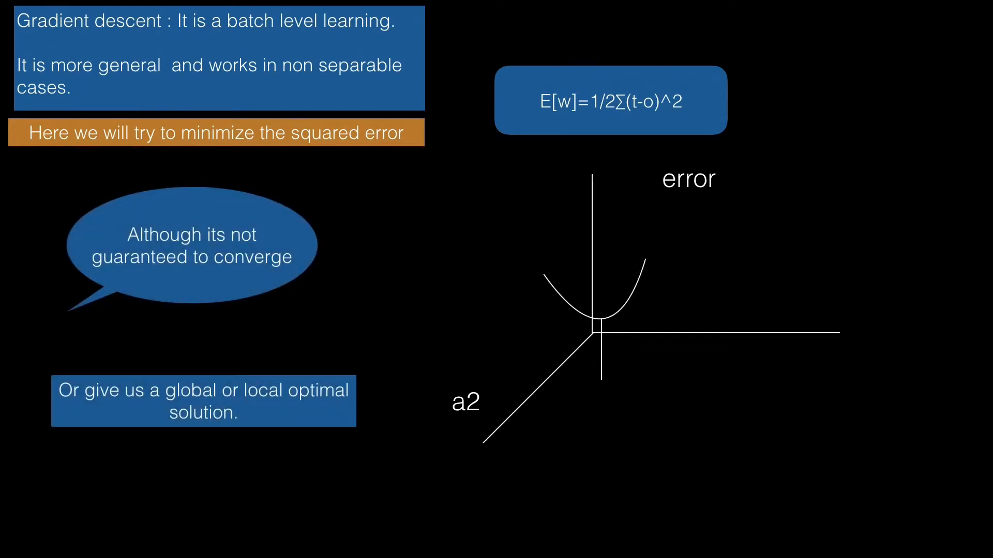
- Switch back from the gradient descent slide to the Jupyter notebook
key(alt+tab)
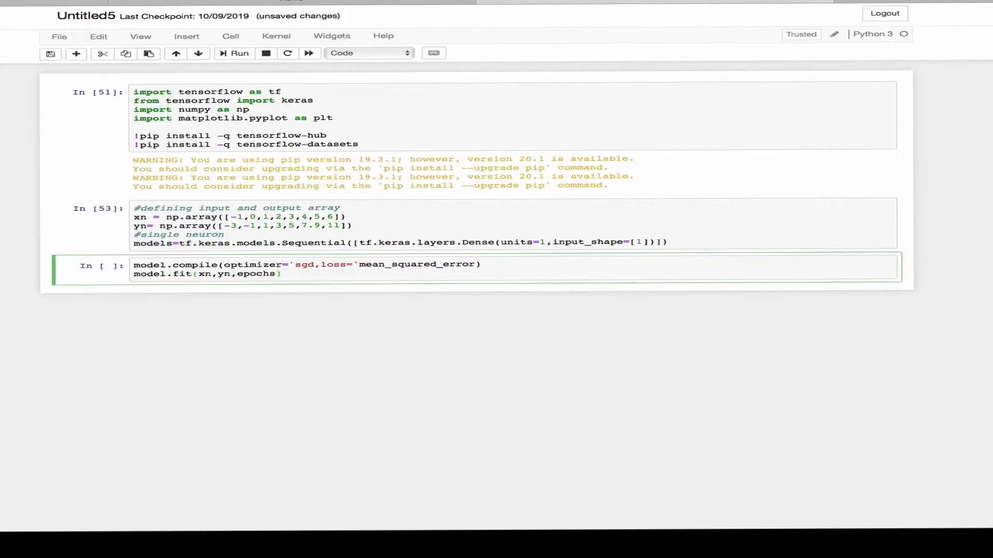
- Run the compile/fit cell, add the missing quote, and rename model to models on the fit line
click(234, 53)
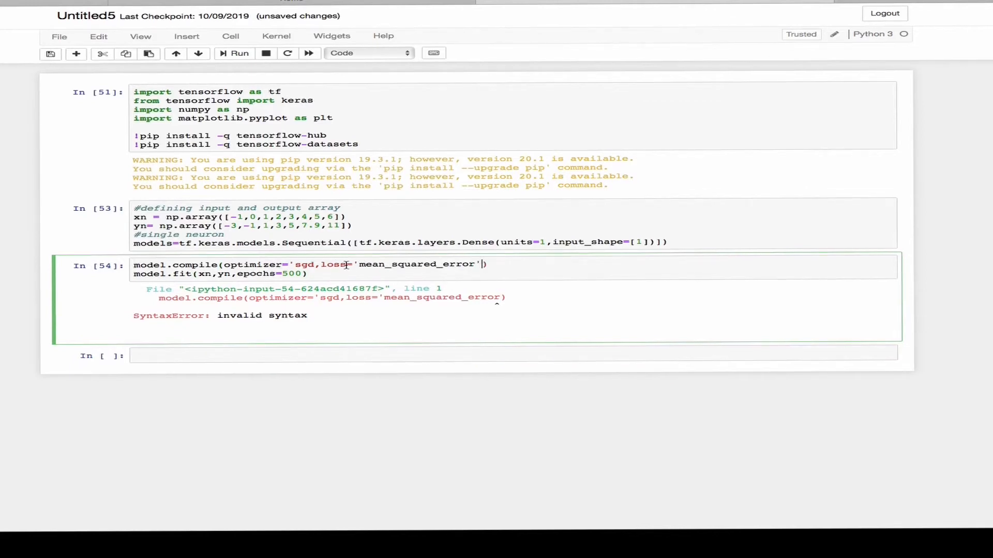
text(')
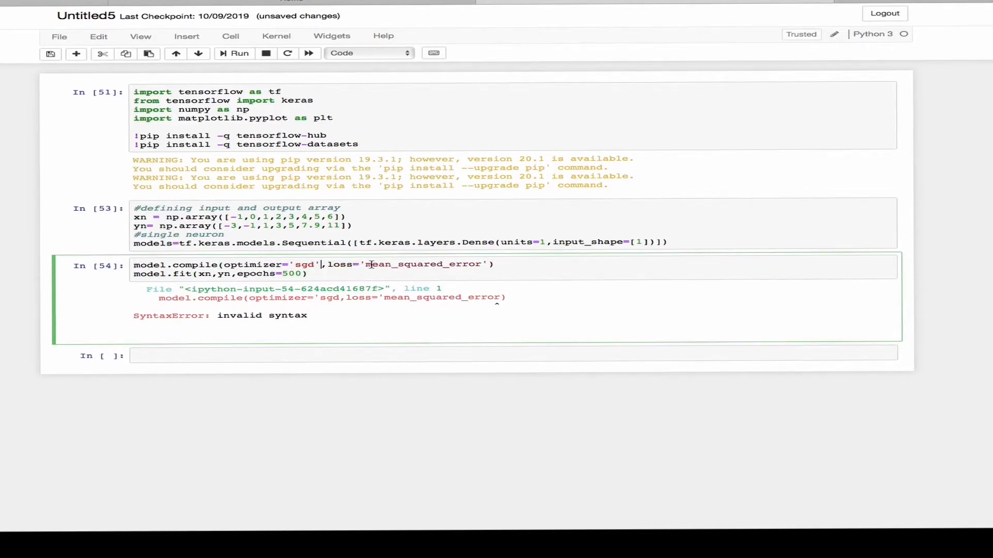
click(239, 54)
text(s)
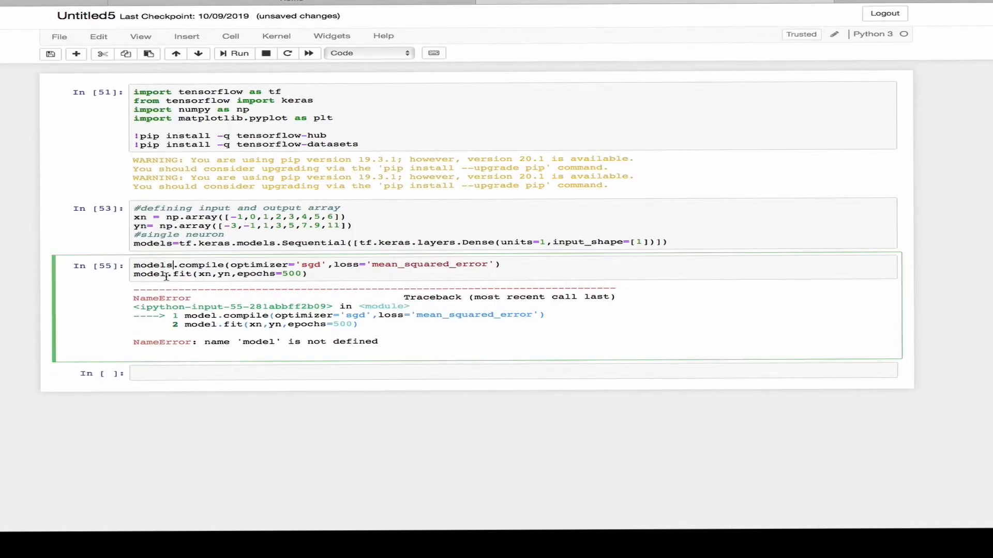
click(240, 53)
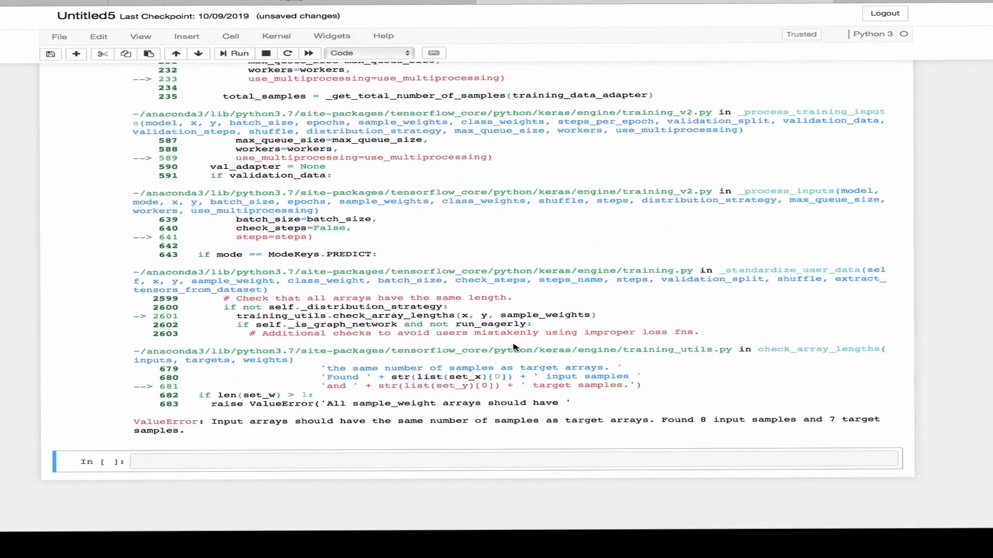
- Add the missing eighth value to the yn array and retrain the model for 500 epochs
scroll(up, 3)
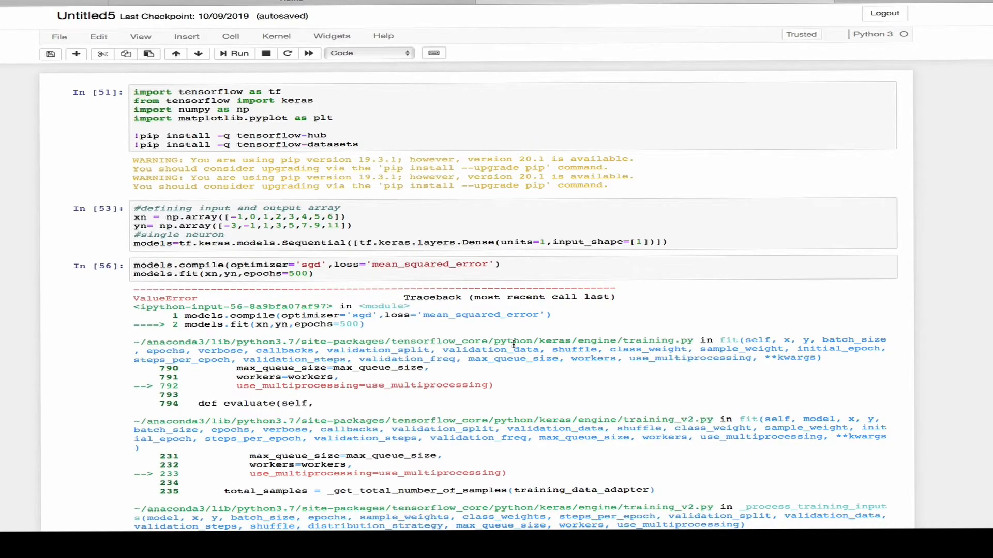
scroll(down, 3)
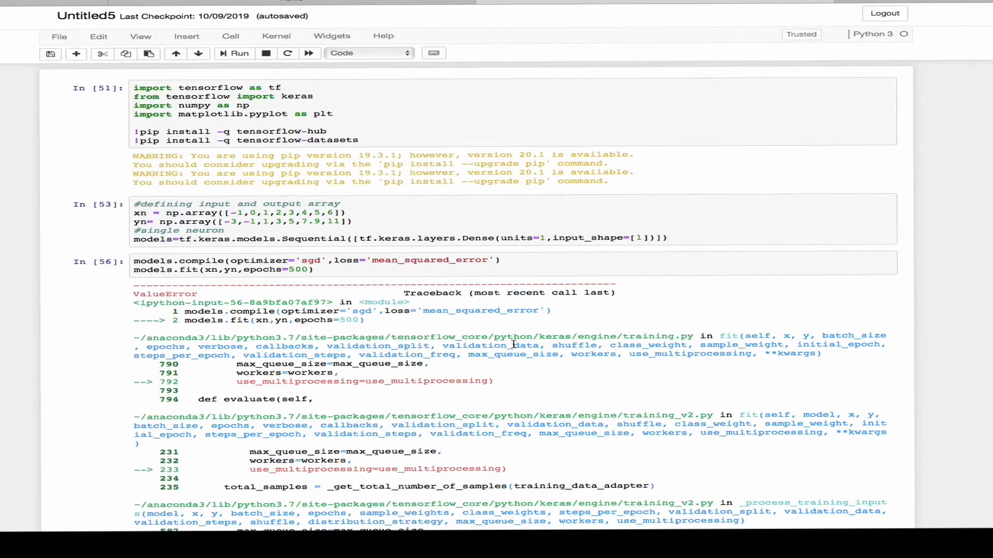
scroll(down, 3)
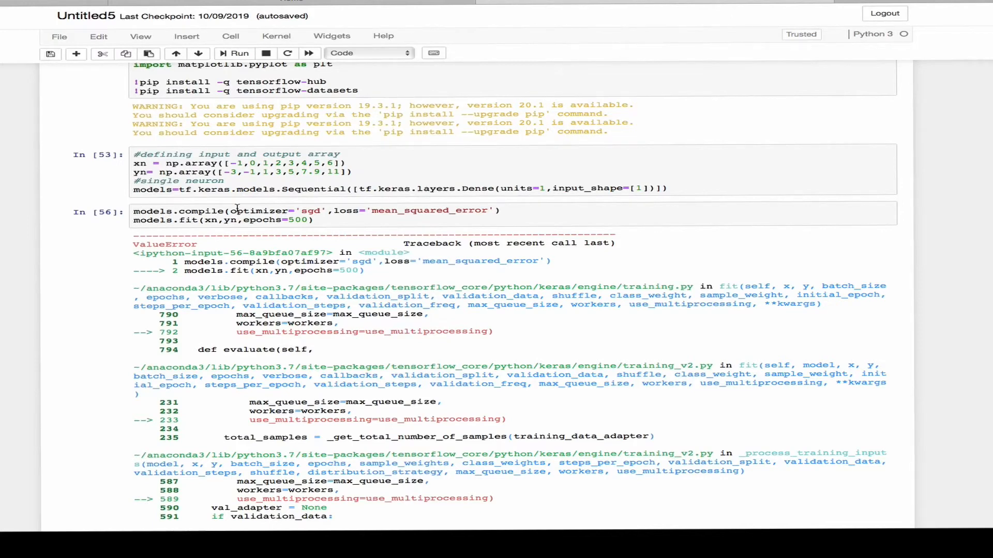
scroll(up, 3)
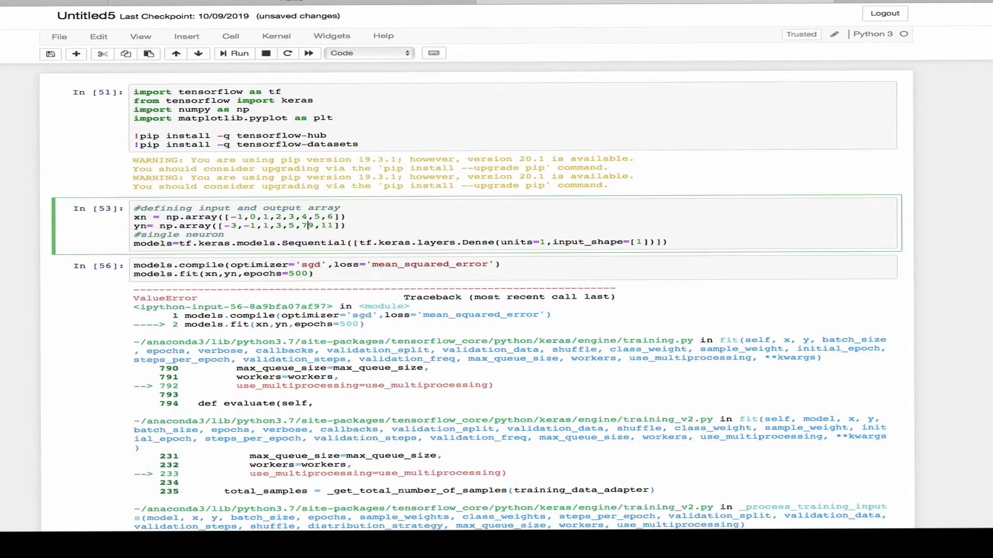
click(239, 53)
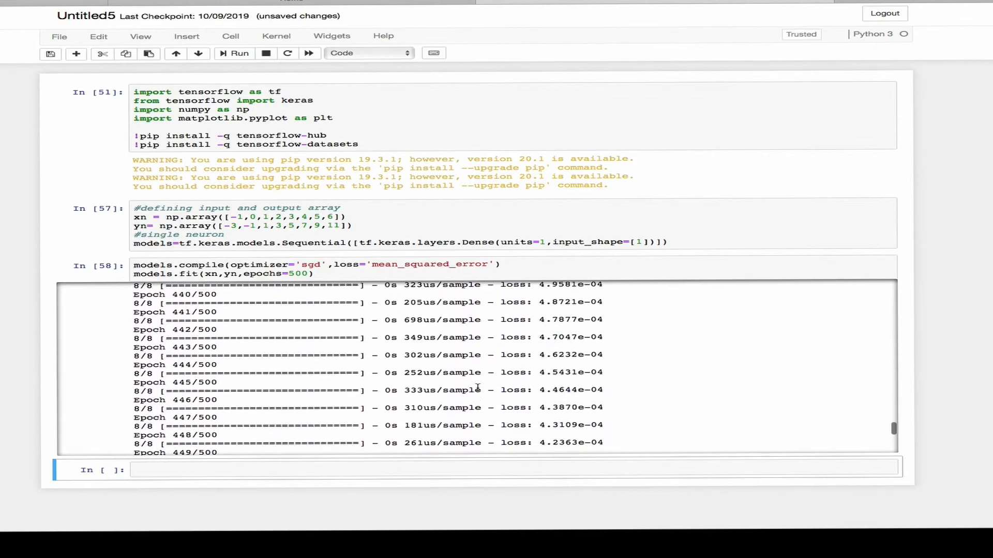
- Write a comment noting the error came from differing numbers of inputs and outputs
text(#the)
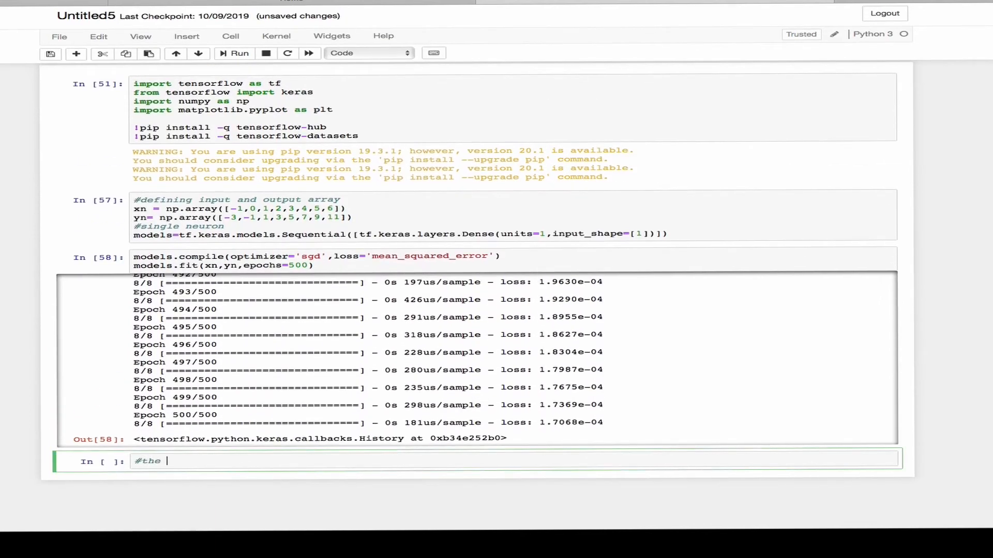
text(error was beacause of di)
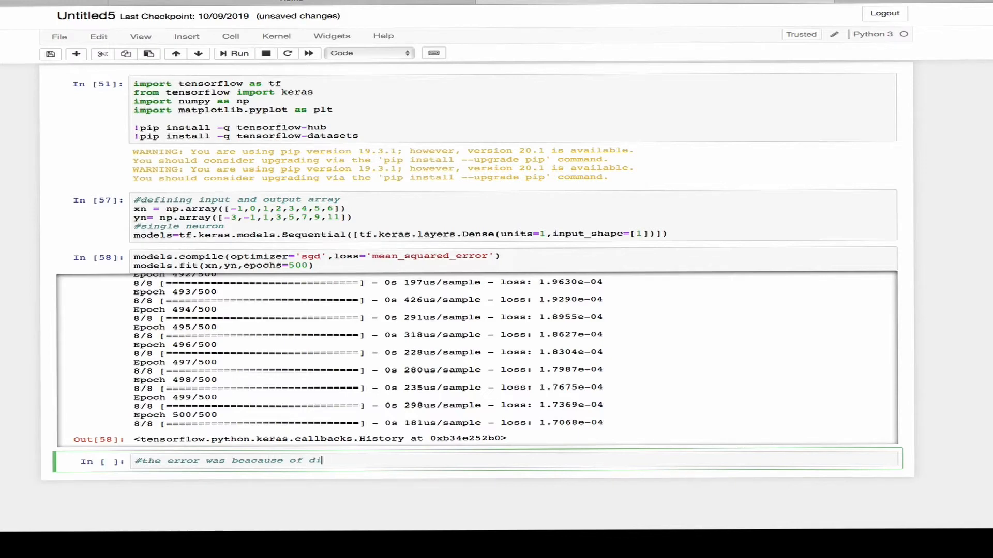
text(fference in the)
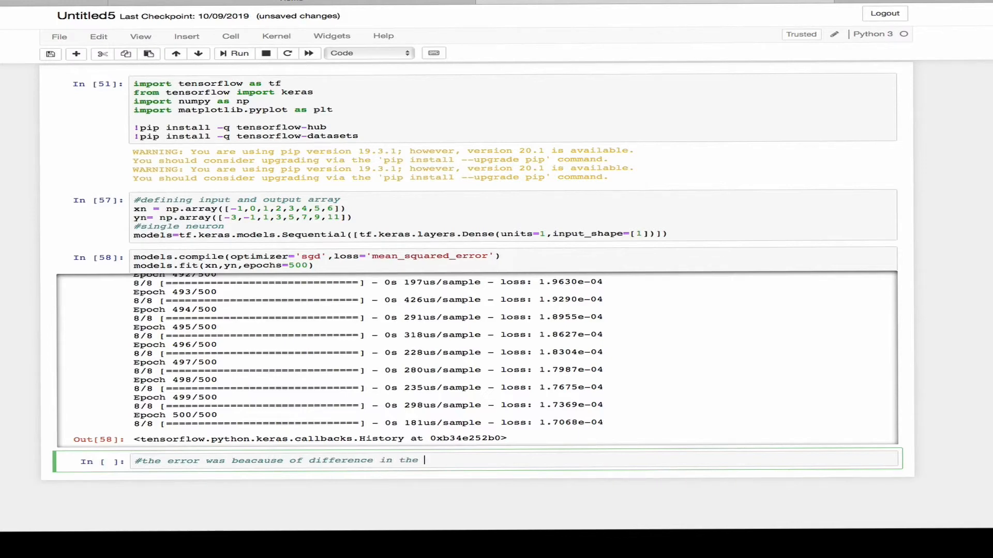
text(no. of input and)
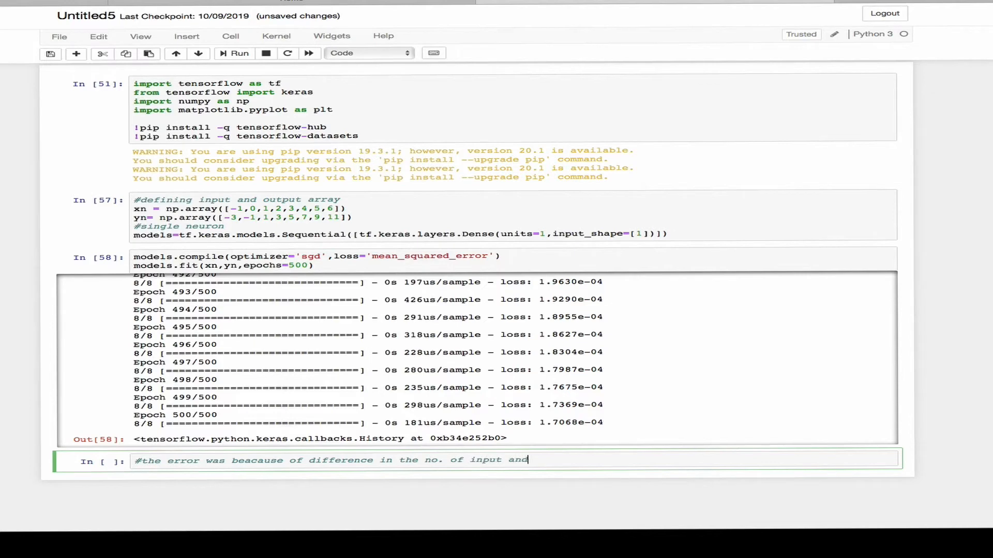
text(output)
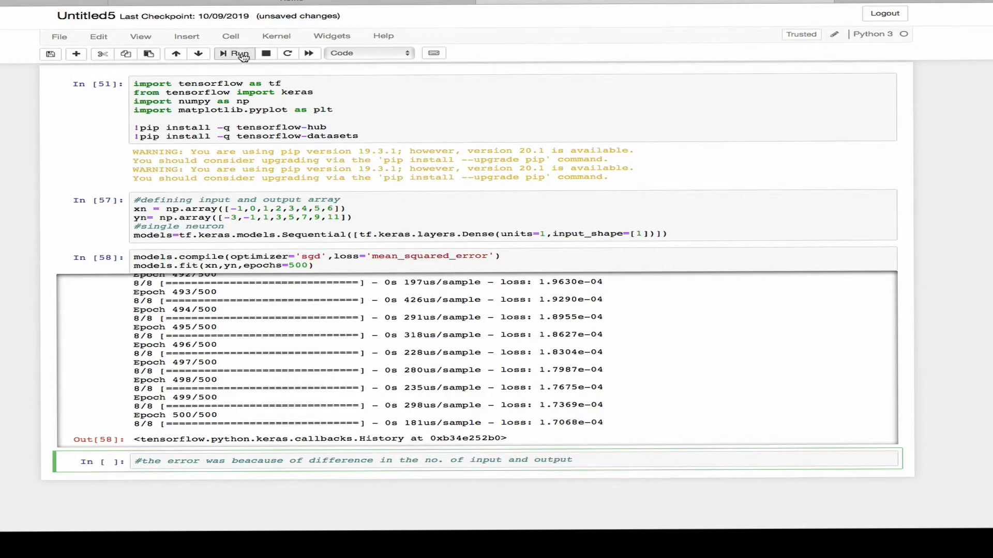
- Run print(models.predict([10])) after correcting model to models, giving about 18.98
text(pr)
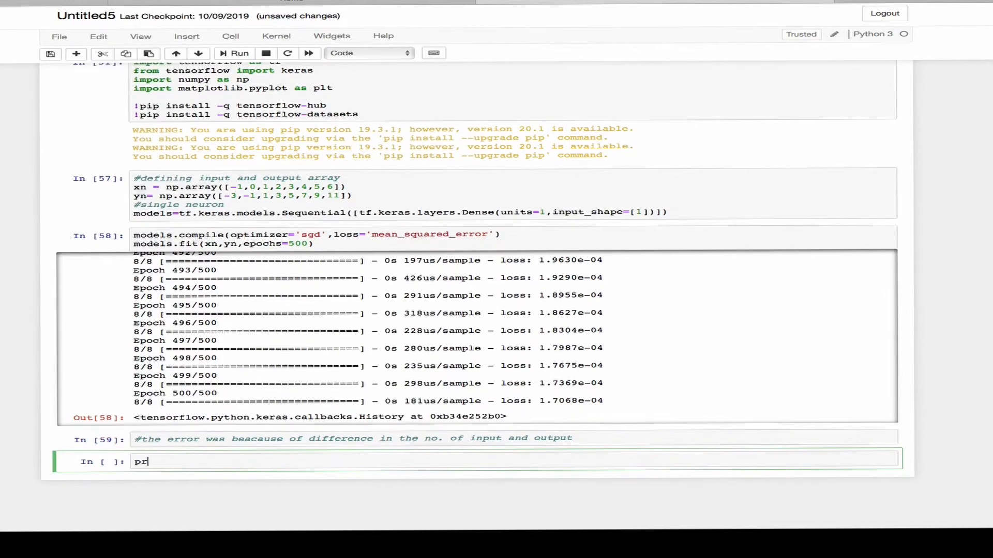
text(int(mod)
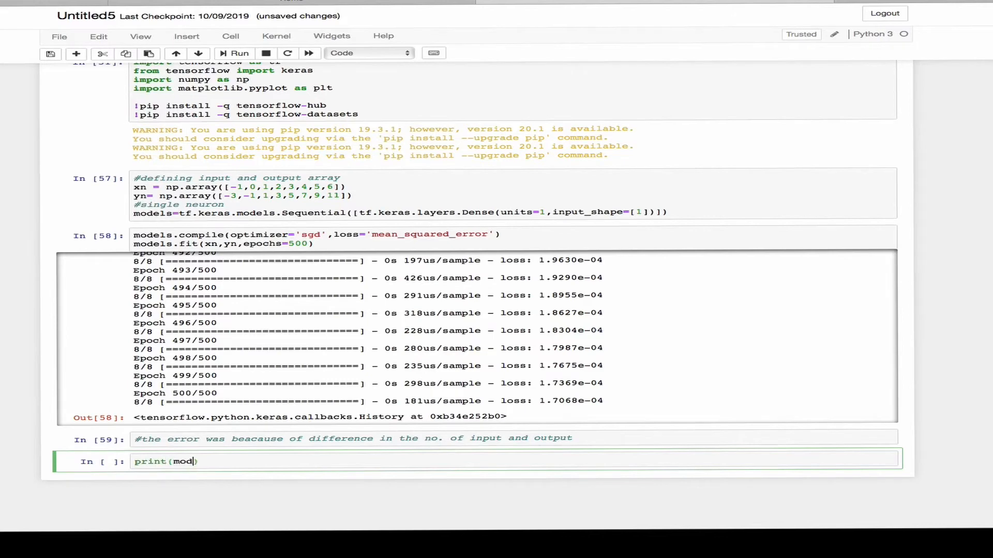
text(el.predict([10)
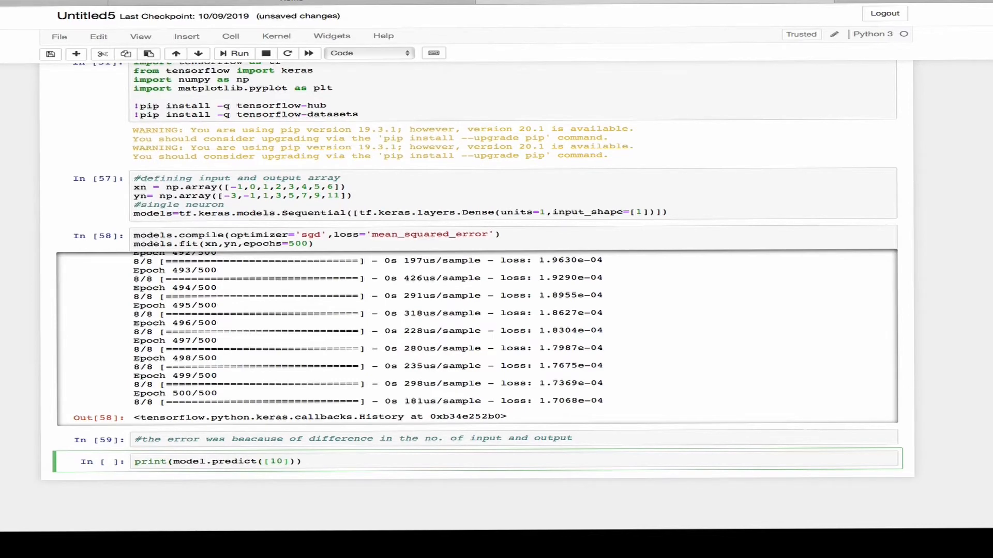
click(240, 53)
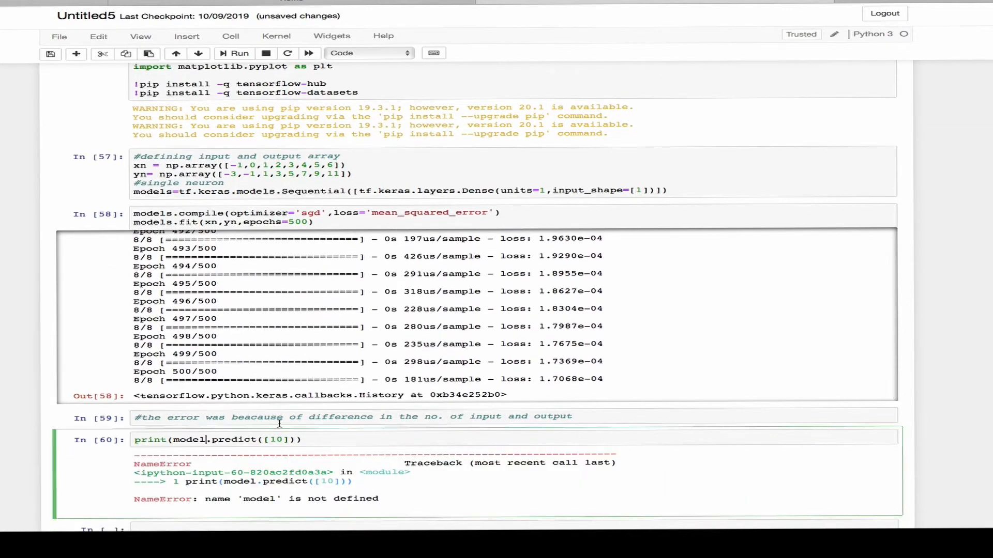
click(239, 54)
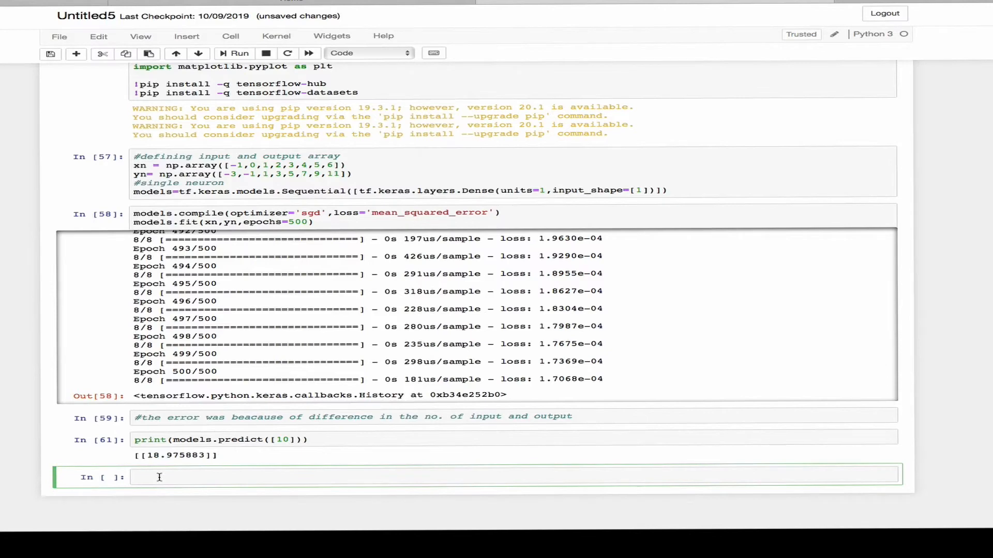
- Write the comment '#the output shoukd be 19 but the model is never completely sure'
text(#the ou)
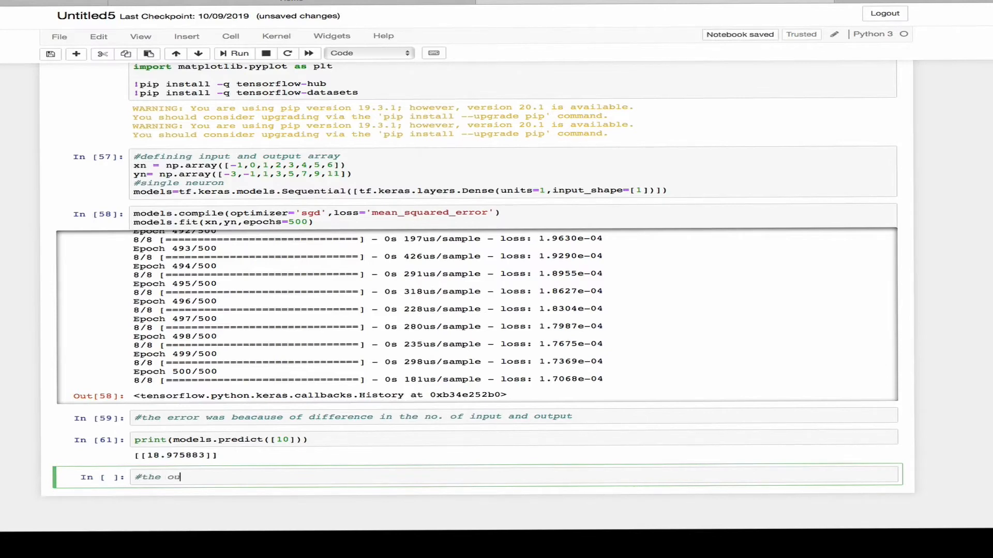
text(tput shoukd be)
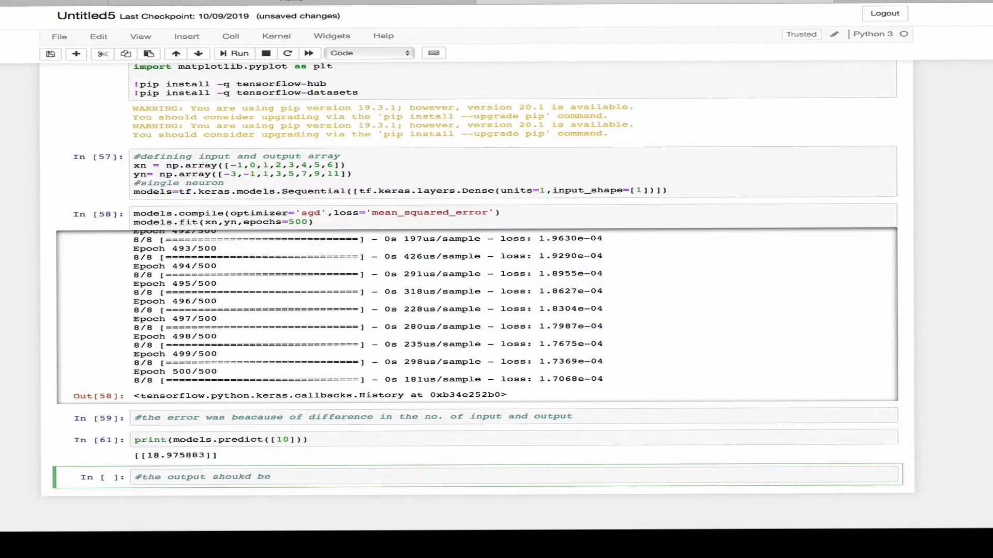
text(19 but the model is never completely sur)
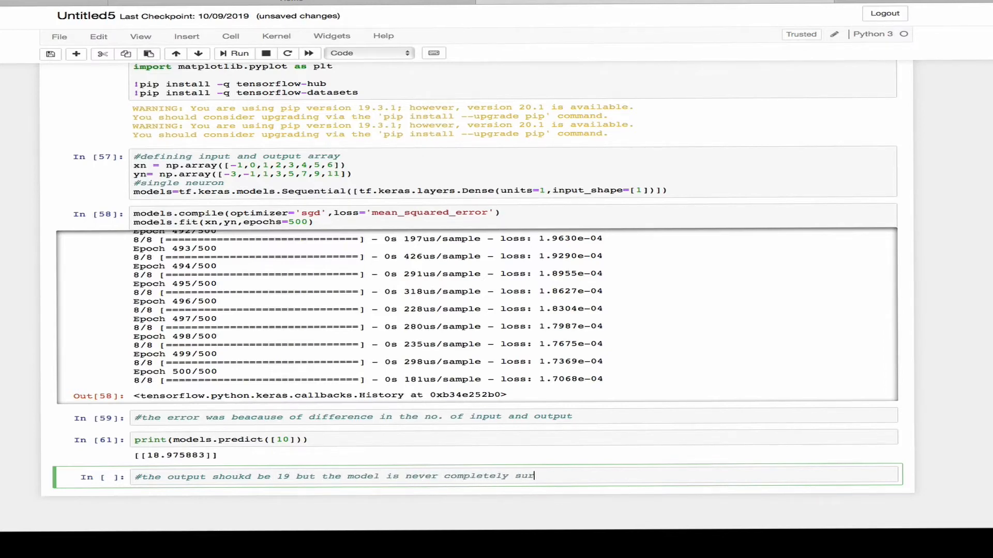
text(e)
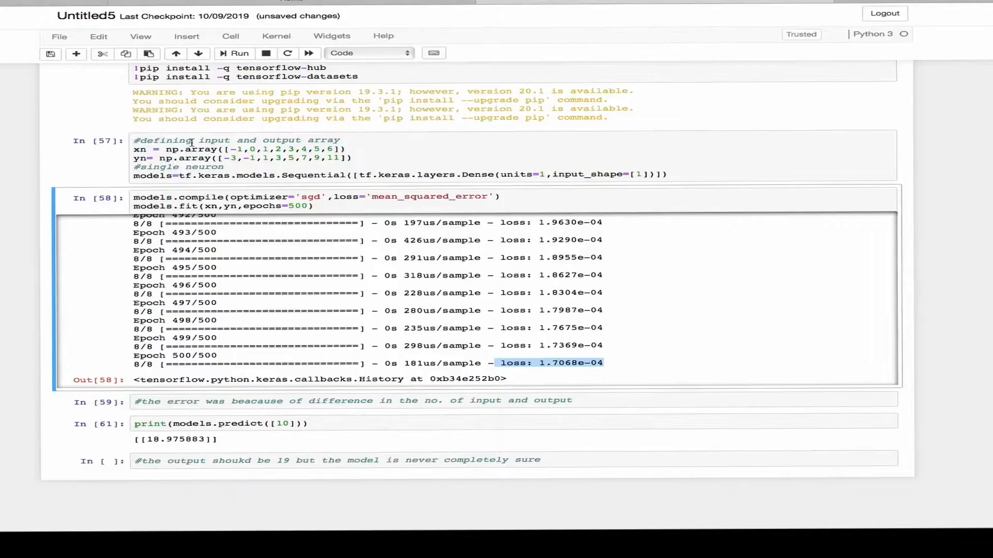
- Run the earlier cells, then start a '#save the model' cell setting export_dir to 'name/tmp/saved_model'
click(233, 53)
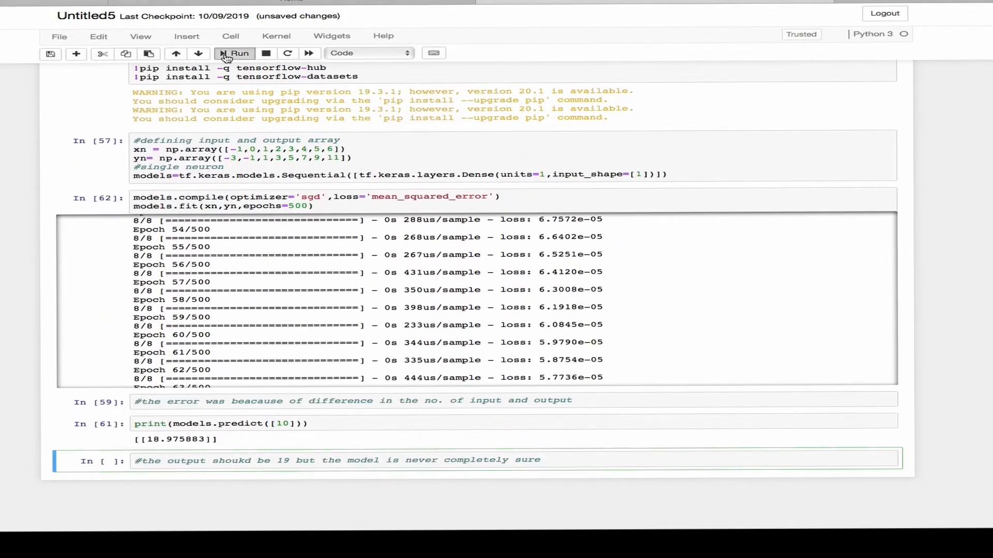
click(234, 53)
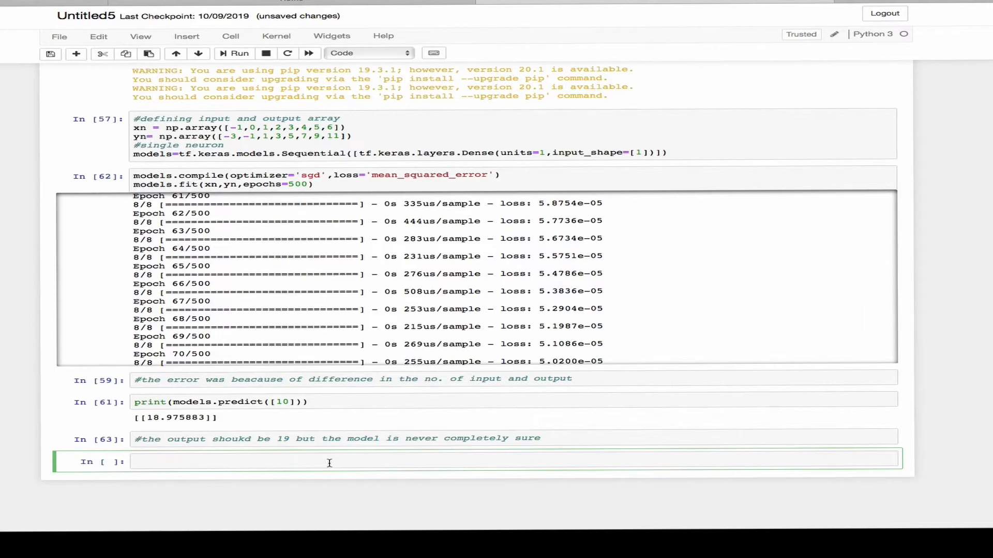
text(#save the model)
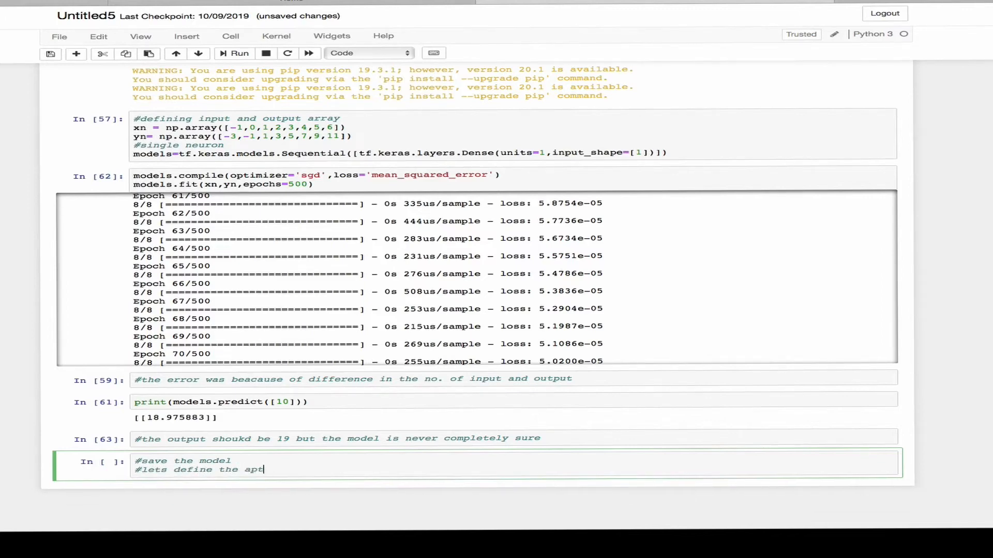
text(h)
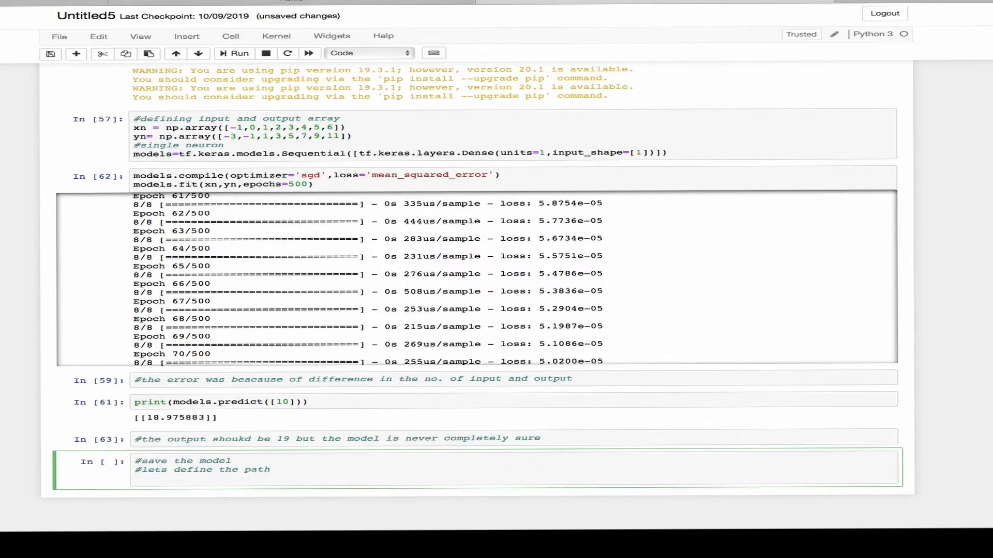
text(export)
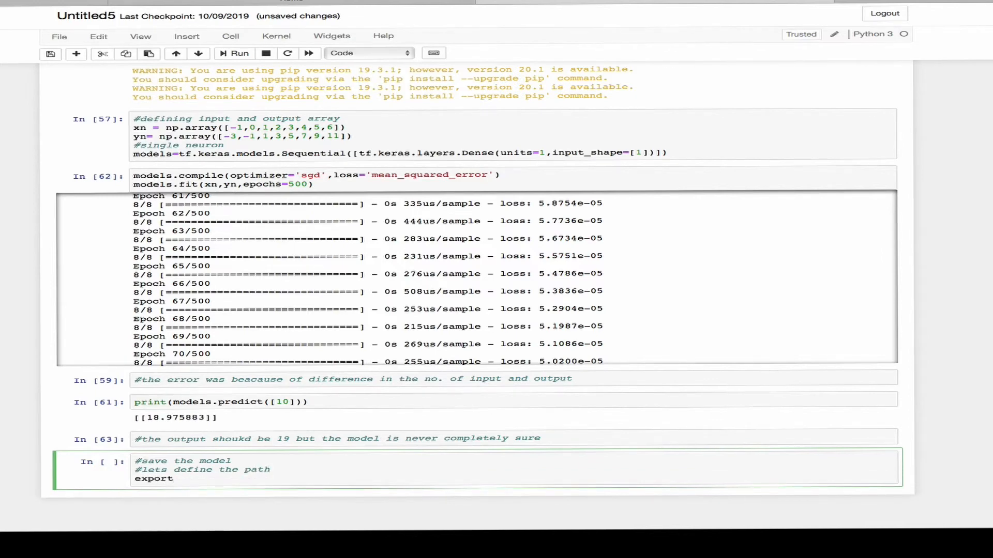
text(_dir)
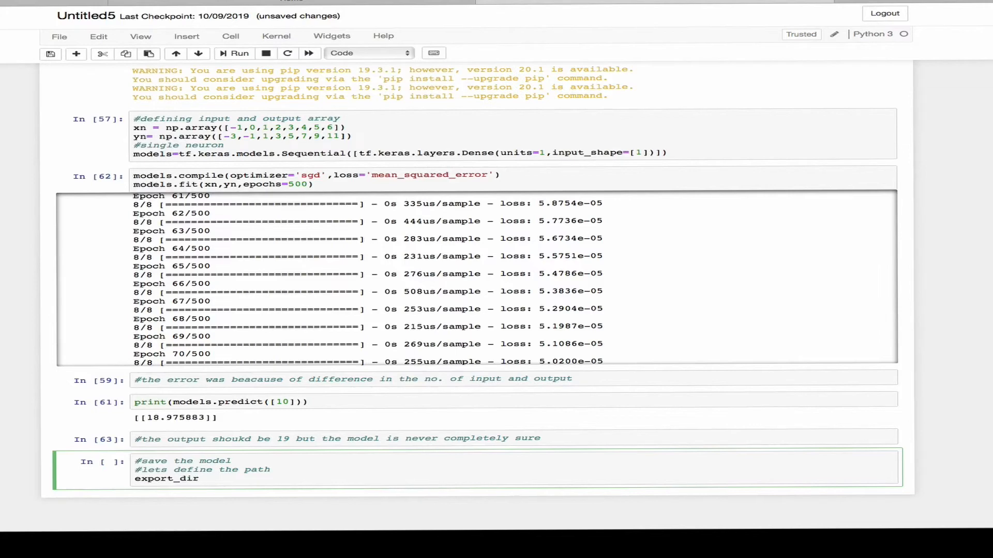
text(=')
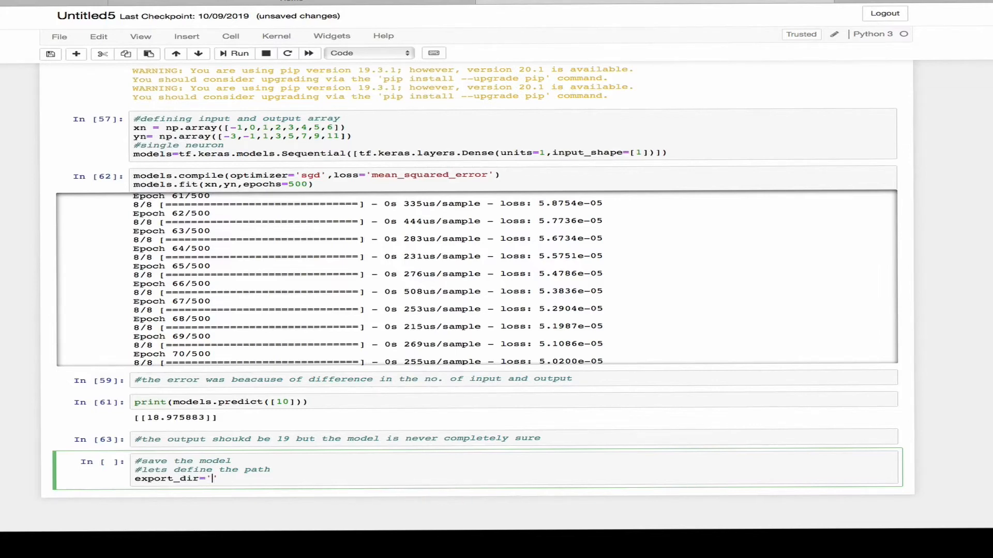
text(name/tmp)
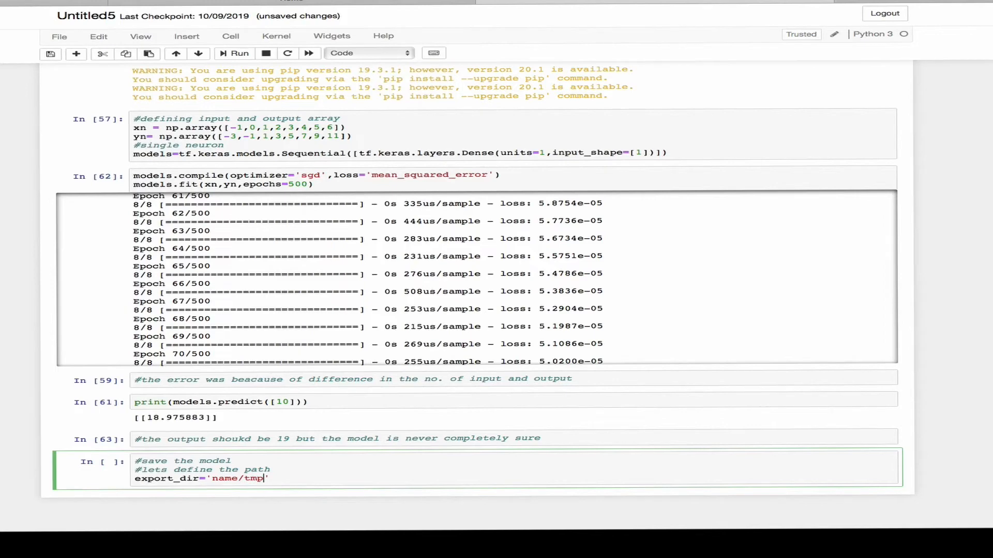
text(/save)
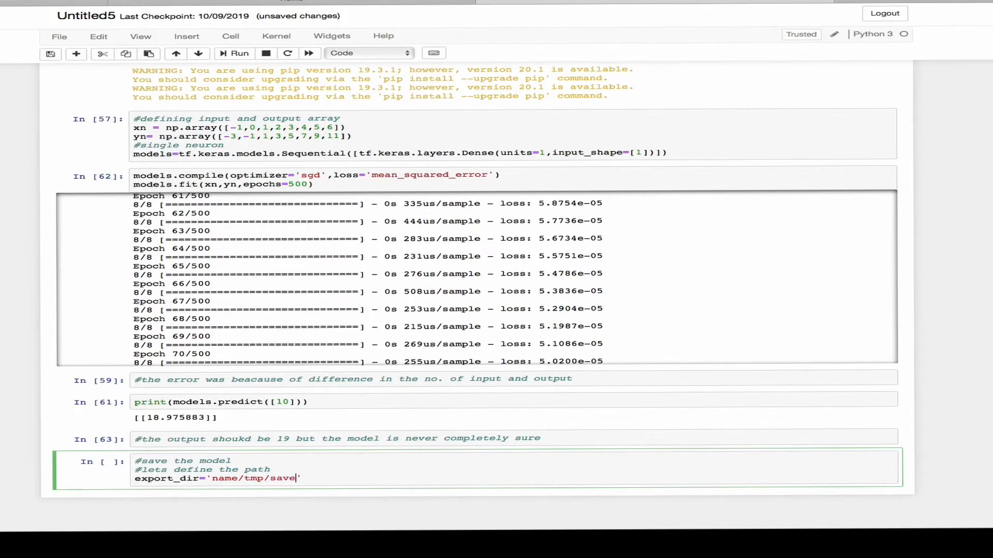
text(d_model)
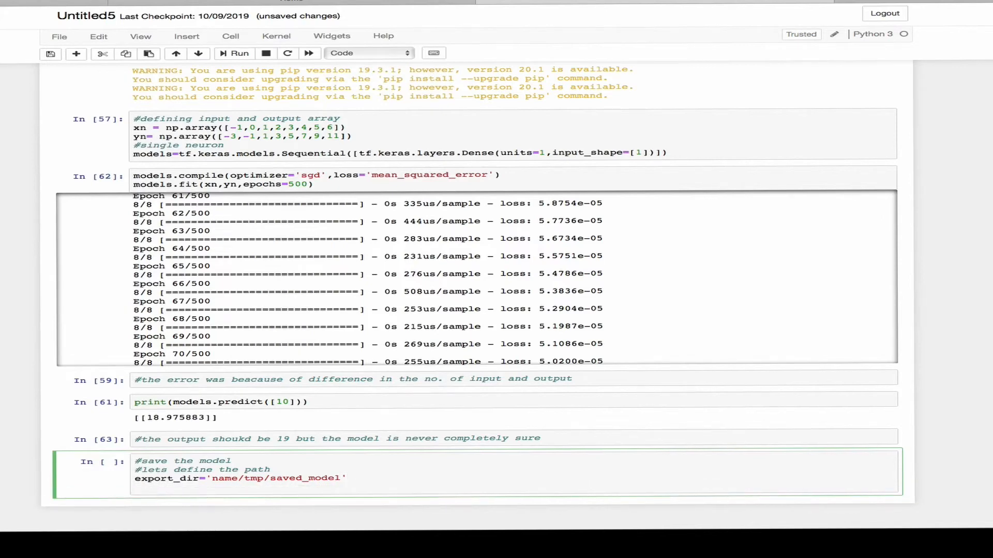
- Add tf.saved_model.save(models, export_model) and run the save cell
text(tf)
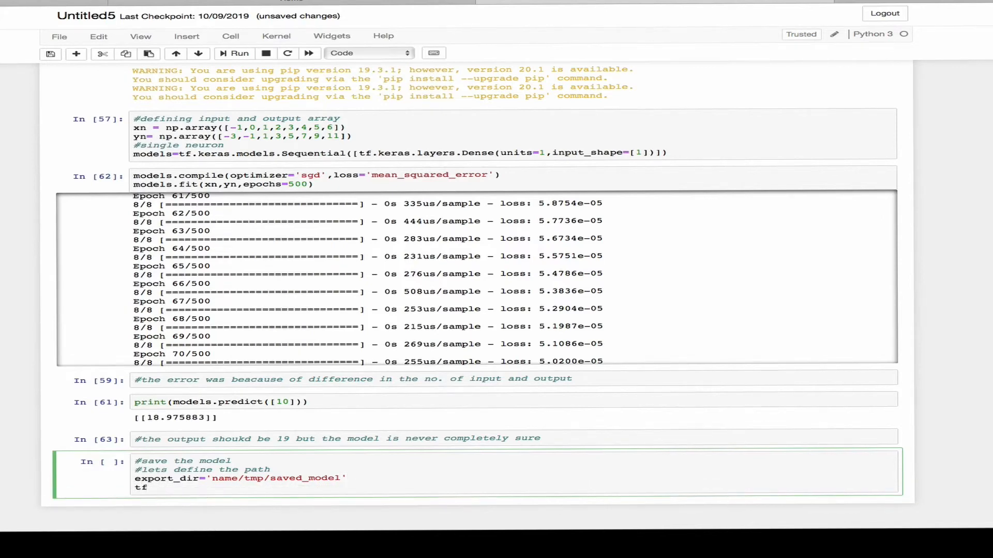
text(.saved_model.save()
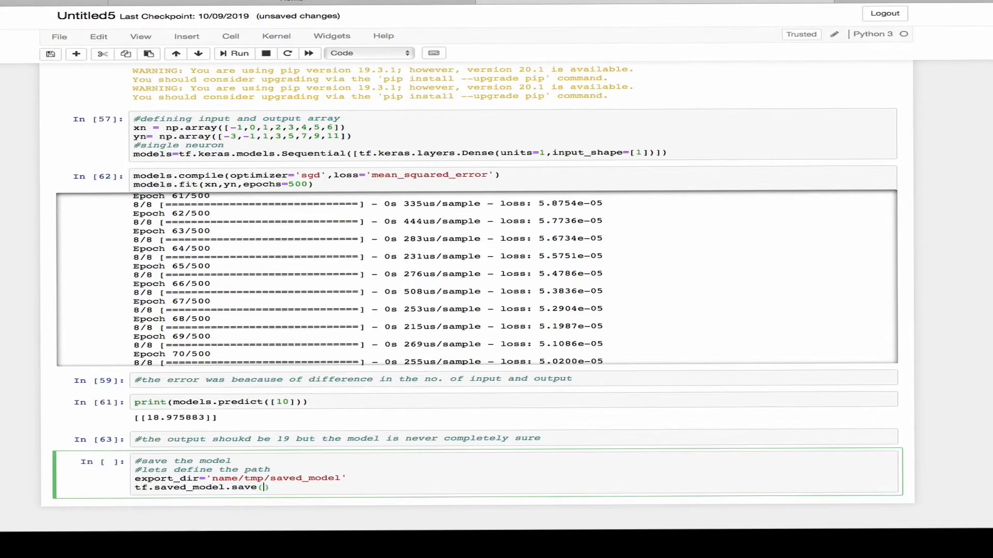
text(models,)
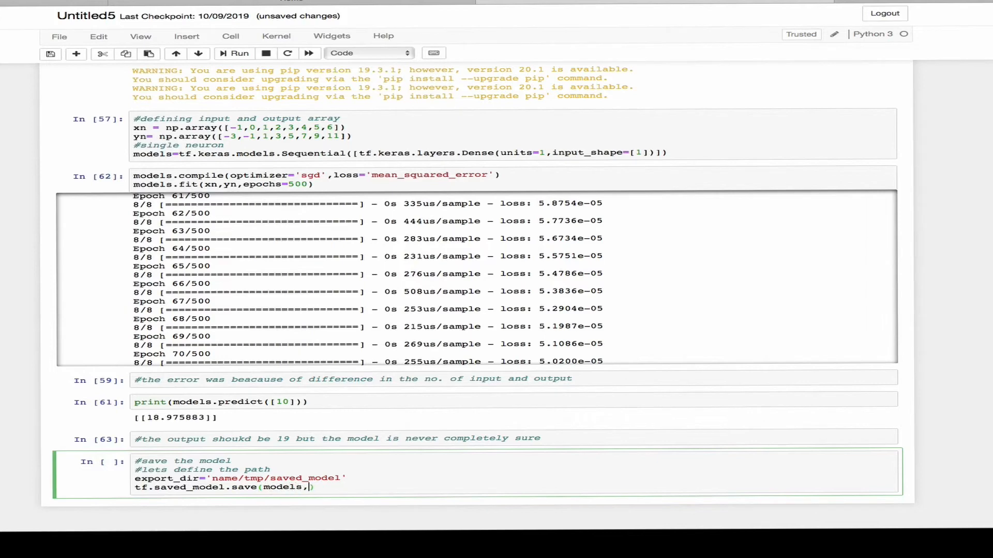
text(esport)
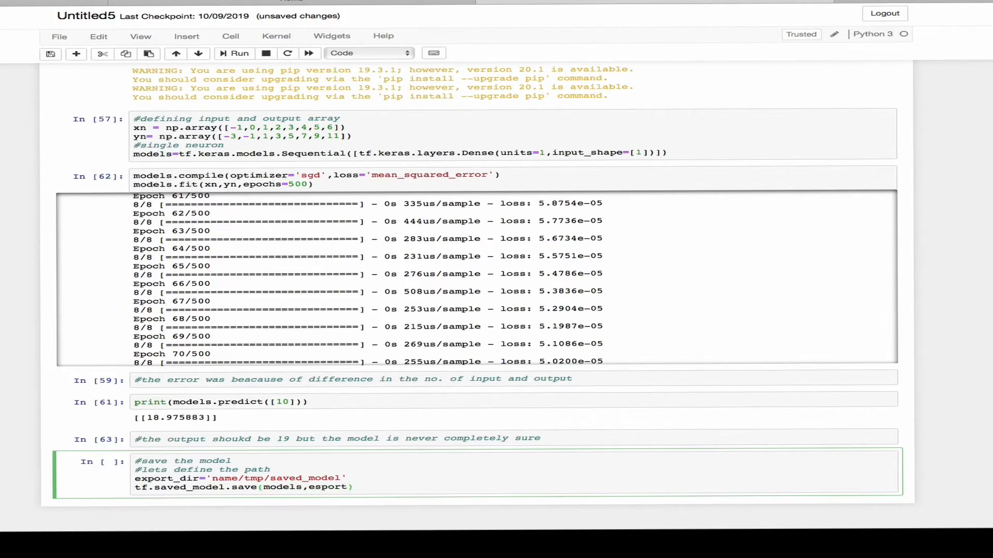
text(_model)
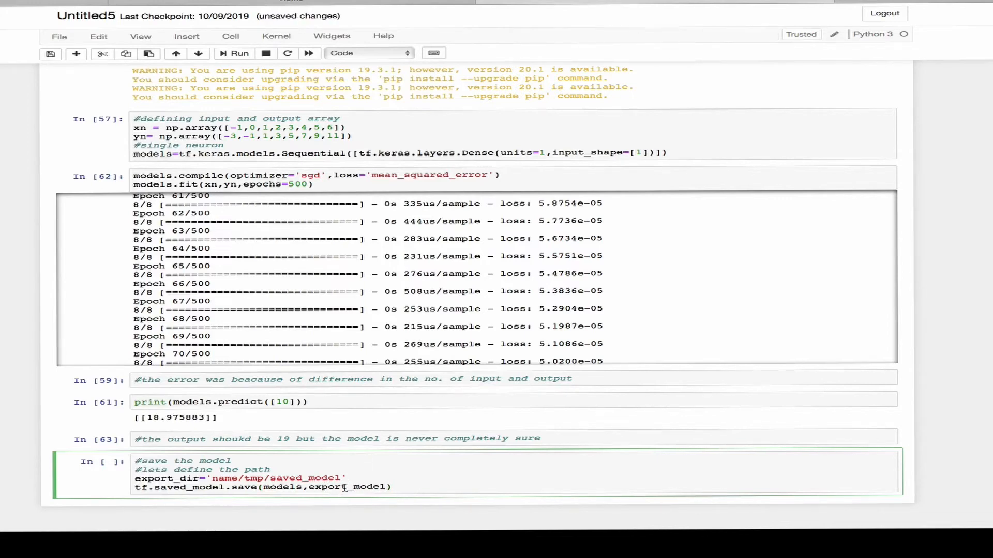
click(233, 52)
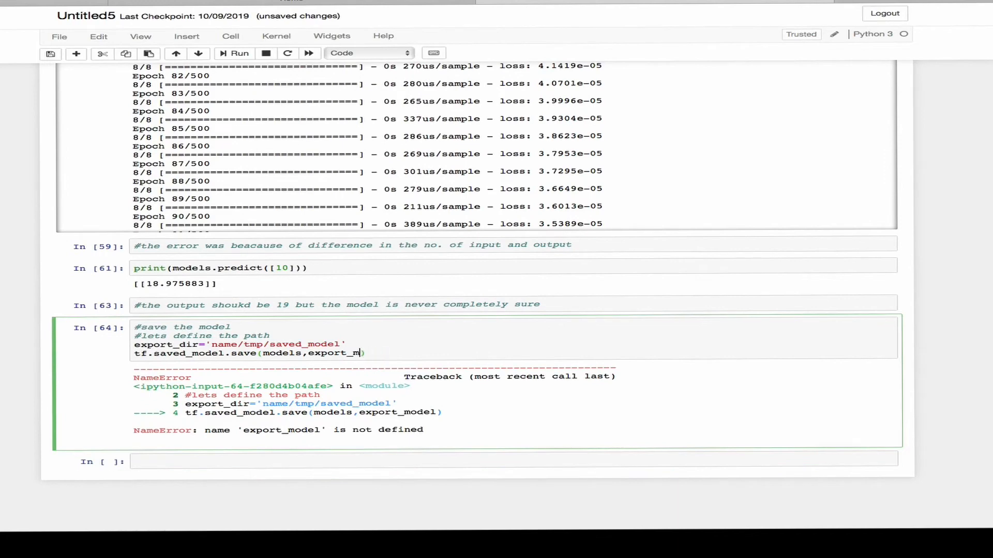
- Rename export_model to export_dir so the model saves to name/tmp/saved_model, then move to the new cell
click(239, 53)
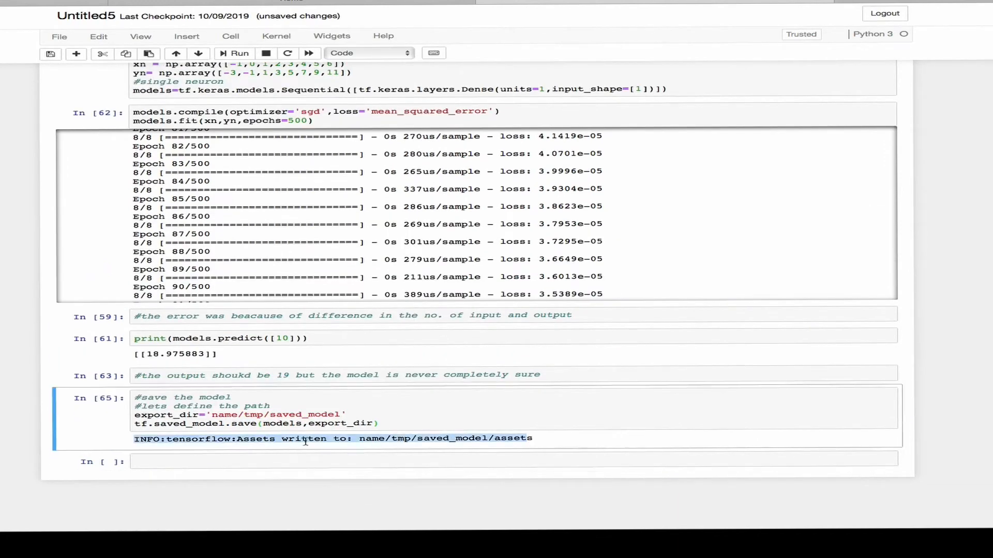
click(305, 461)
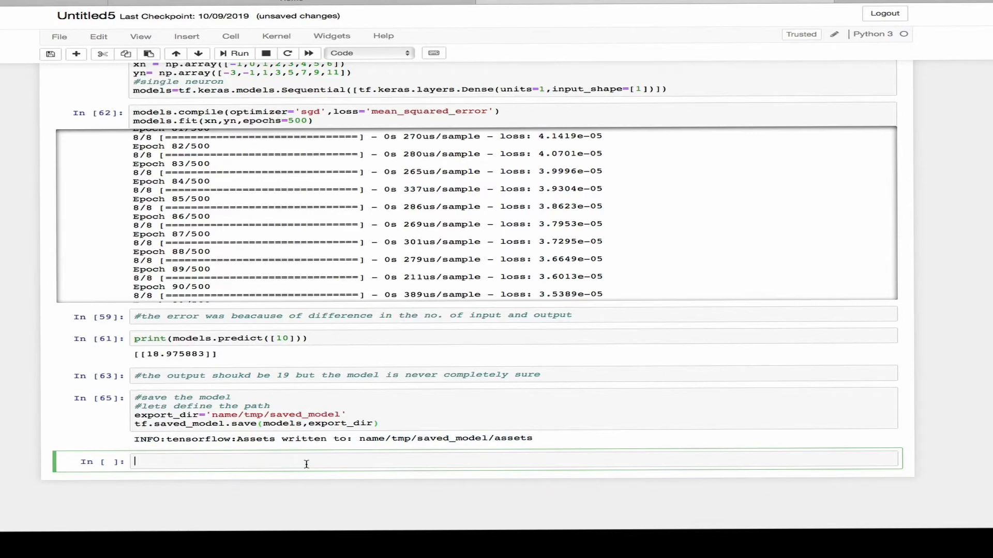
- Create converter = tf.lite.TFLiteConverter.from_saved_model(export_dir)
text(converter)
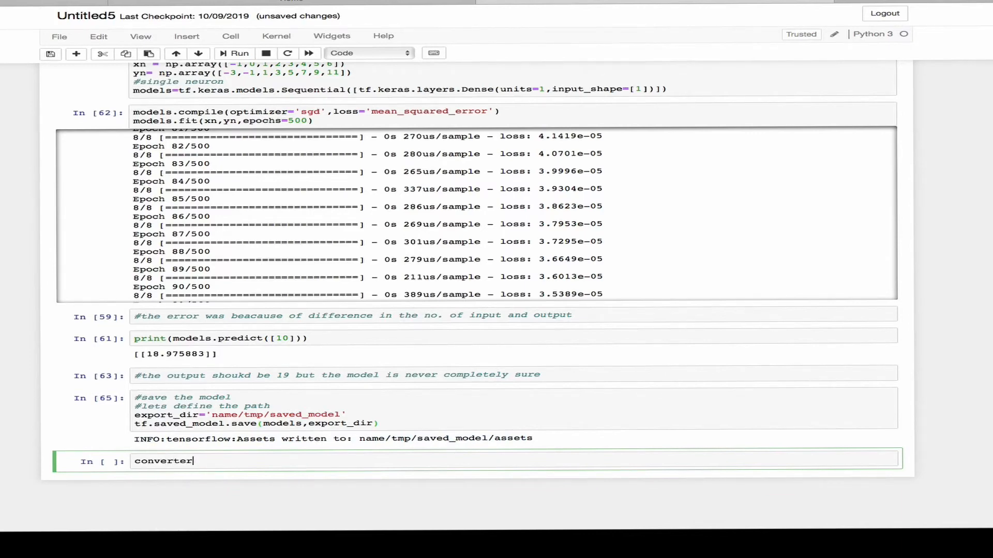
text(=tf.lite.)
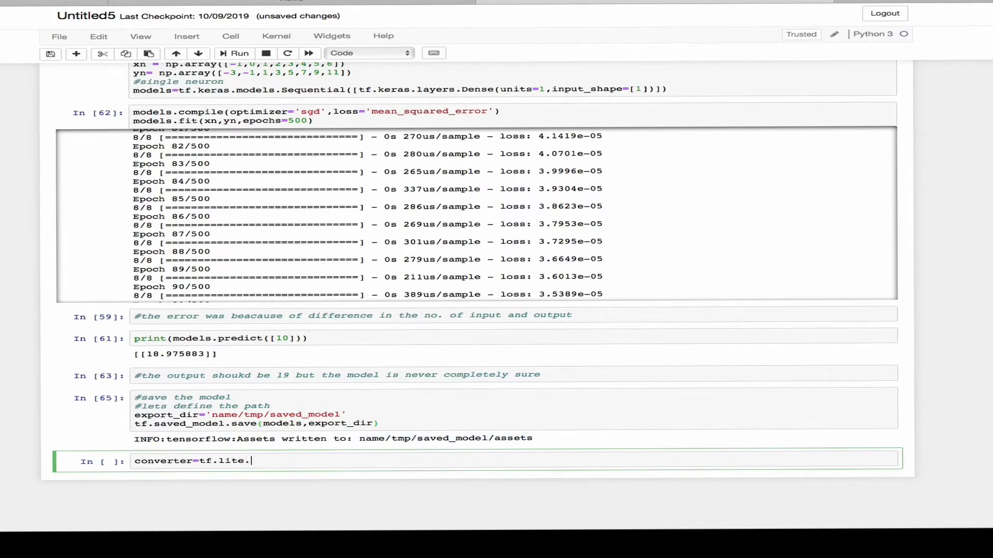
text(TFLiteCon)
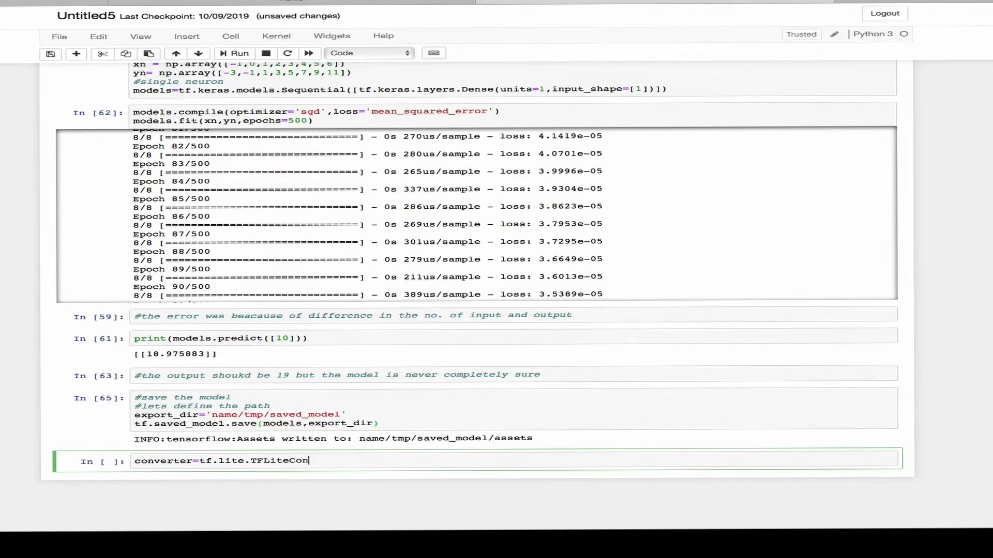
text(verter)
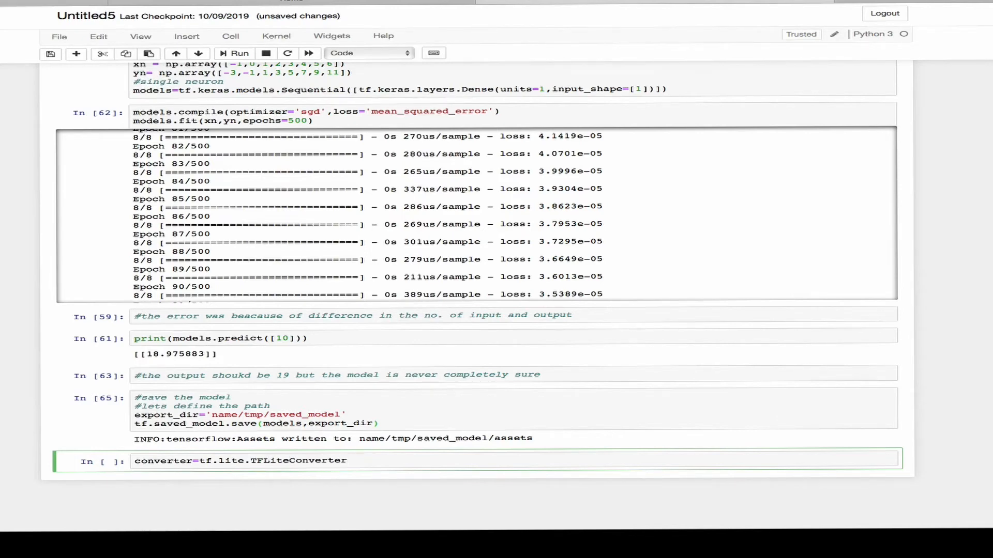
text(.from_saved)
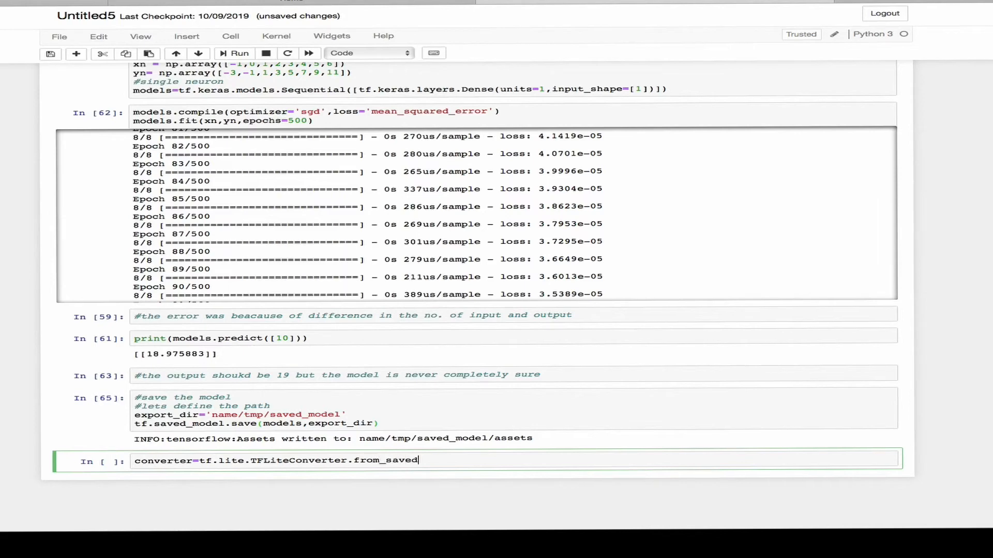
text(_)
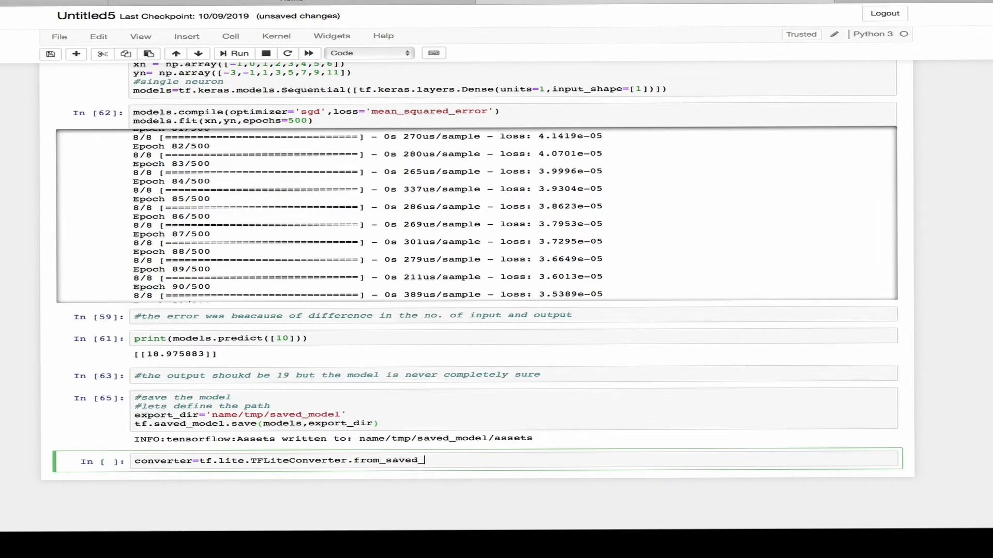
text(model)
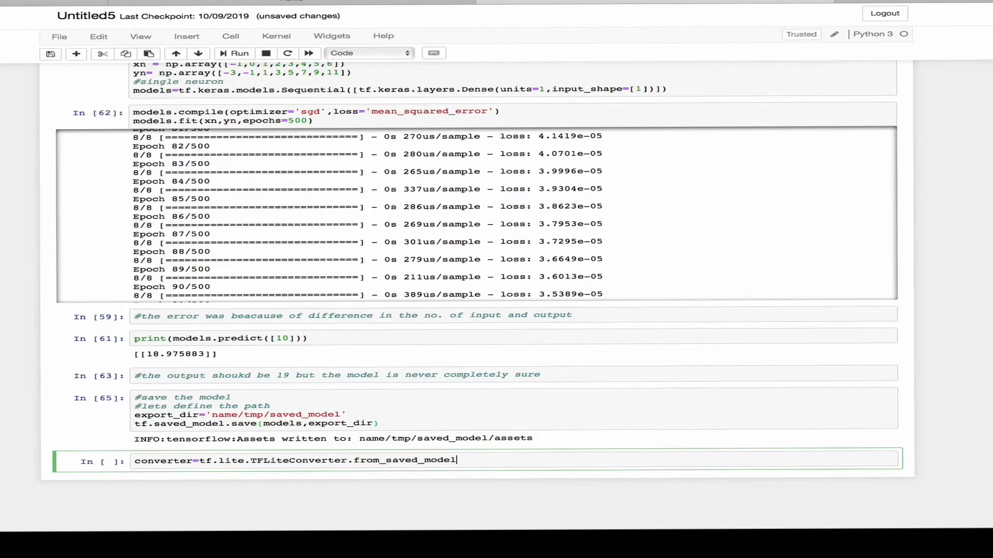
text((export_dir)
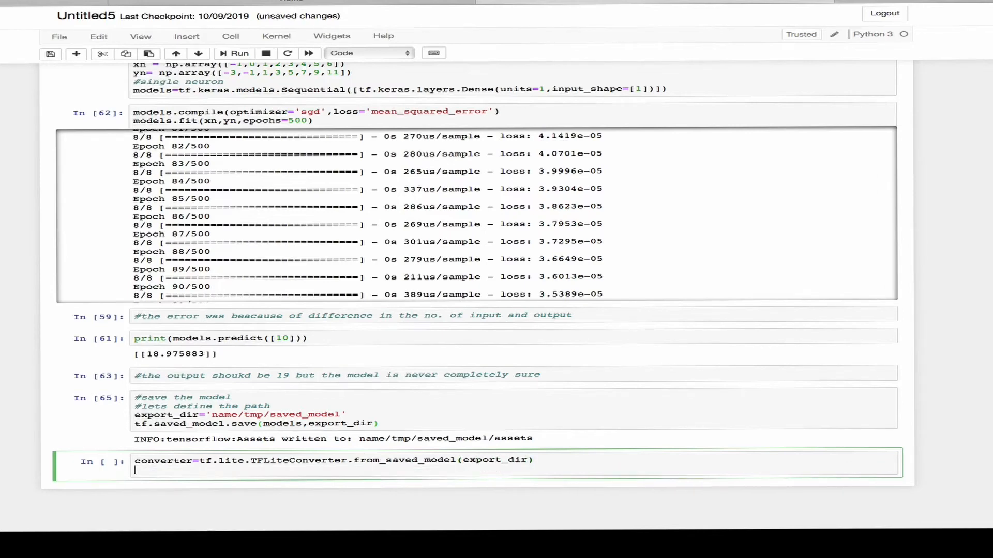
- Add tflite_model = converter.convert() and run the conversion cell
text(tflite)
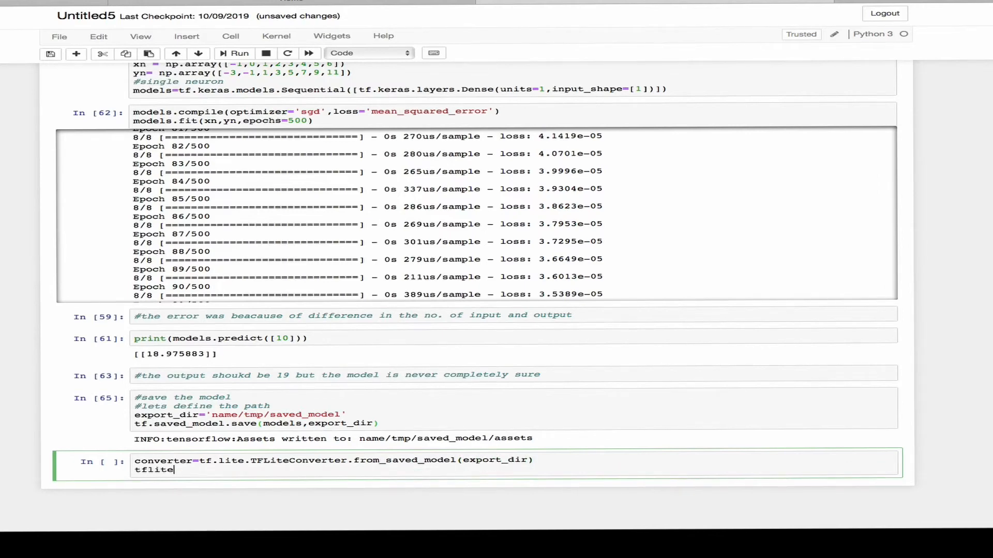
text(_model=co)
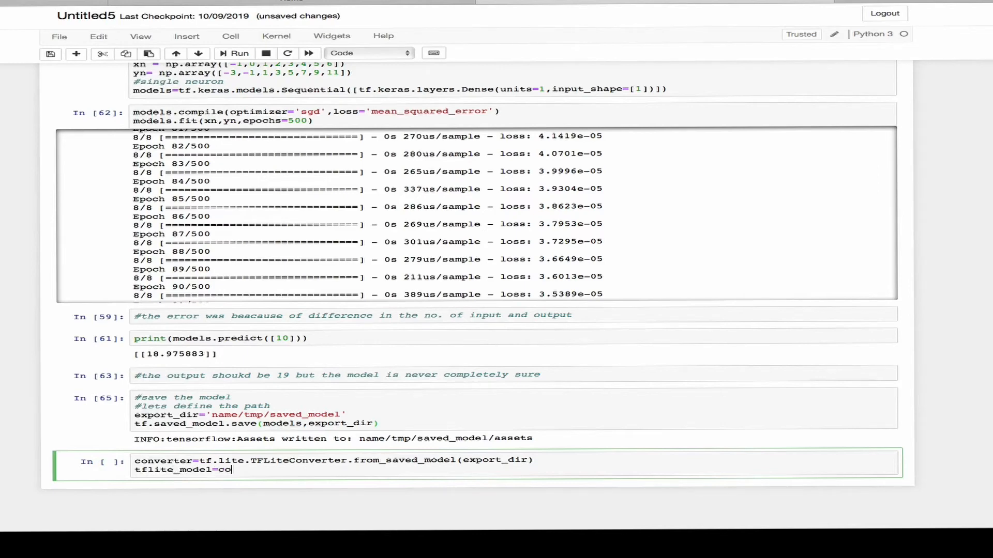
text(nverter.conv)
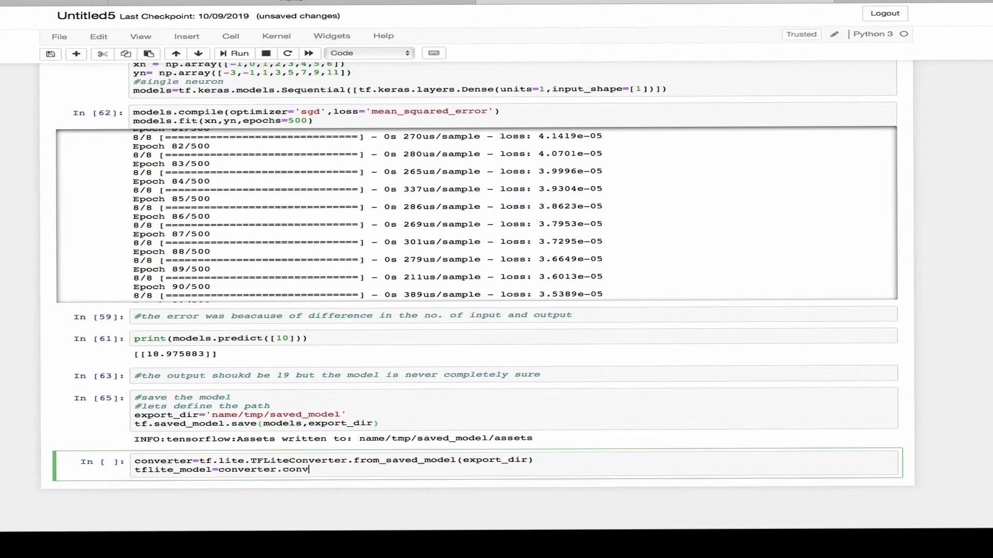
text(ert())
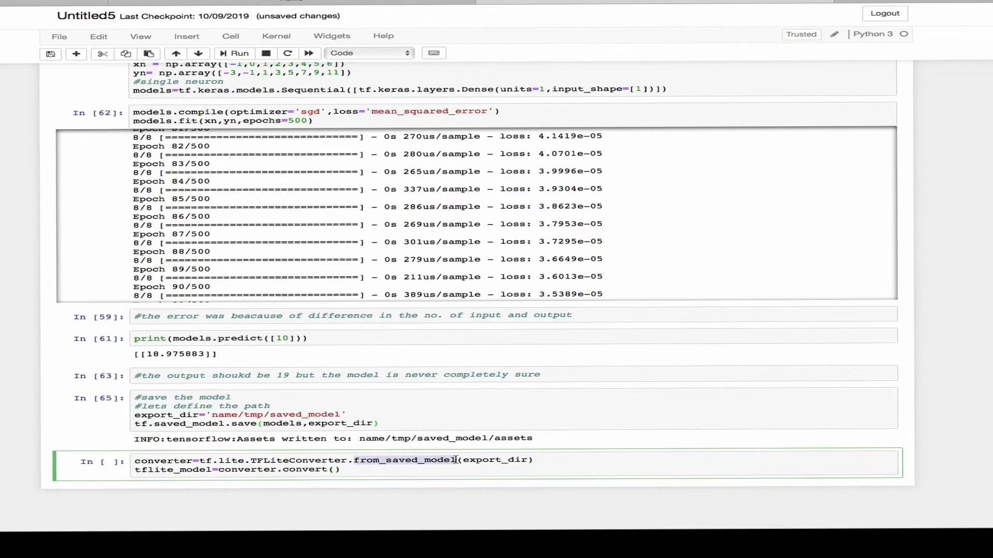
click(238, 53)
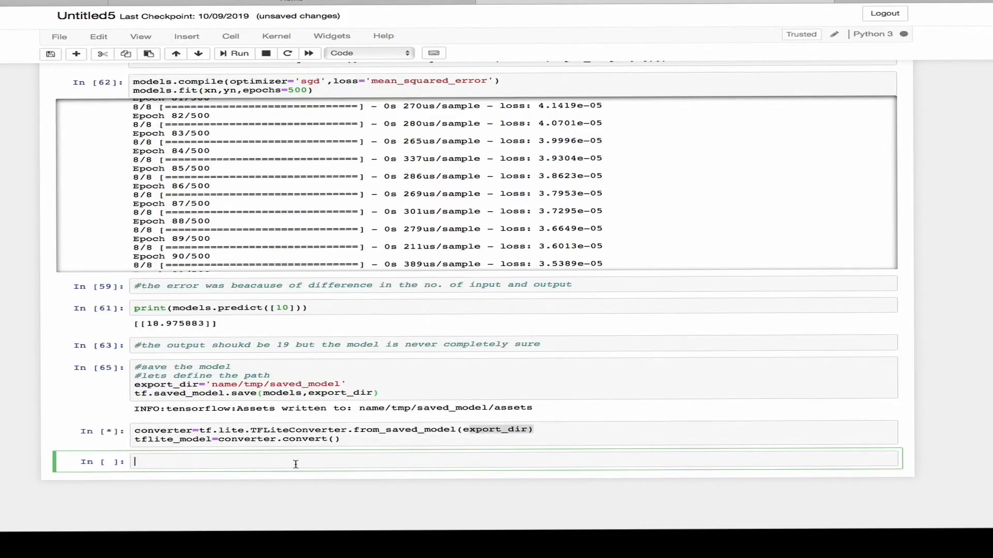
- Define tflite_model_file = pathlib.Path('name/tmp/foo.tflite')
text(tflite_model_file)
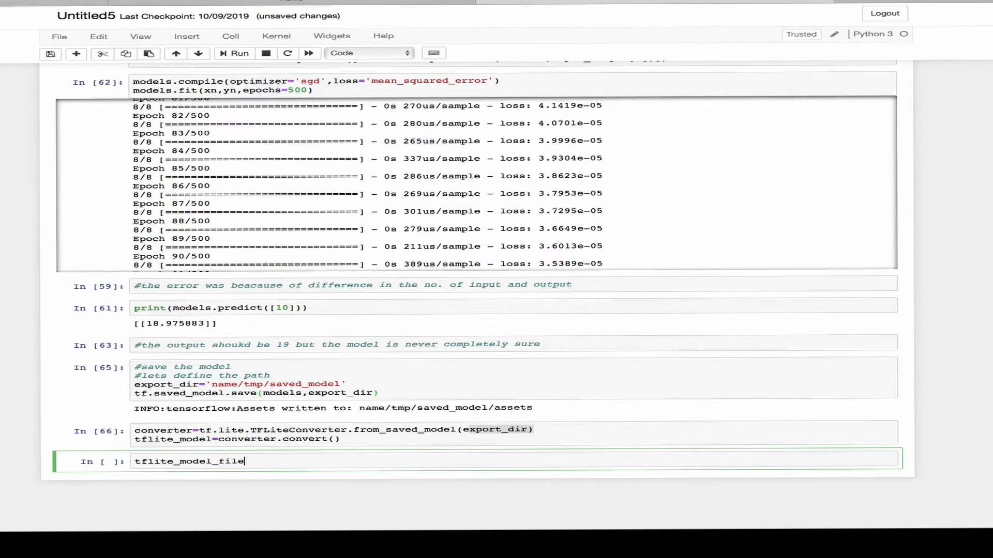
text(=pa)
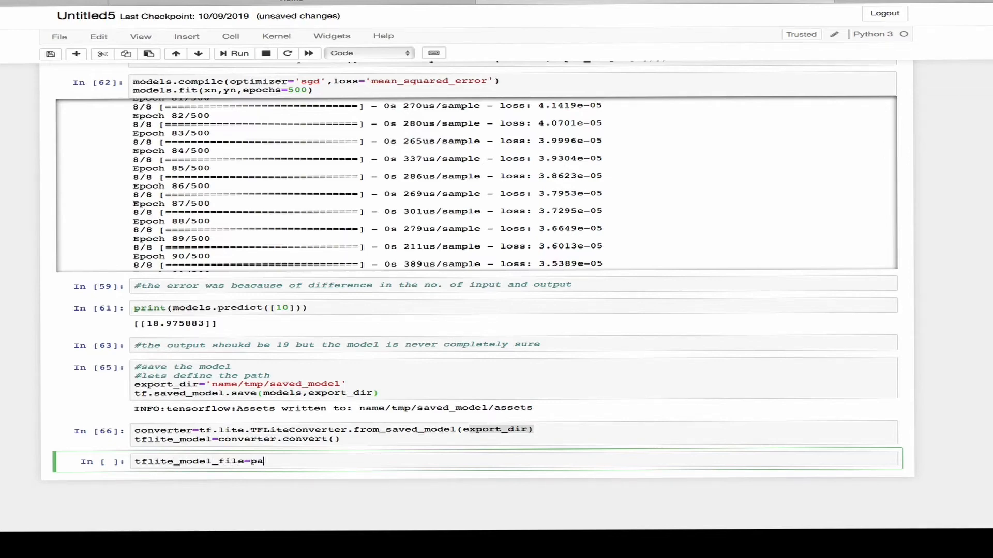
text(thlib.)
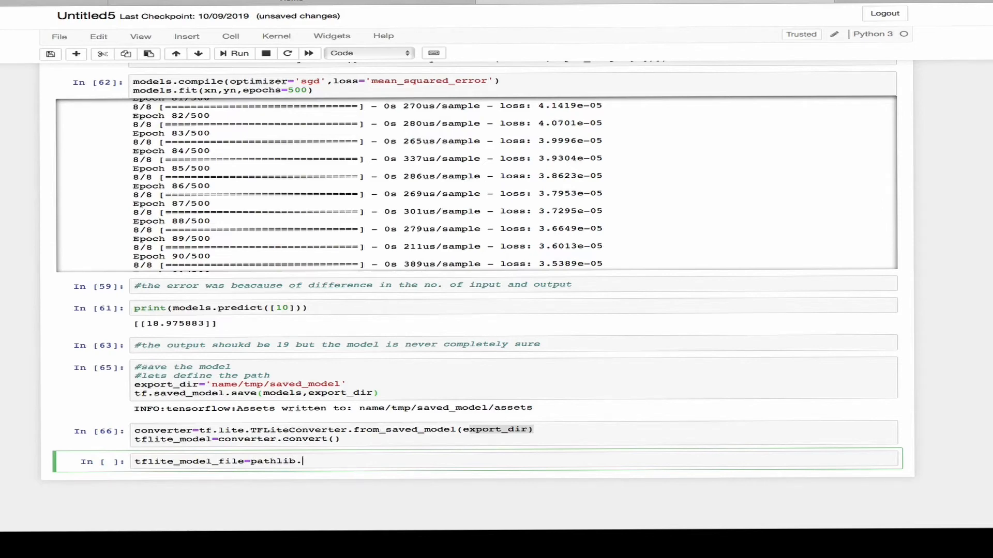
text(Path(;)
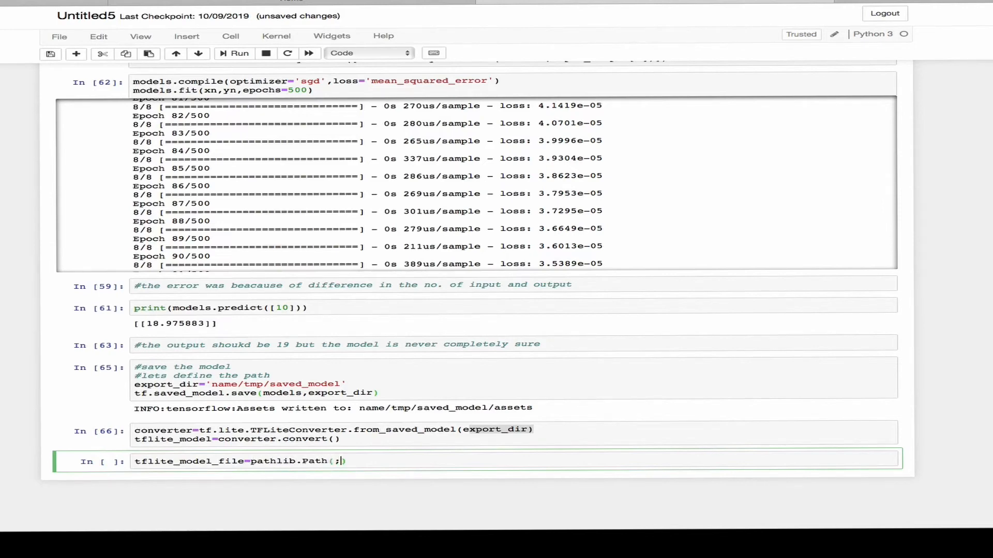
text('name/tm')
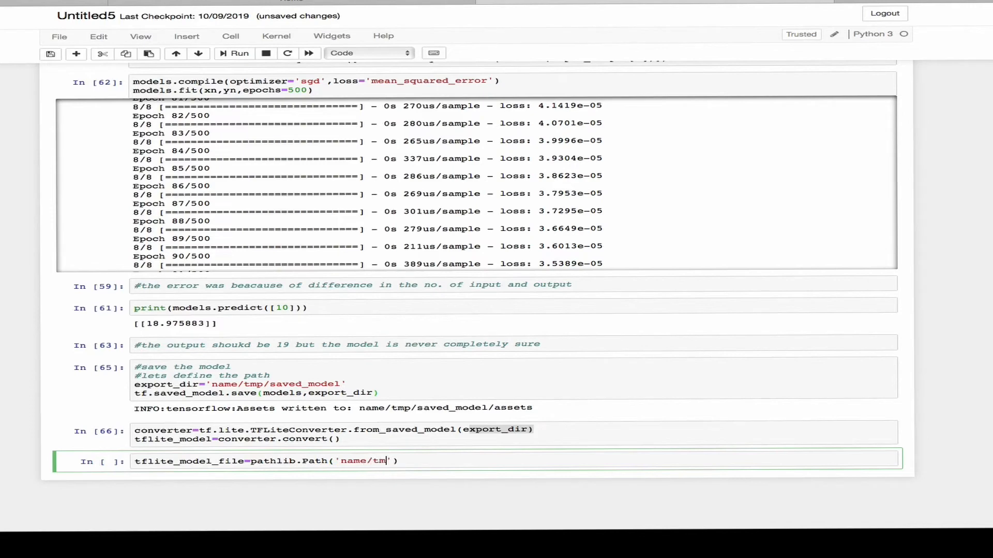
text(p/foo.tf)
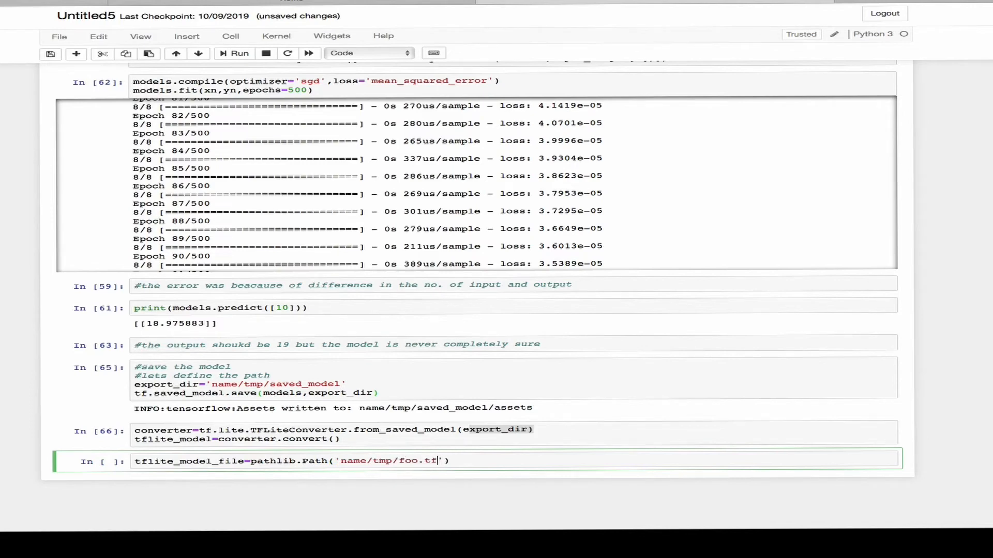
text(lite)
text(tflit)
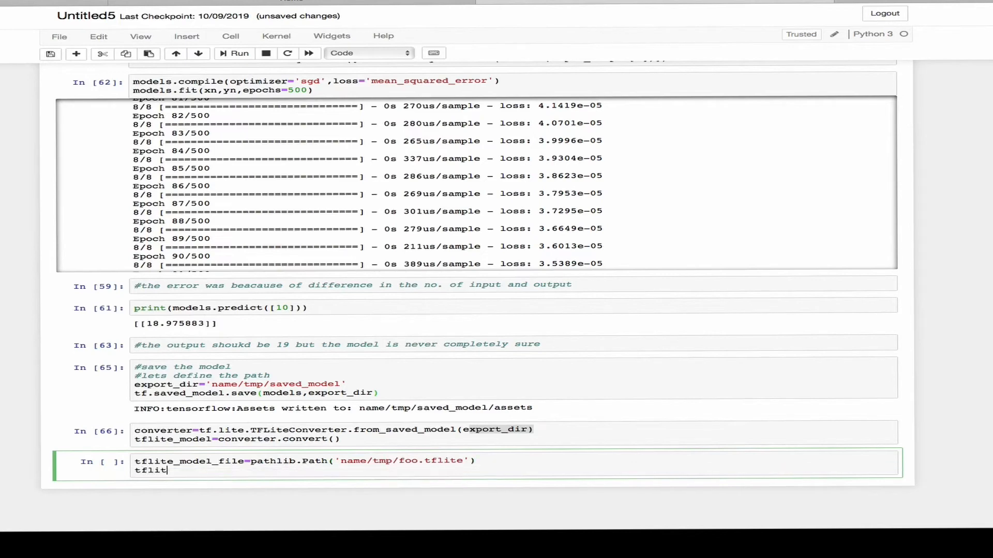
- Write the model with tflite_model_file.write_bytes(tflite_model) and run, reporting 792 bytes
text(e_model)
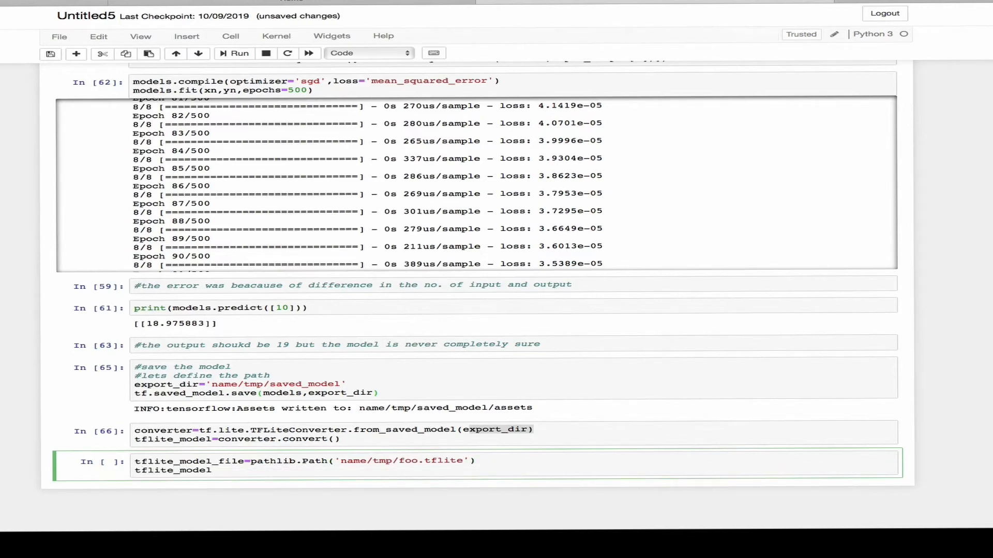
text(_fil)
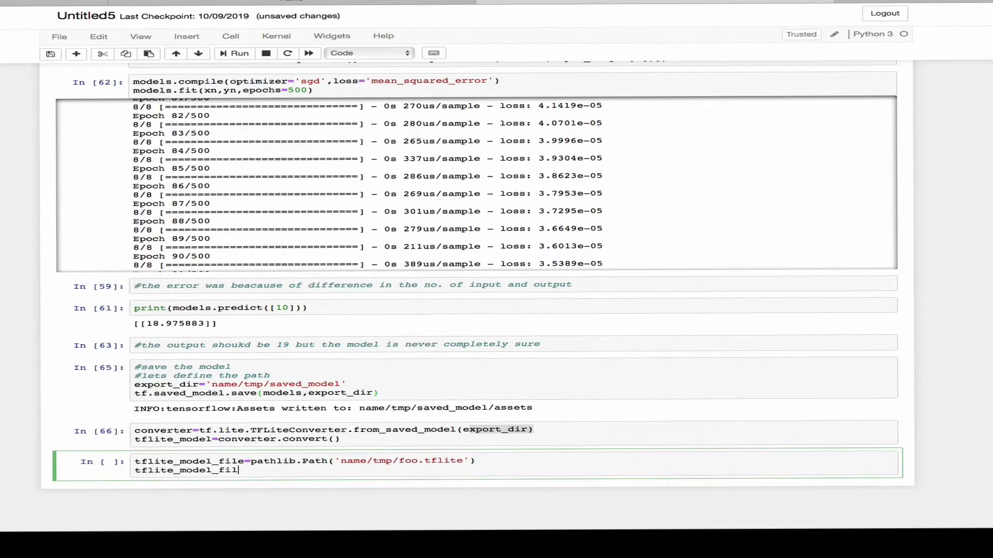
text(e.write)
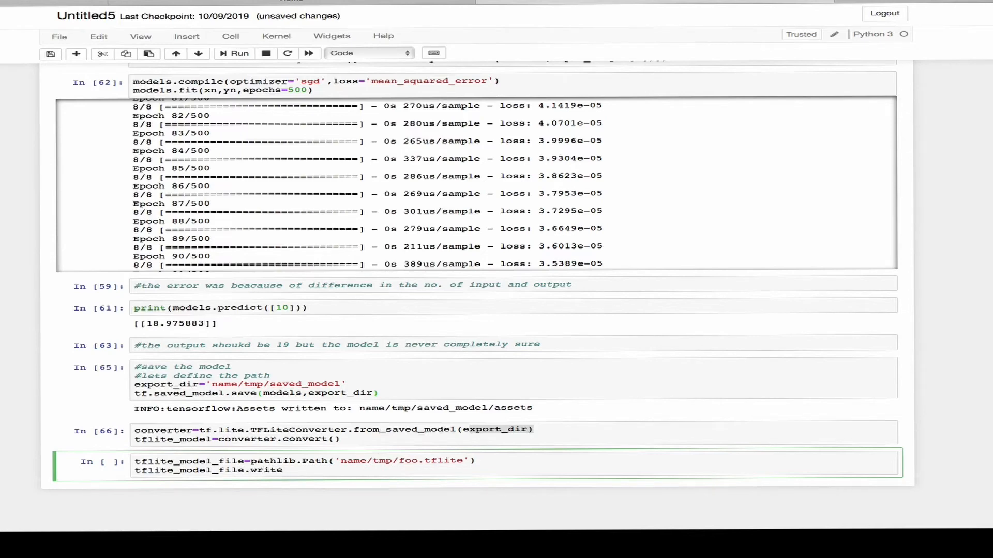
text(_byte)
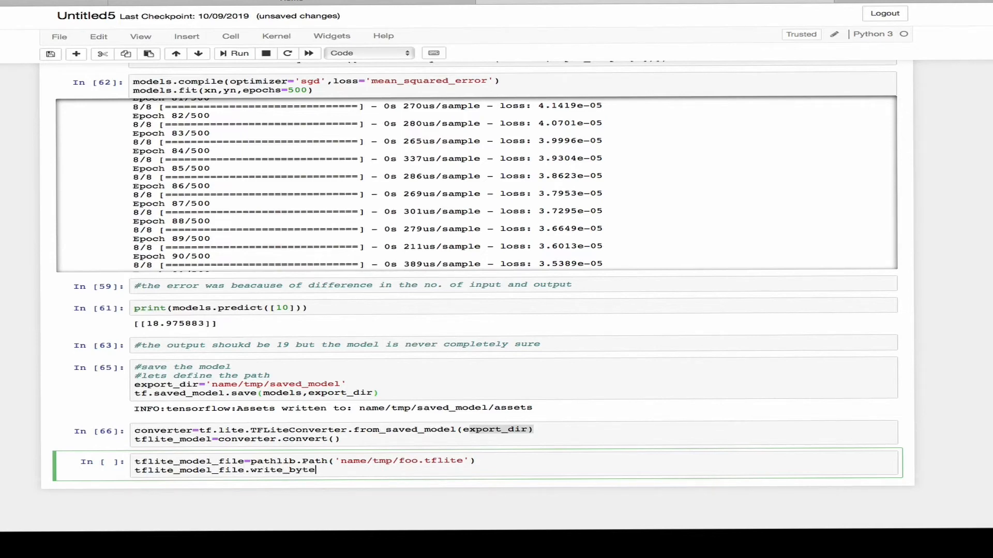
text(s(tflite_model)
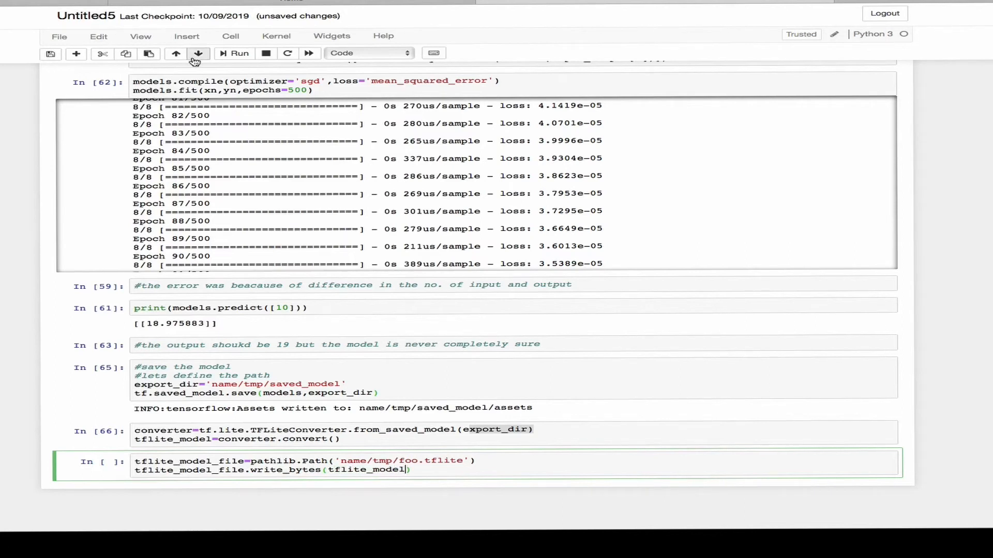
click(239, 53)
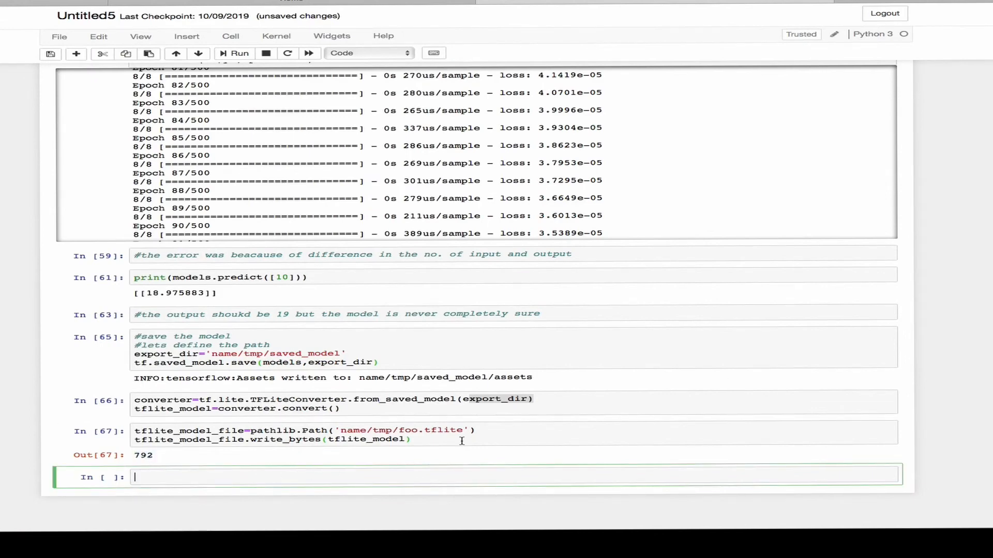
- Create interpreter = tf.lite.Interpreter(model_content=tflite_model) and call allocate_tensors()
text(#tfli)
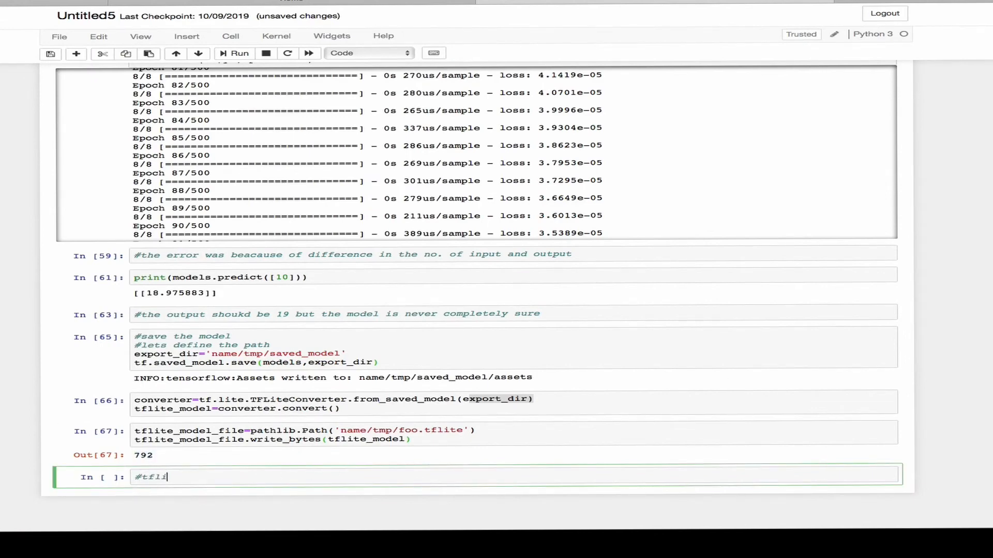
text(te interpreter)
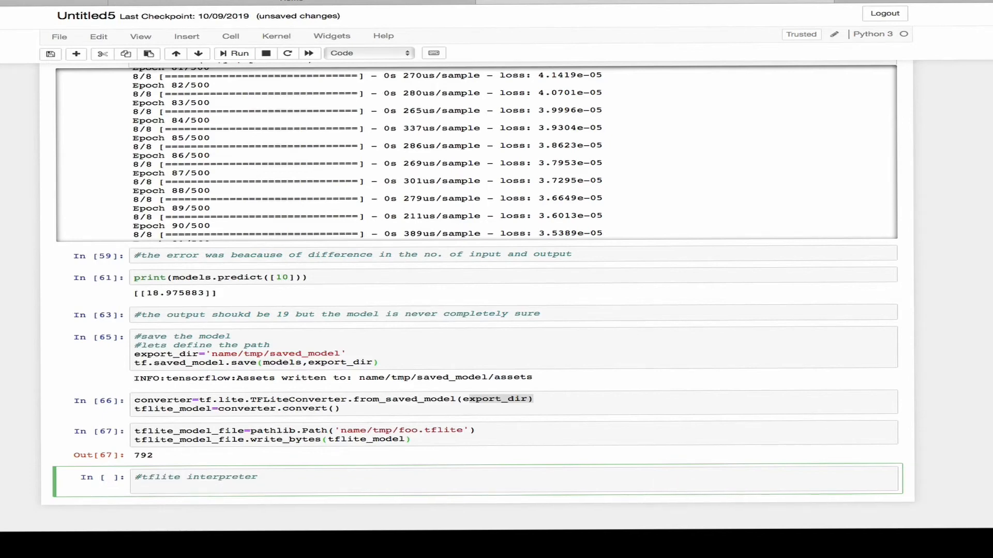
text(int)
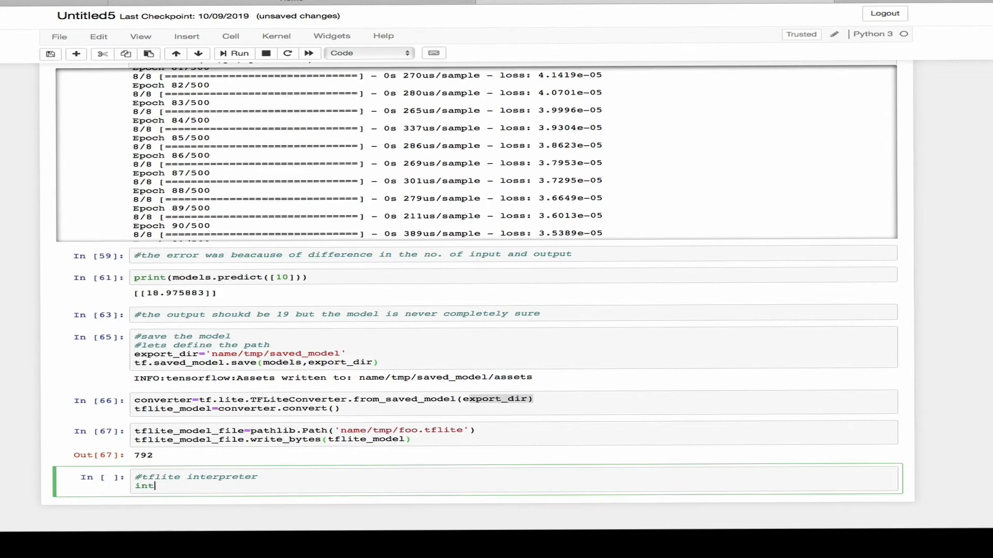
text(erpreter= tf.)
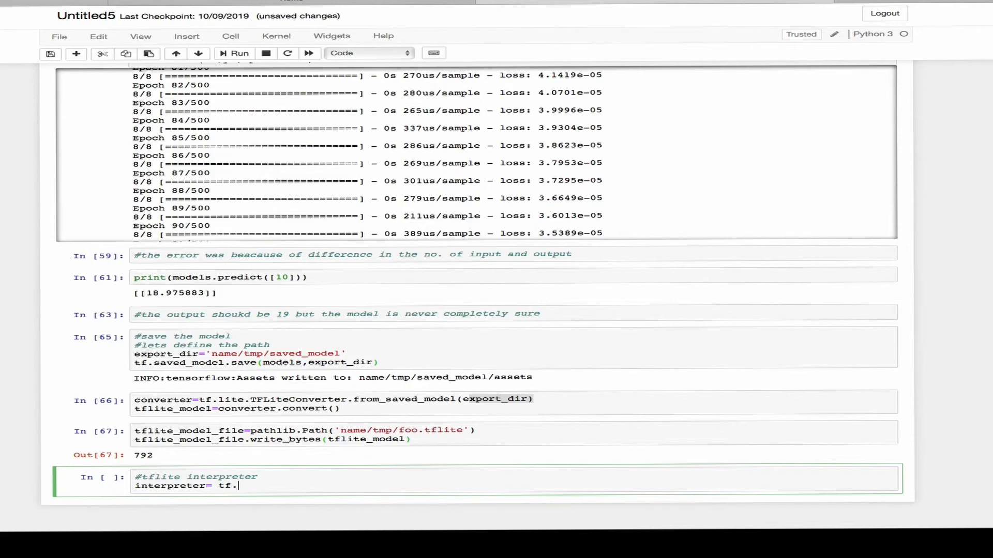
text(lite.)
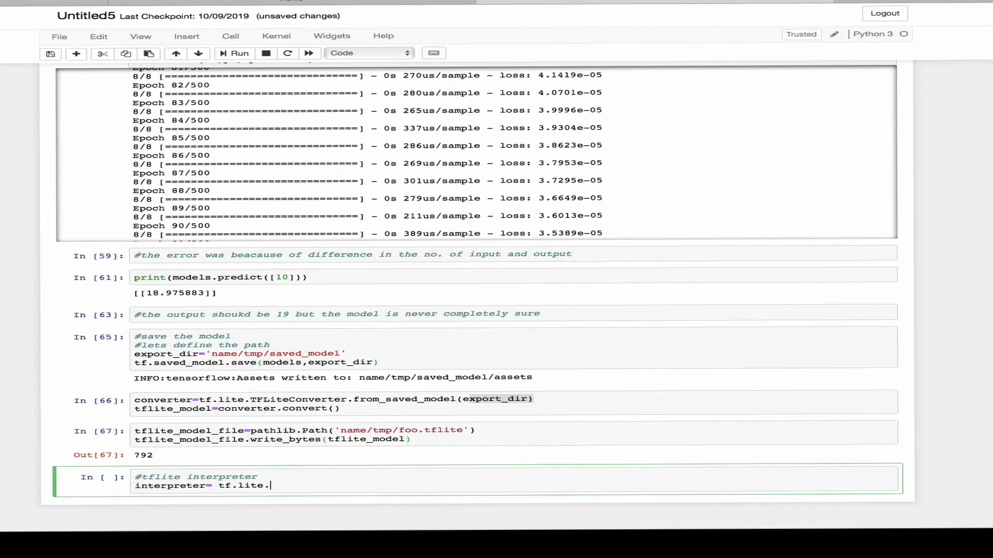
text(Im)
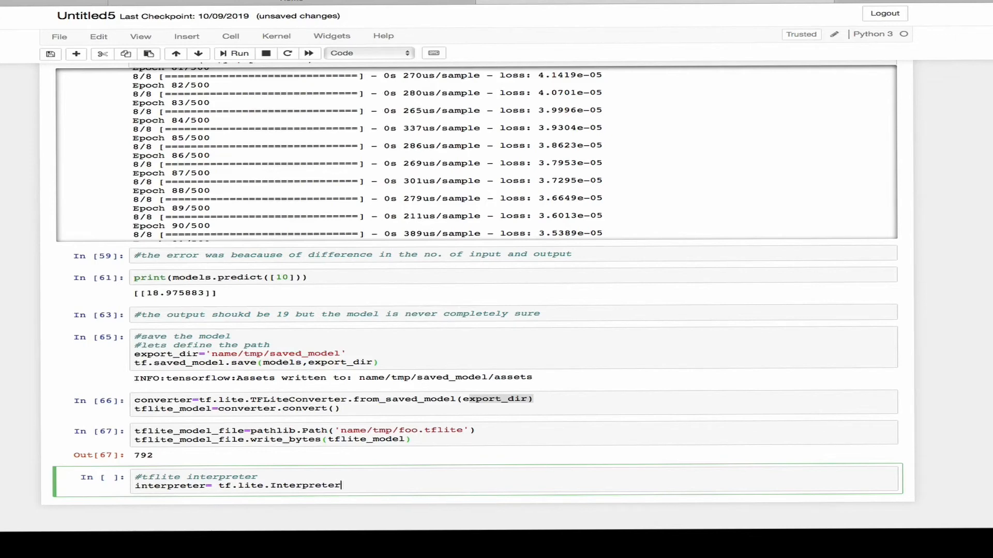
text((model_)
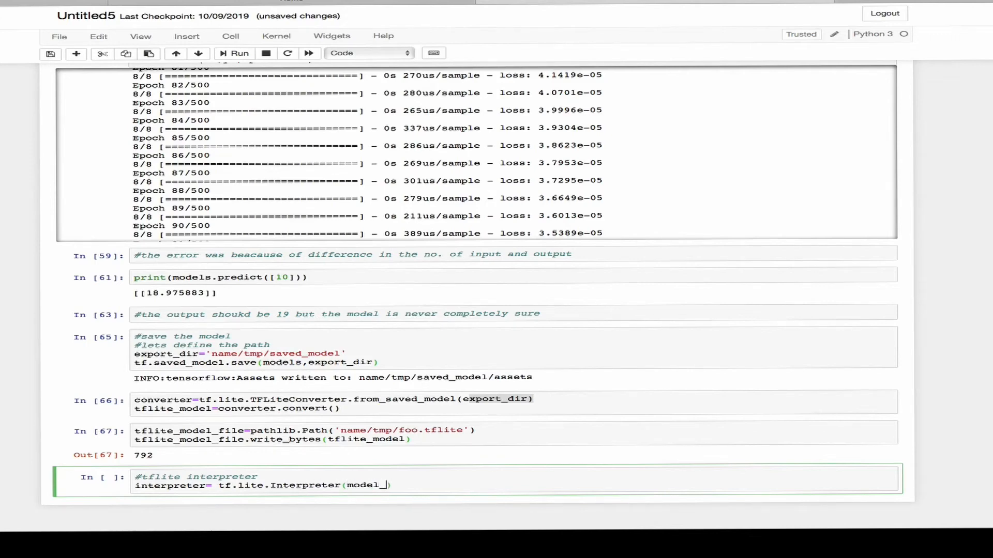
text(content=)
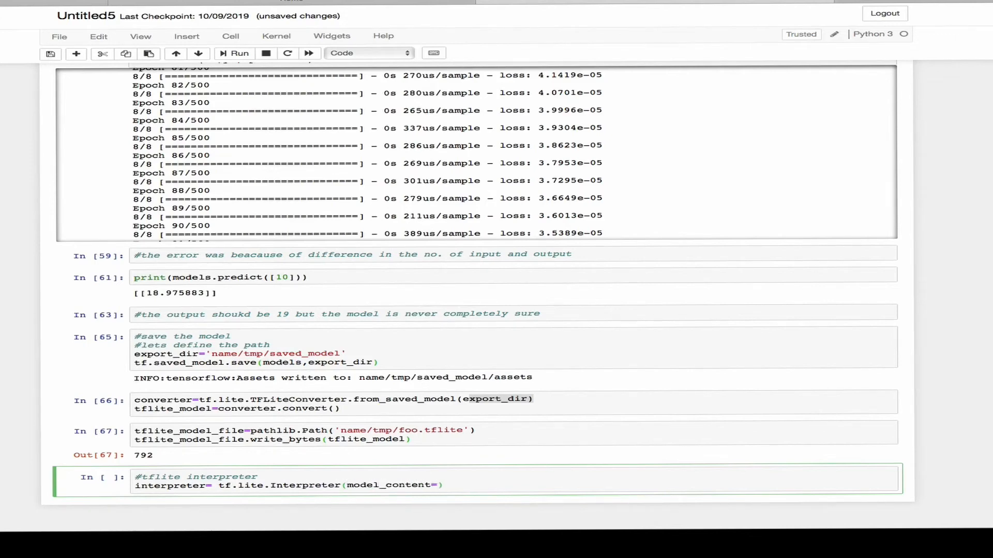
text(tflite_mod)
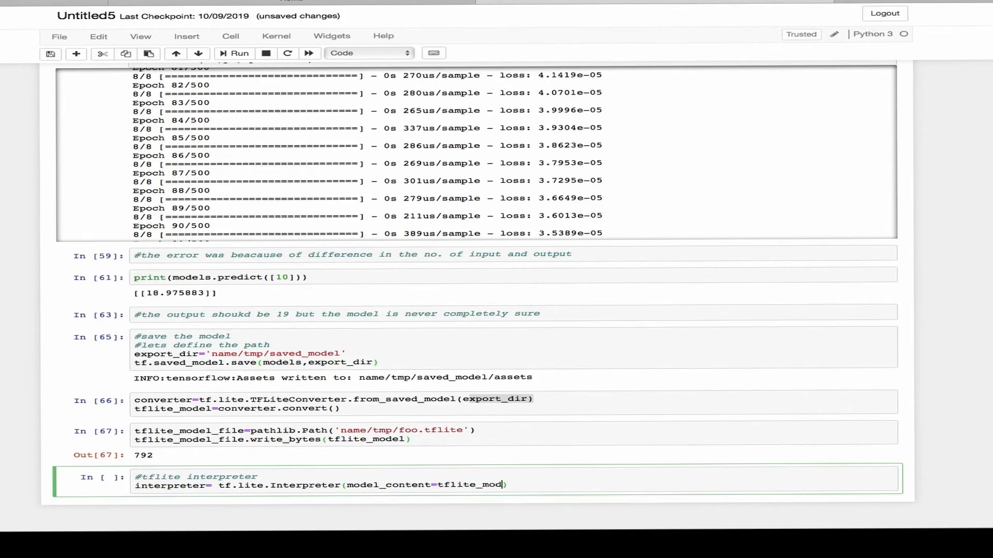
text(el)
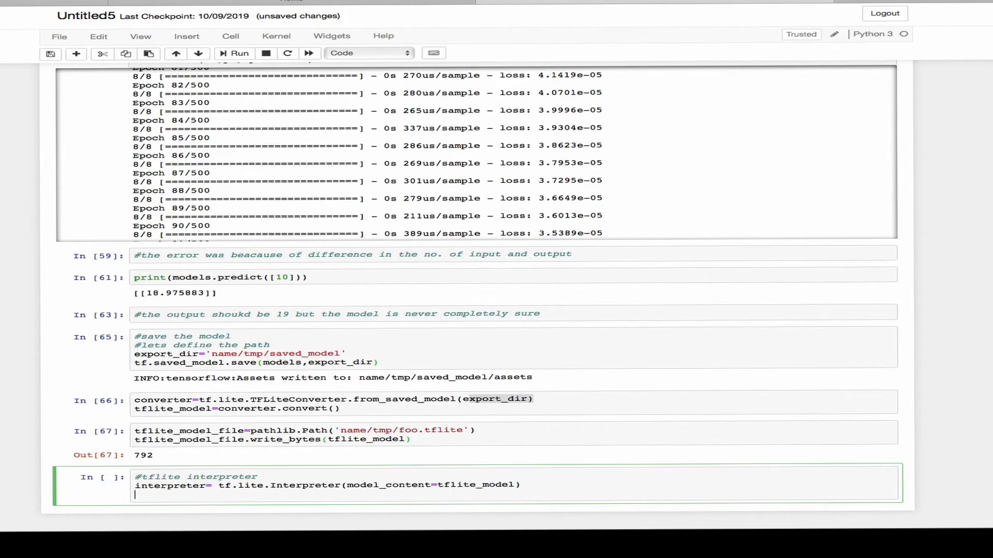
text(interpreter.allocate)
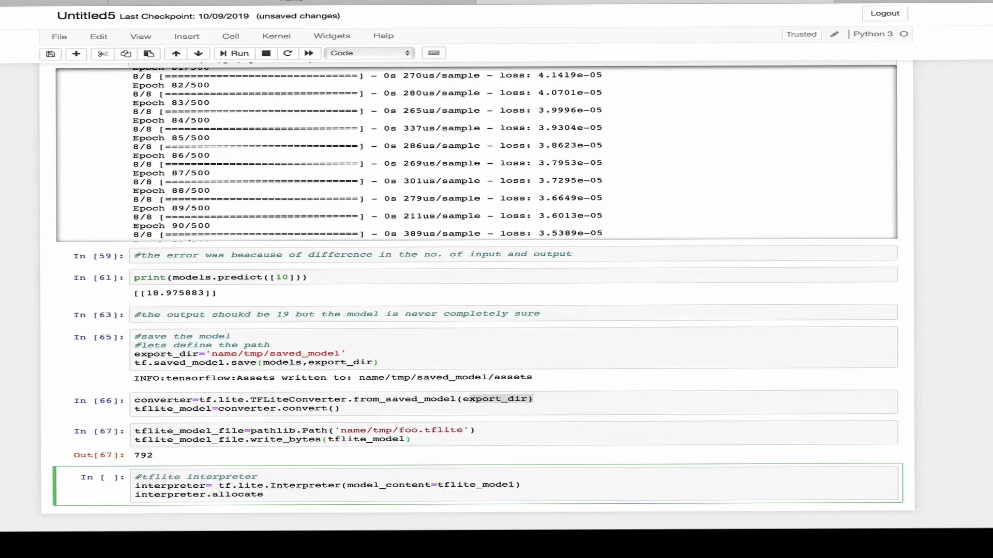
text(_tensor)
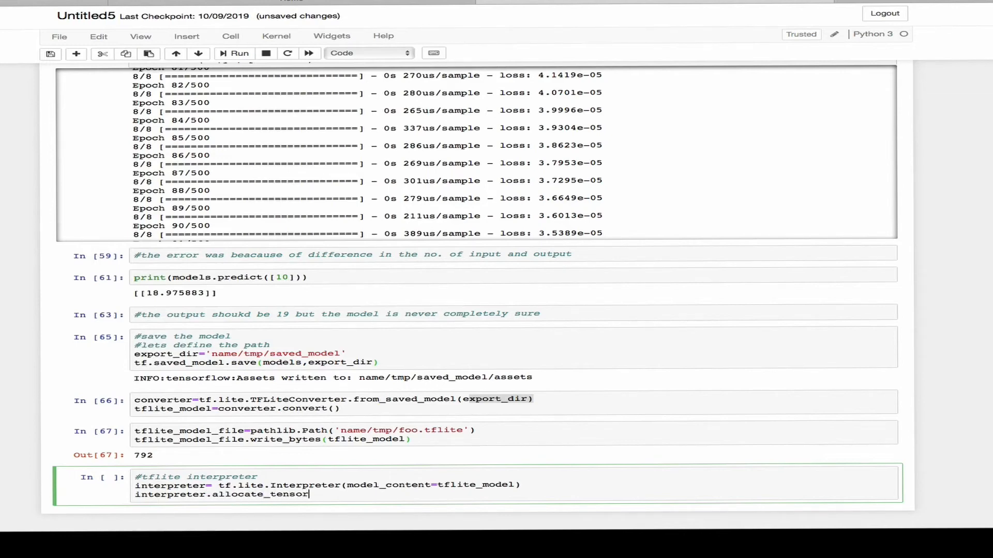
text(s())
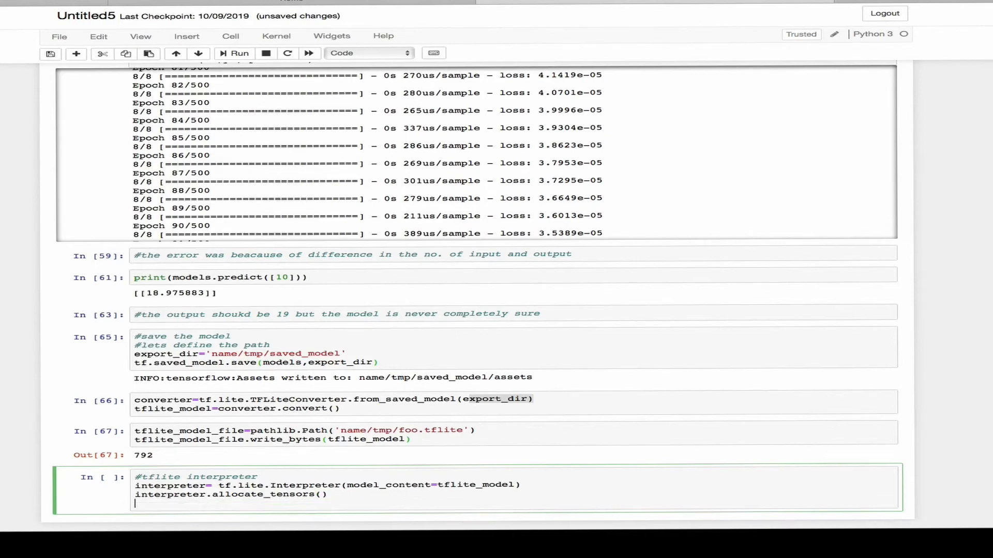
- Fetch input_details and output_details from the interpreter, then begin a '#test' comment below
text(#get the i)
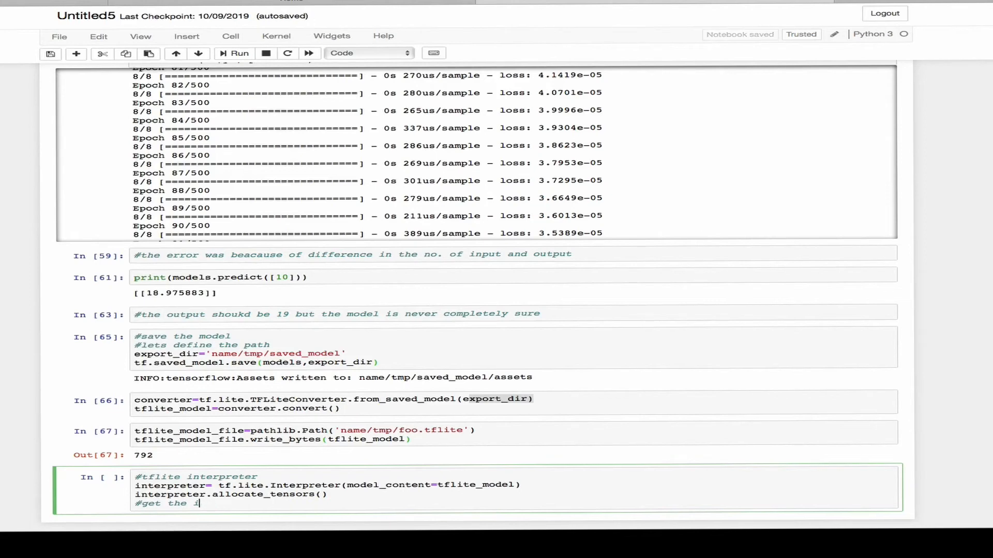
text(nput a)
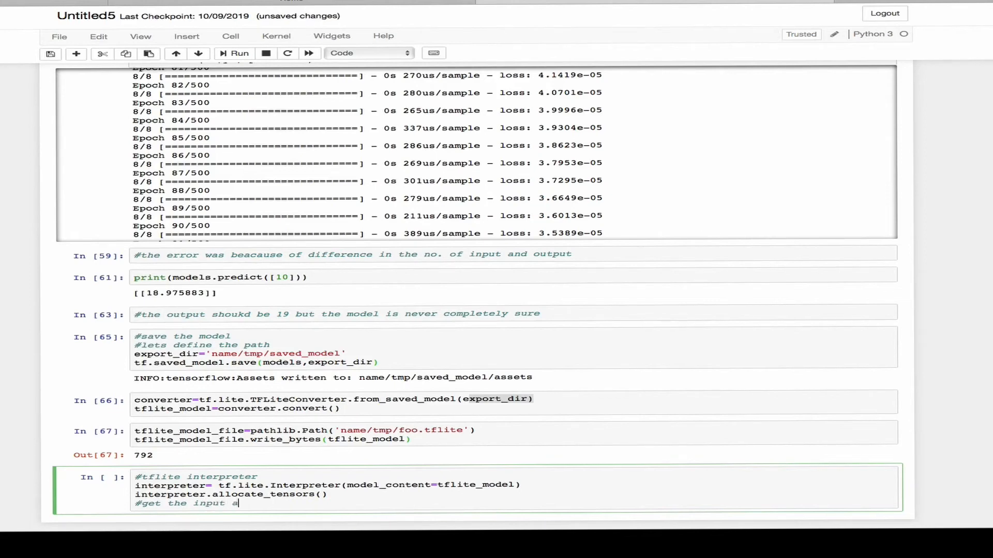
text(nd output tensors)
text(inpu)
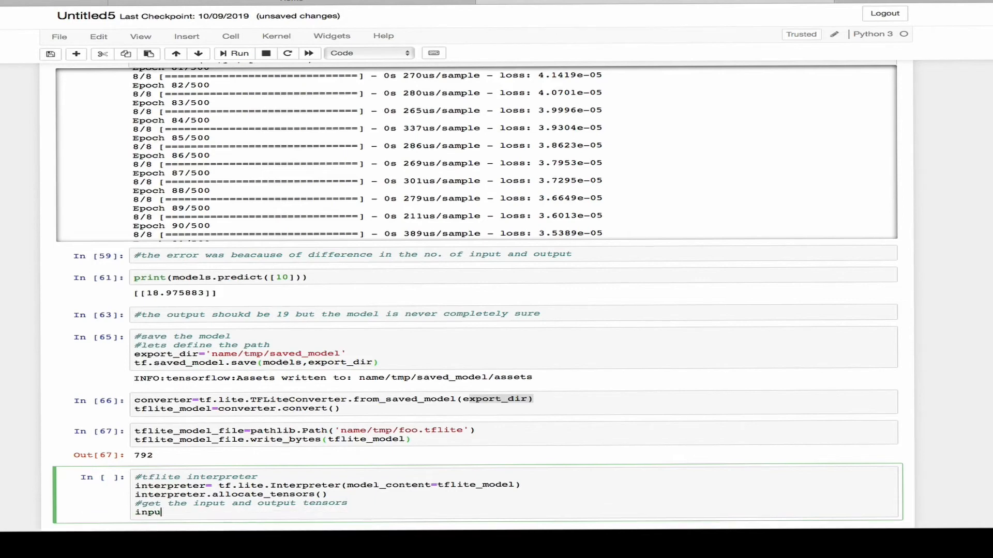
text(t_details)
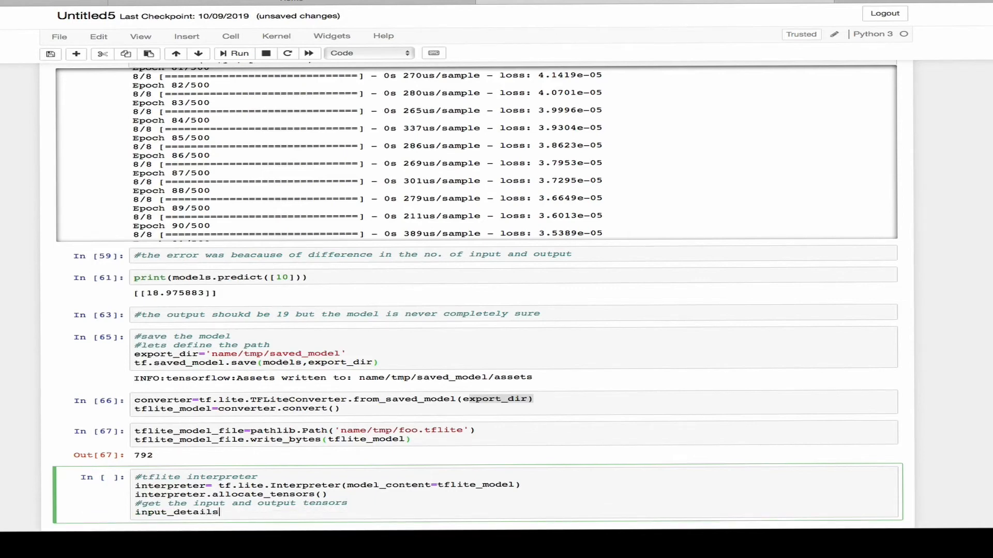
text(=interpreter)
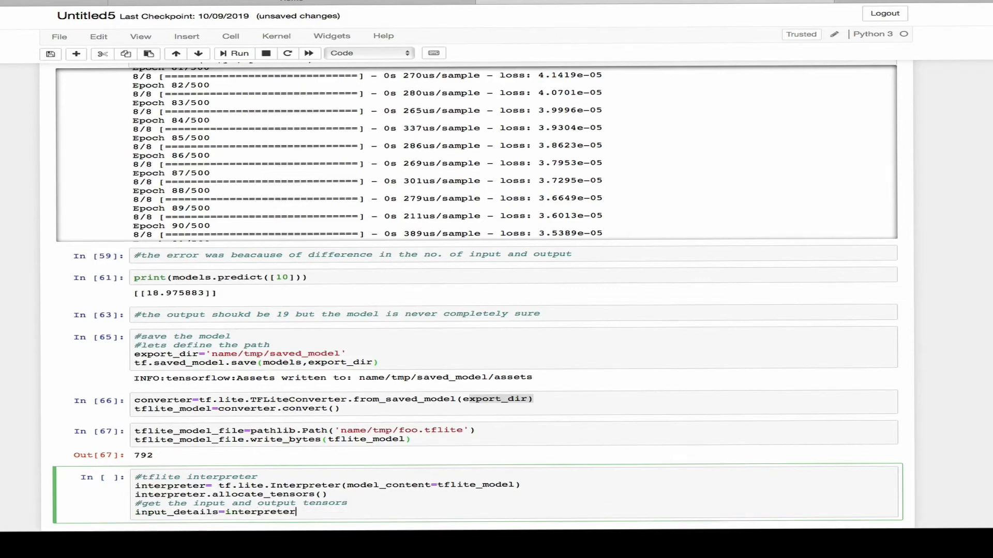
text(.get_i)
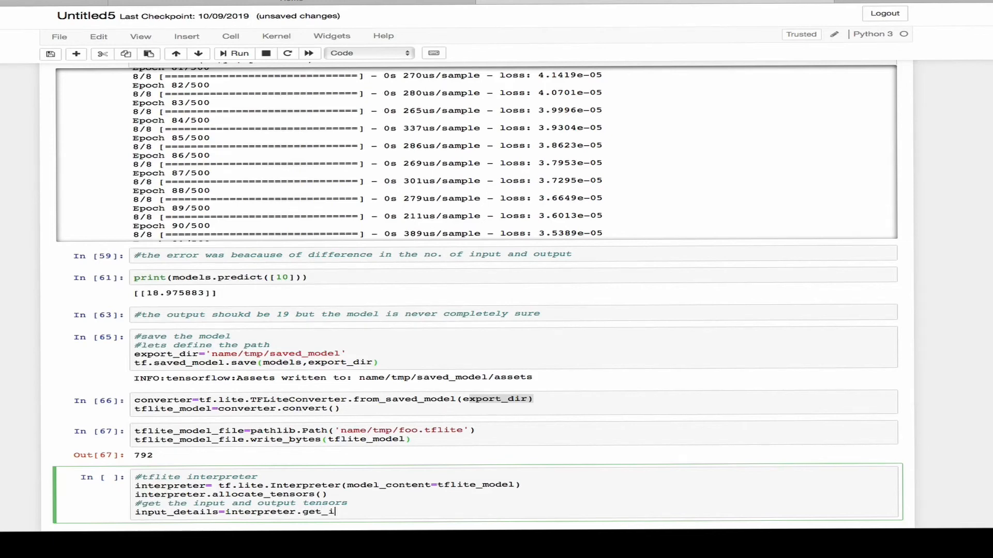
text(put_details)
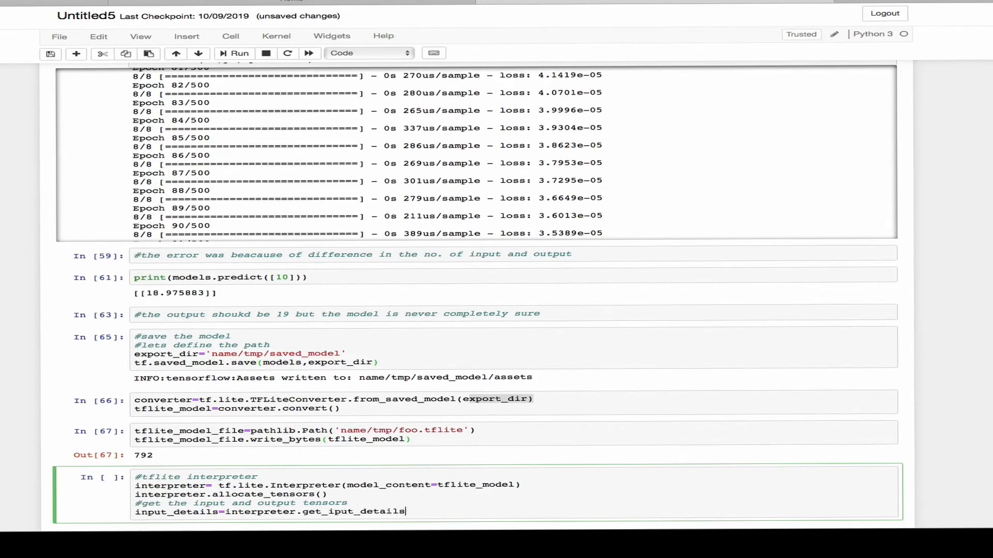
text(())
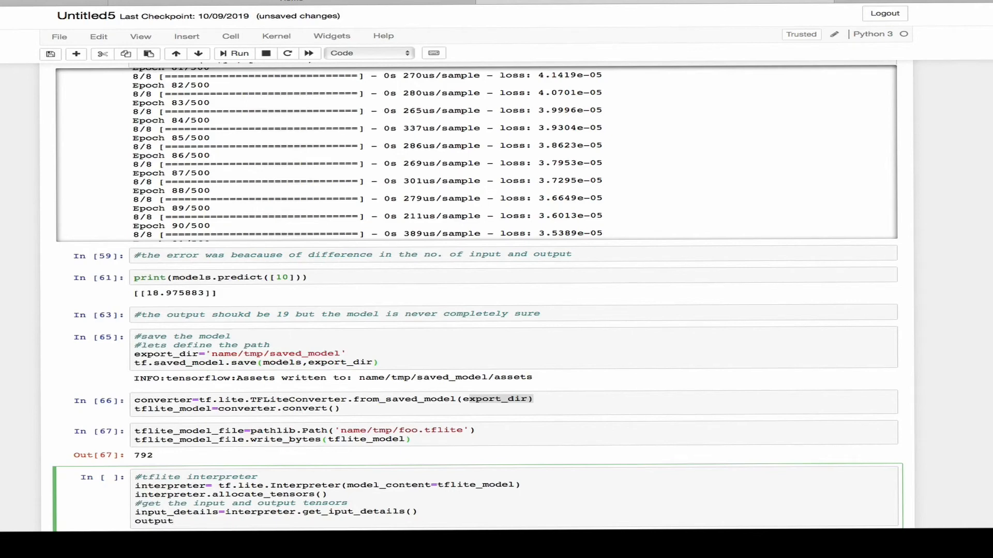
text(output_details=interpreter.)
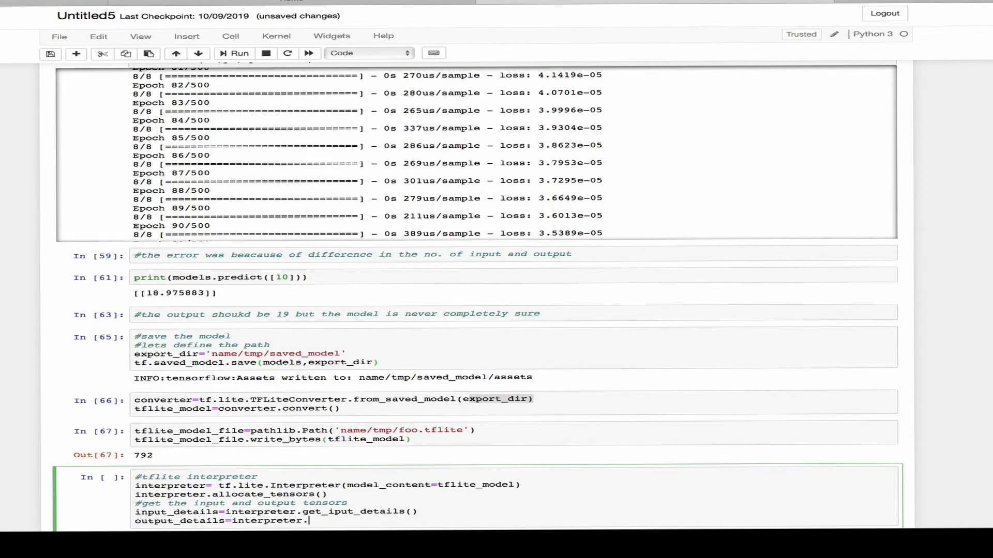
text(get_)
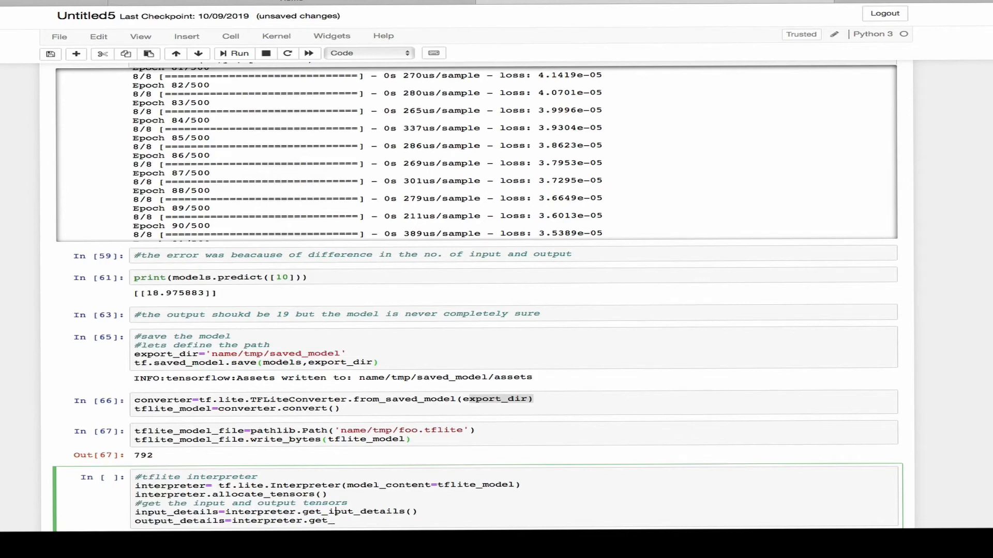
text(o)
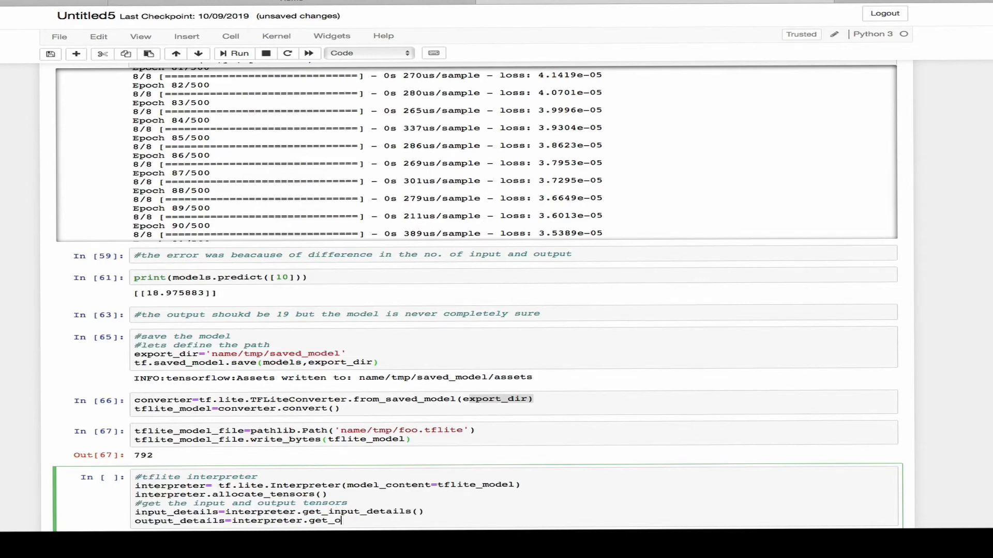
text(utput_details)
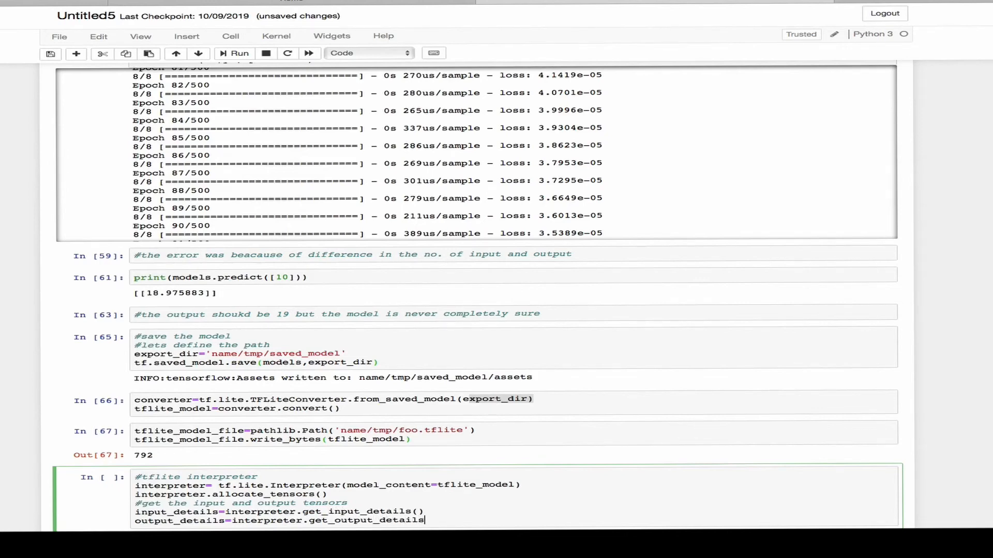
scroll(down, 3)
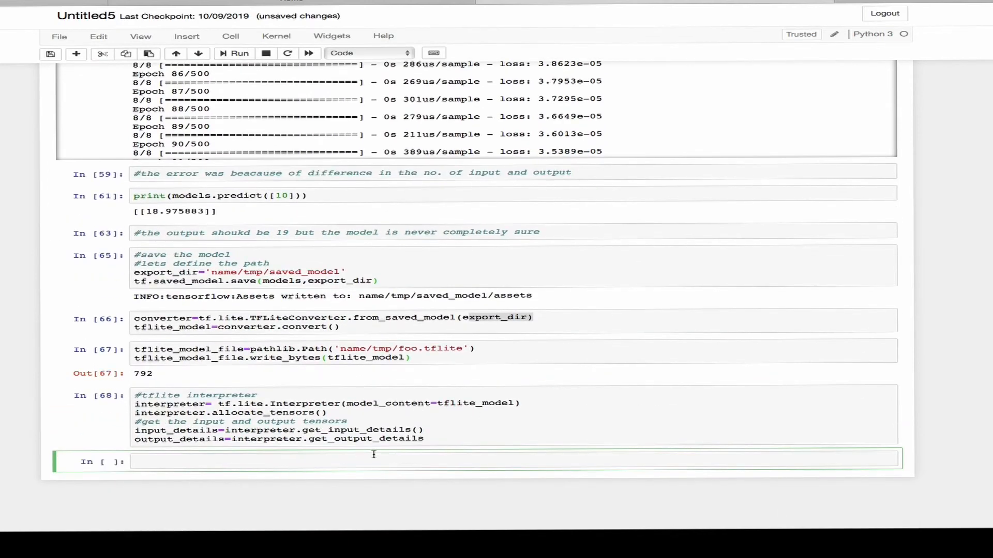
text(#test th)
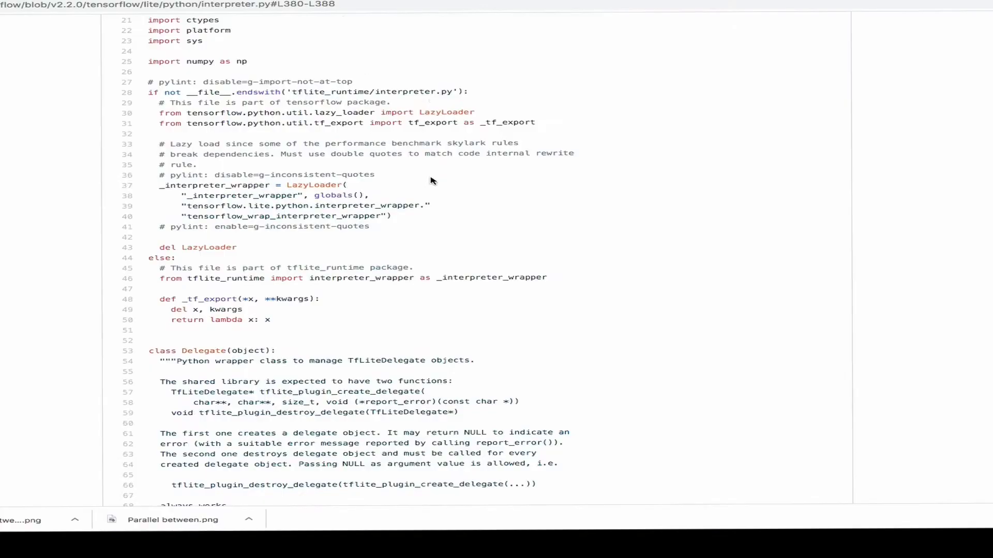
- Scroll through interpreter.py docstrings for get_input_details, set_tensor, get_tensor and tensor on GitHub
scroll(down, 3)
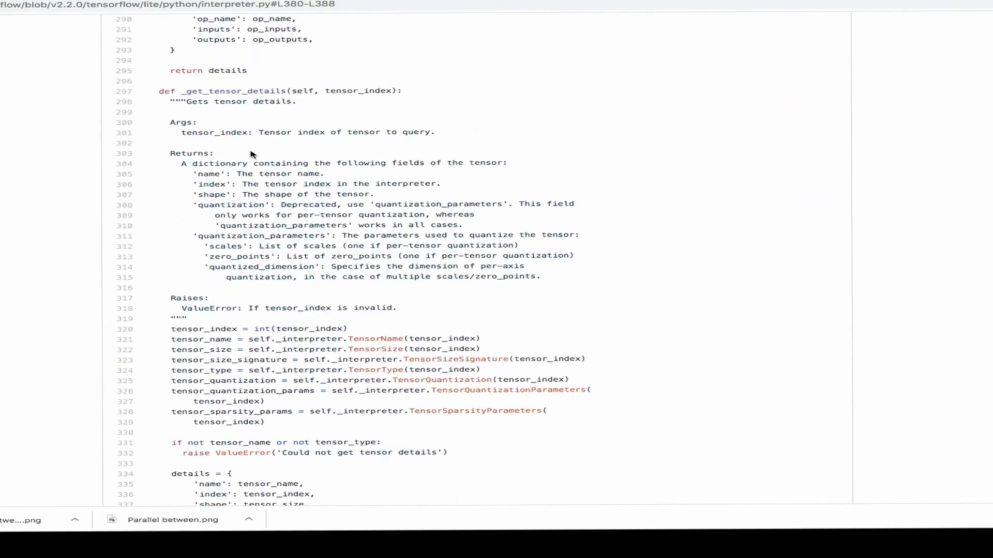
scroll(down, 3)
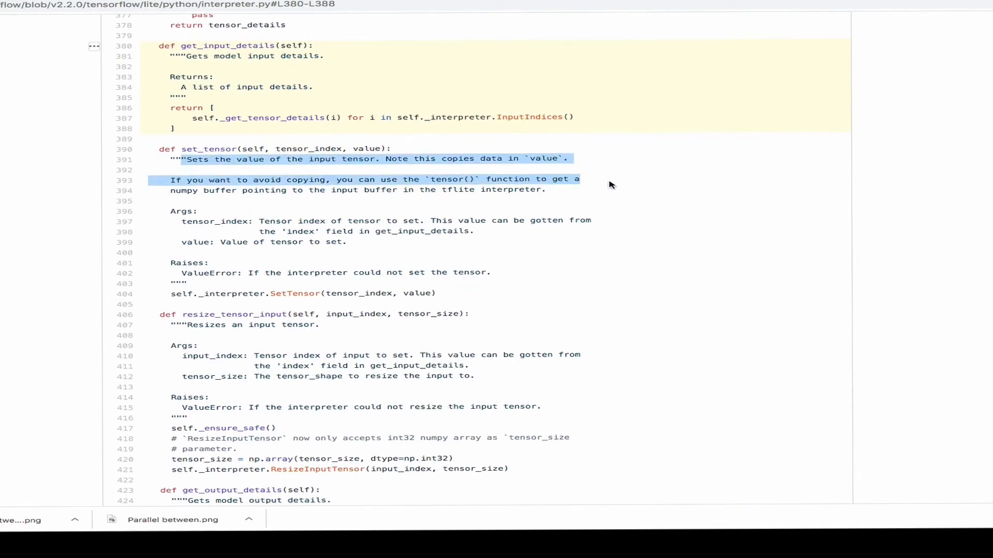
scroll(down, 3)
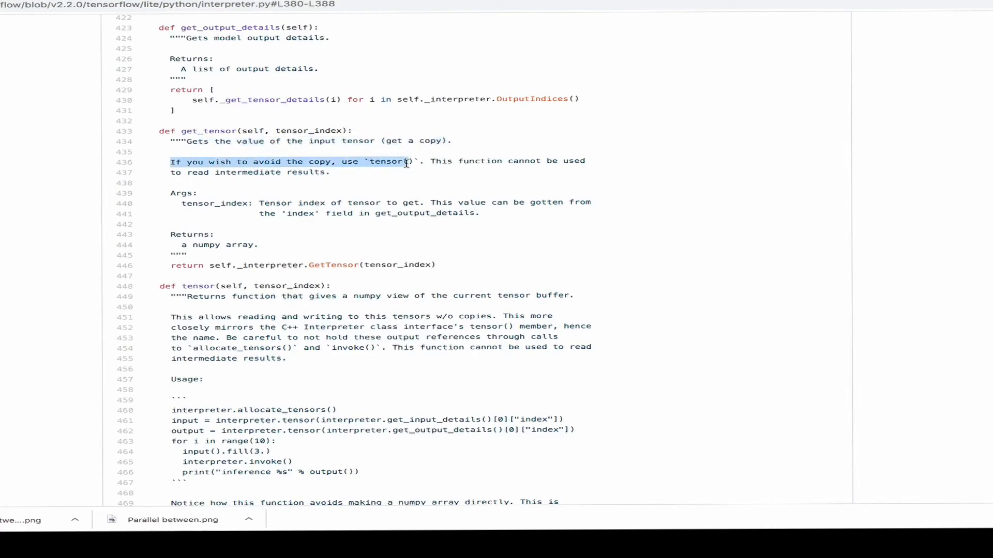
scroll(down, 3)
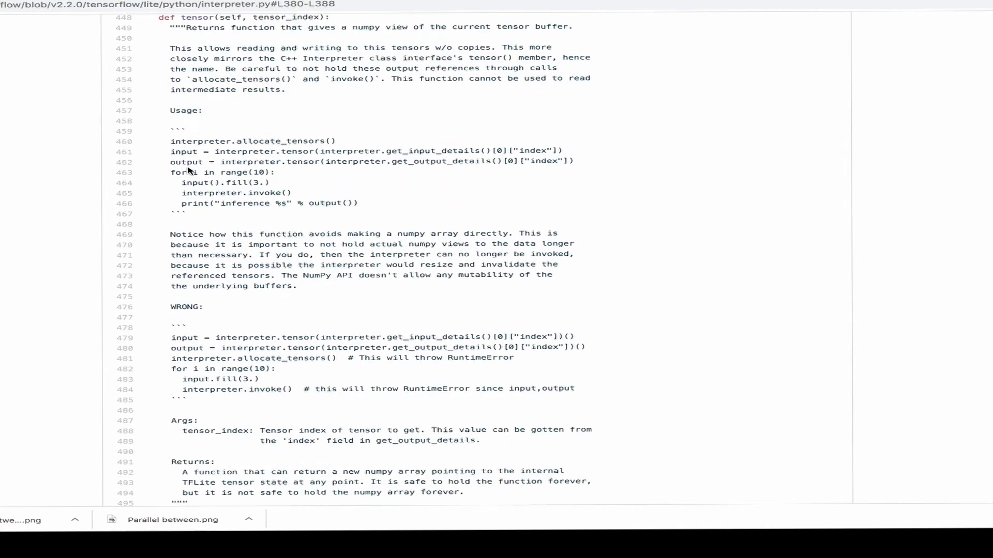
scroll(down, 3)
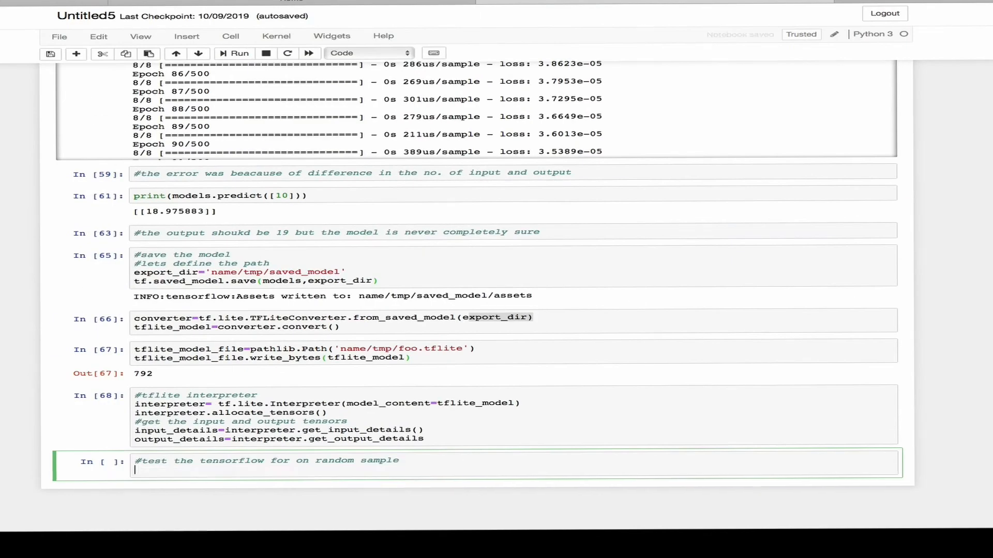
- Set input_shape = input_details[0]['shape'], inputs,outputs = [],[] and comment '#testing it for 100 times'
text(input)
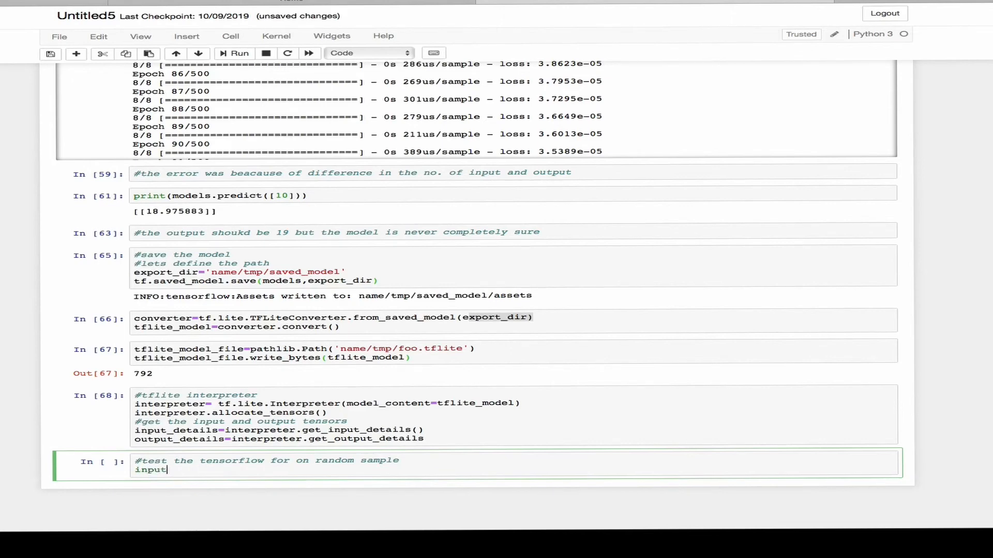
text(_sshape=inp)
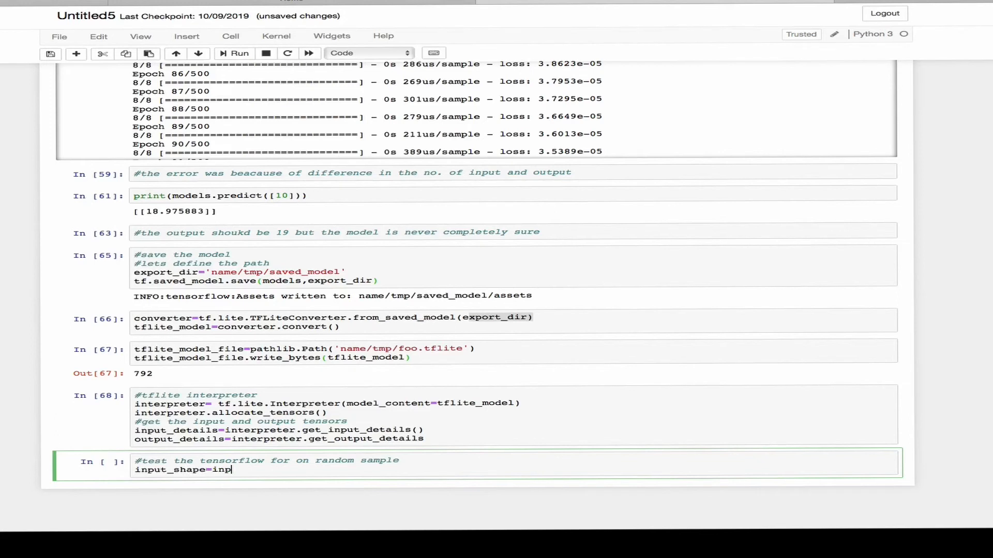
text(ut_details[][)
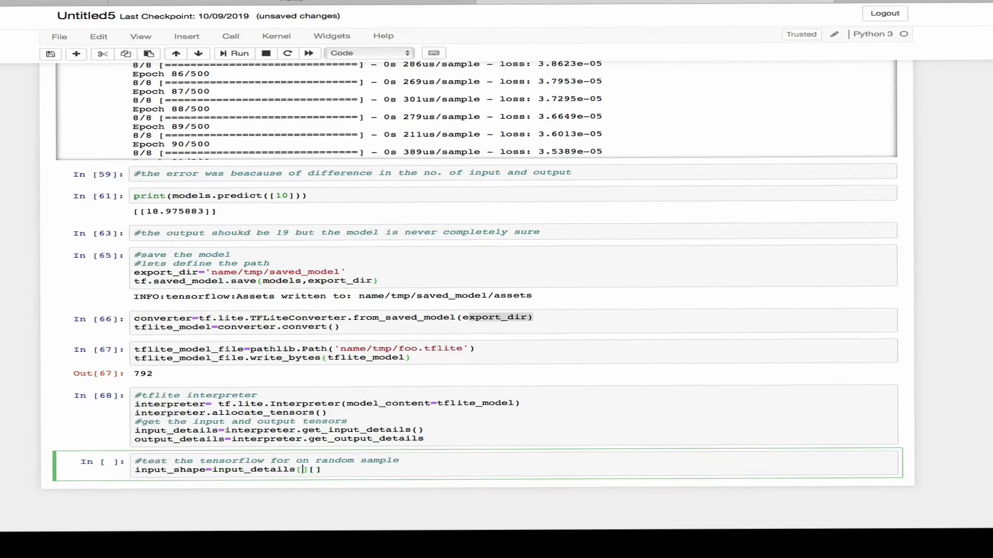
text(0)
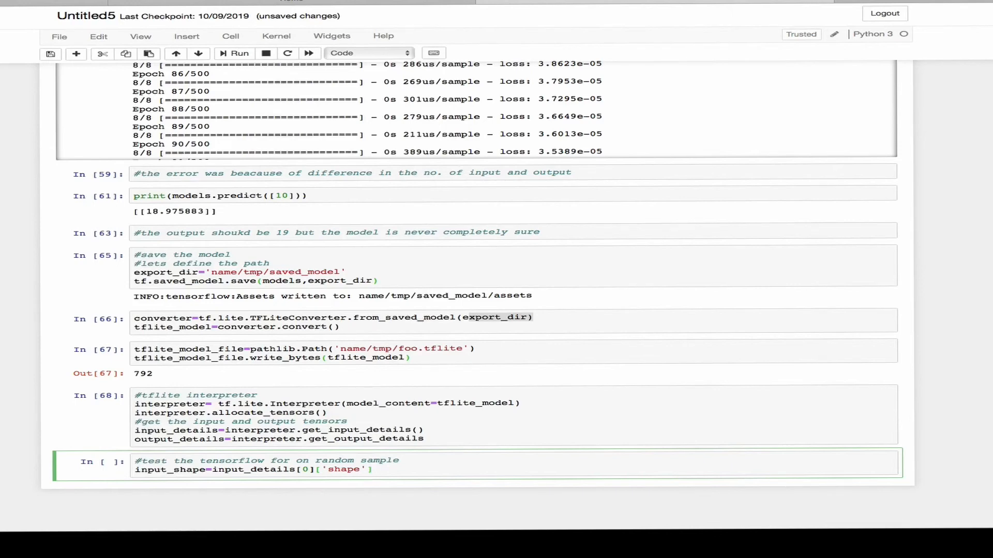
text(inputs,outputs,)
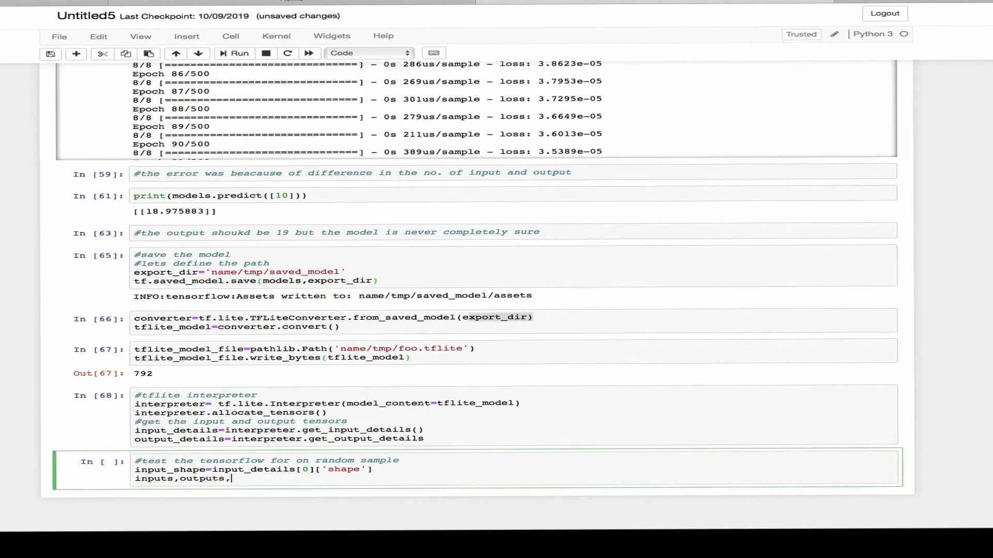
text(=[],[)
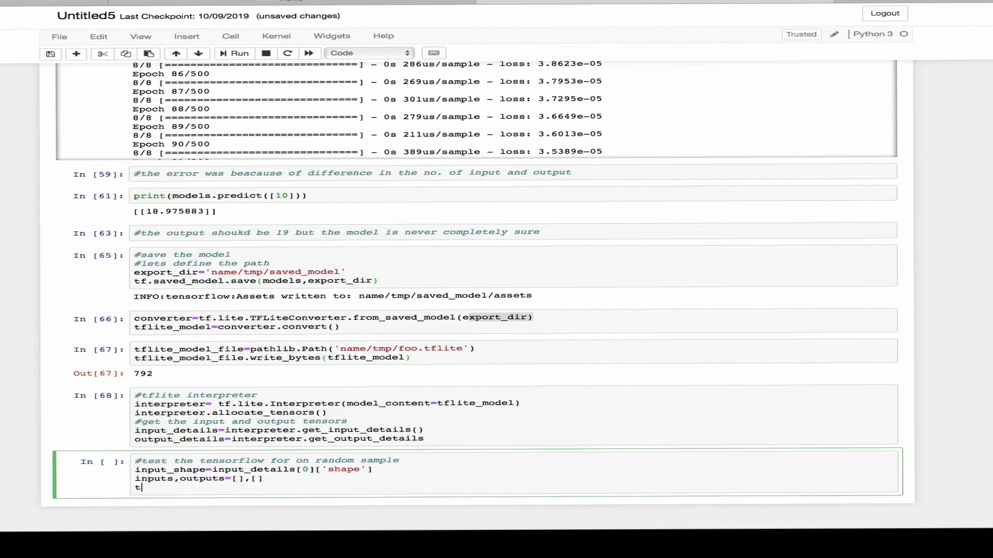
text(esting it fo)
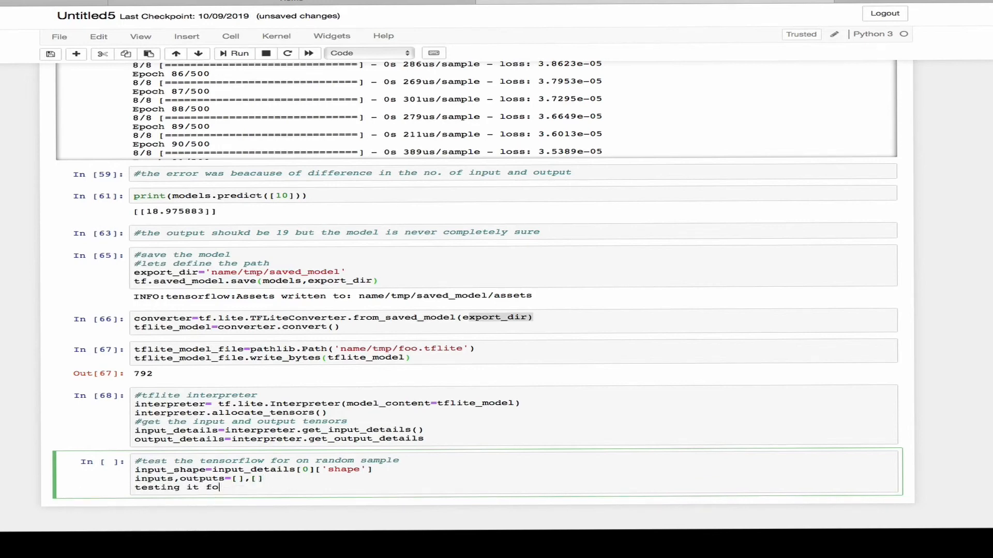
text(r 100 times)
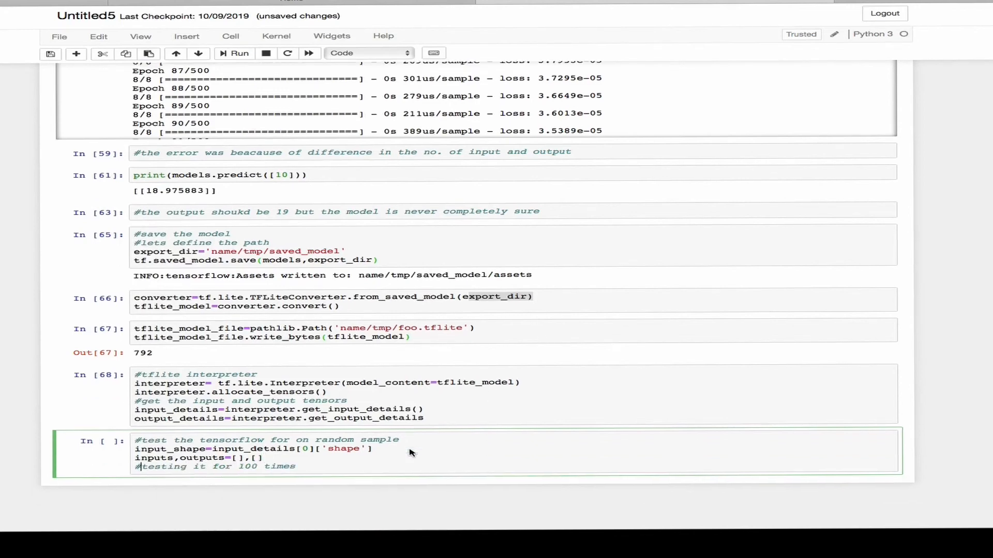
scroll(up, 3)
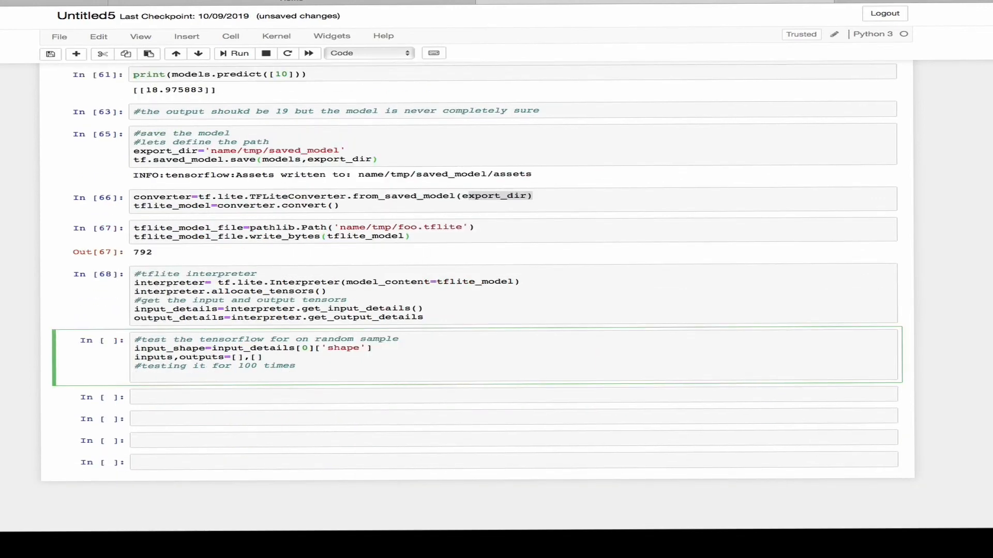
- Loop for _ in range(100), generating input_data as a random np.float32 array of input_shape
text(for_)
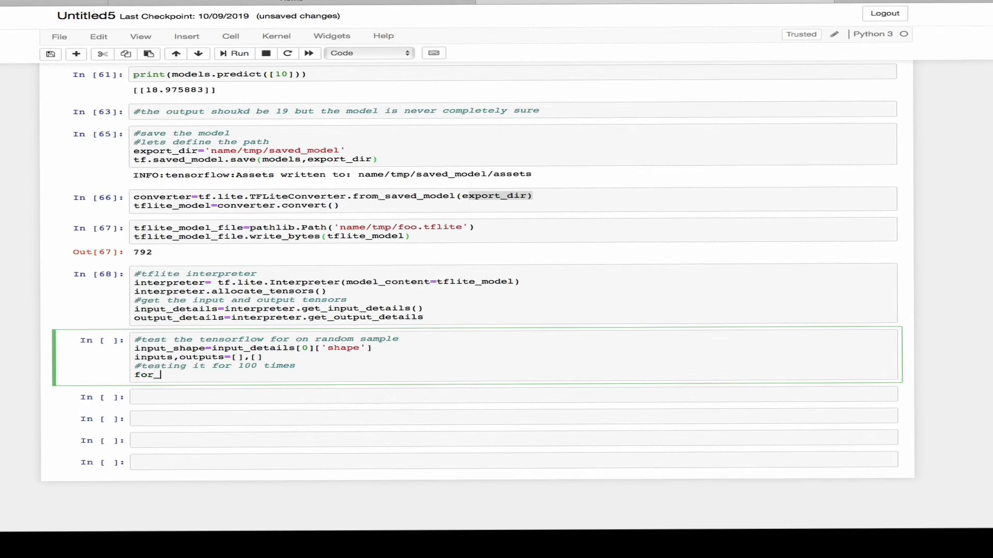
text(in range)
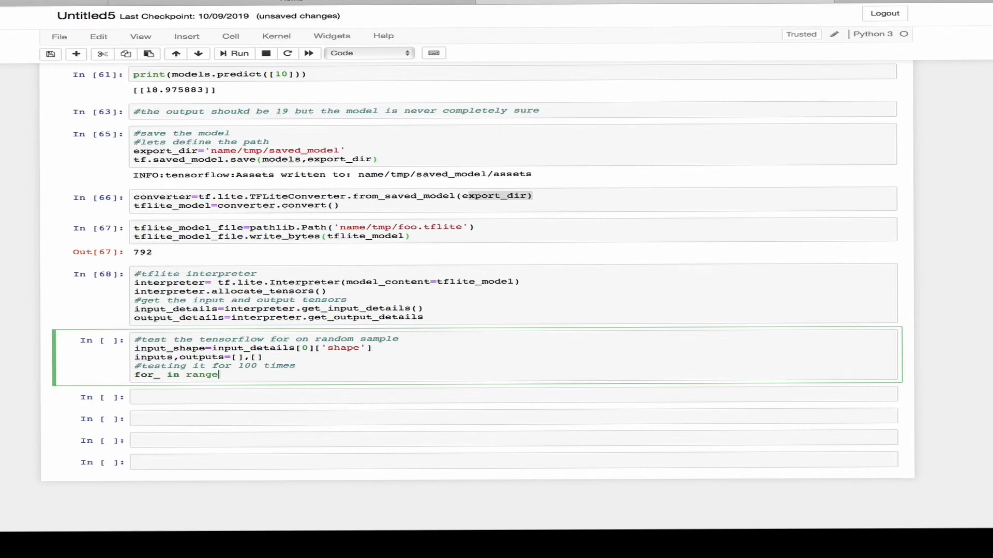
text((100)L)
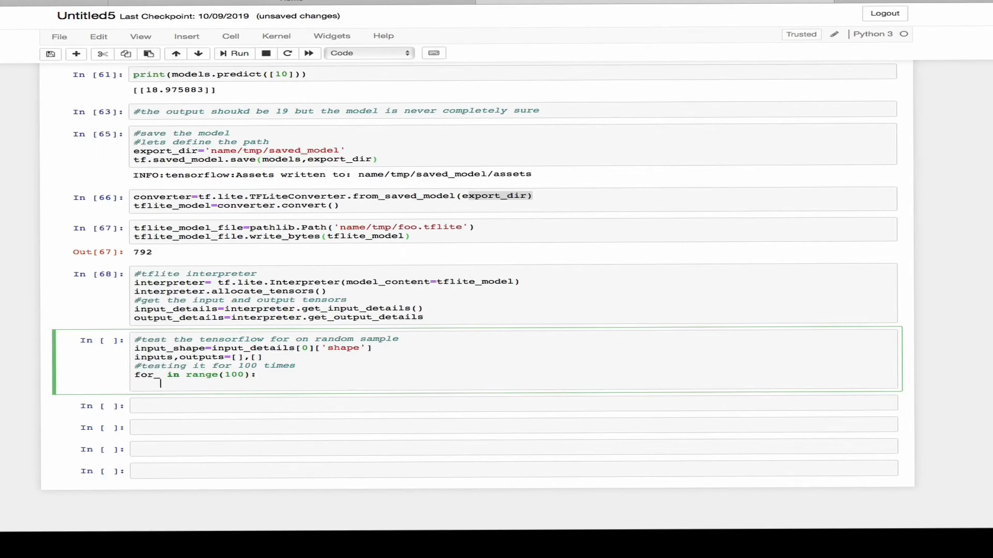
text(input)
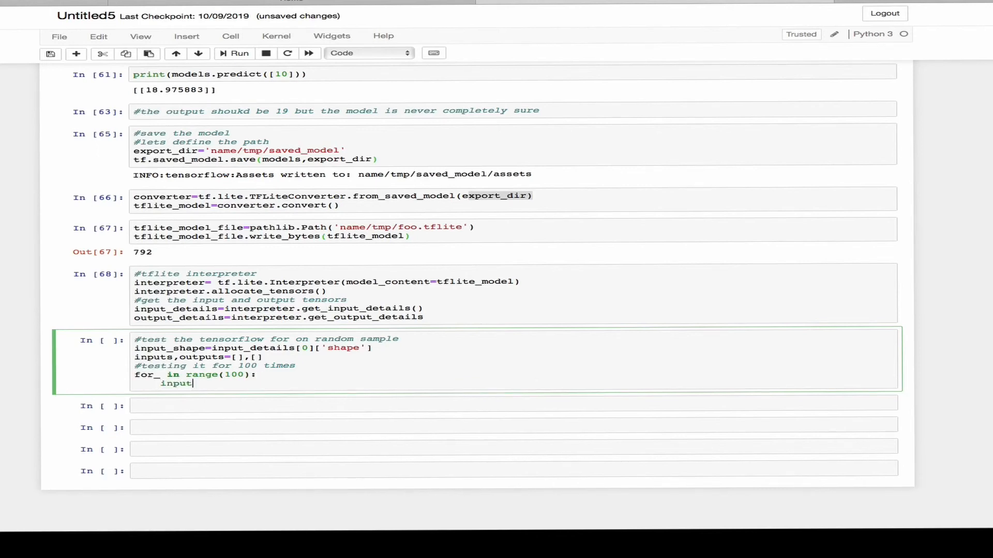
text(_data = np)
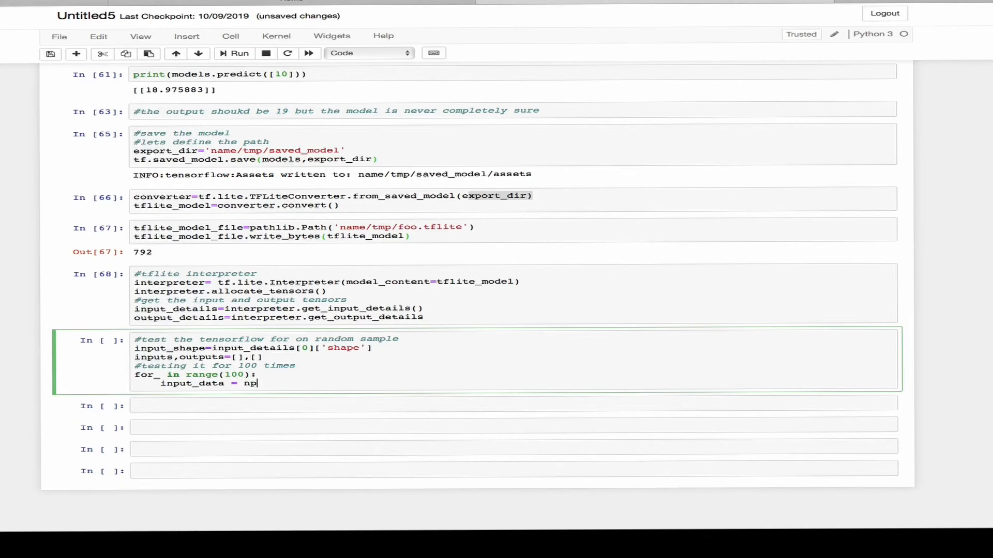
text(.array(np.ra)
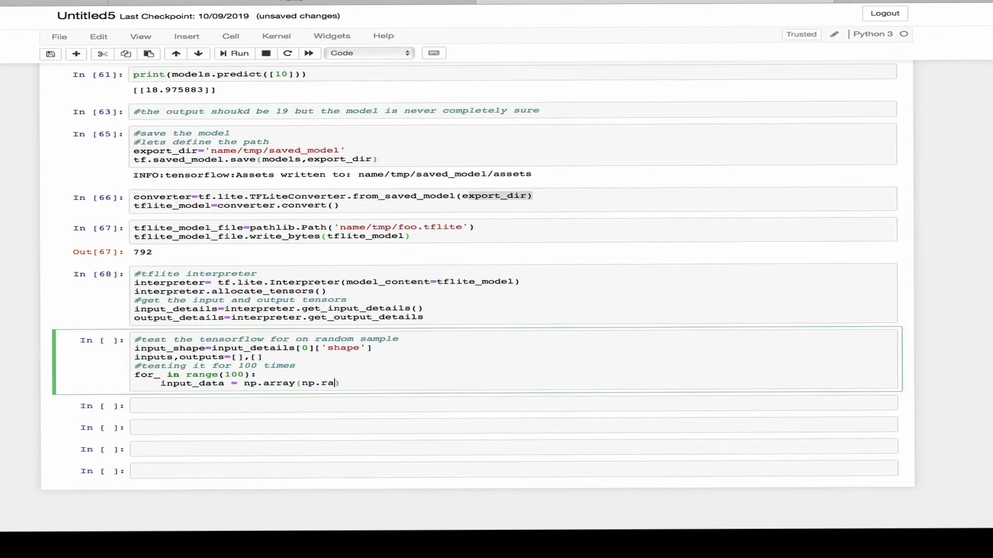
text(ndom.random)
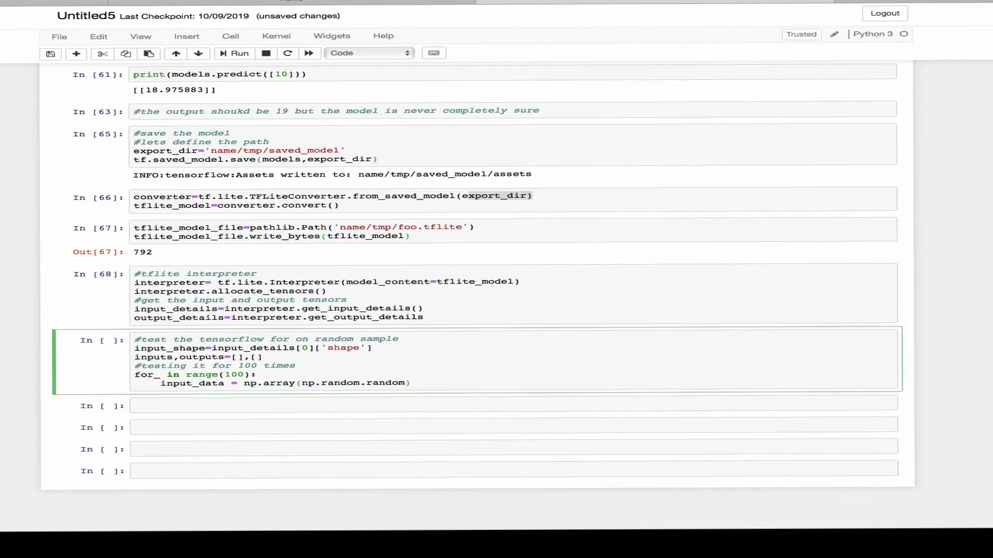
text(_sample()
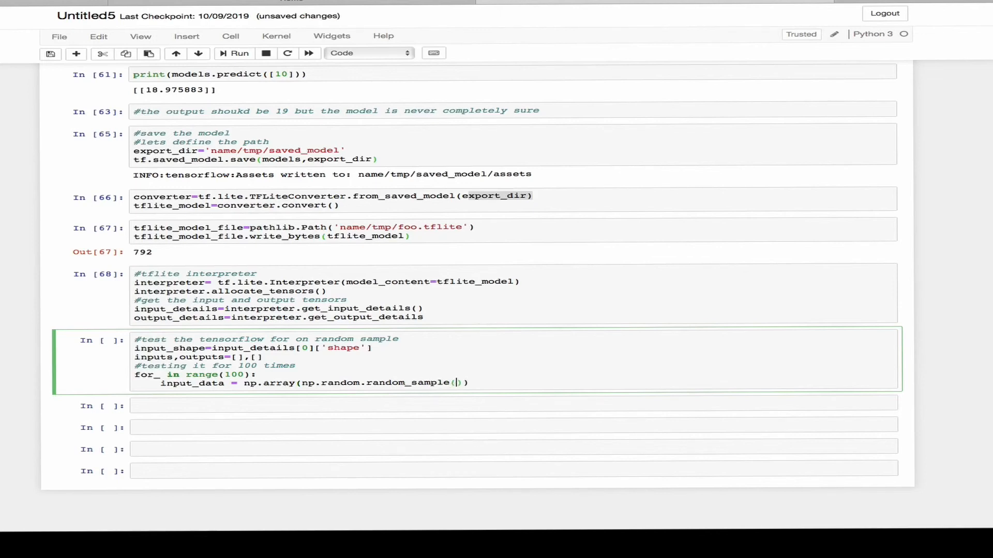
text(input_shhape)
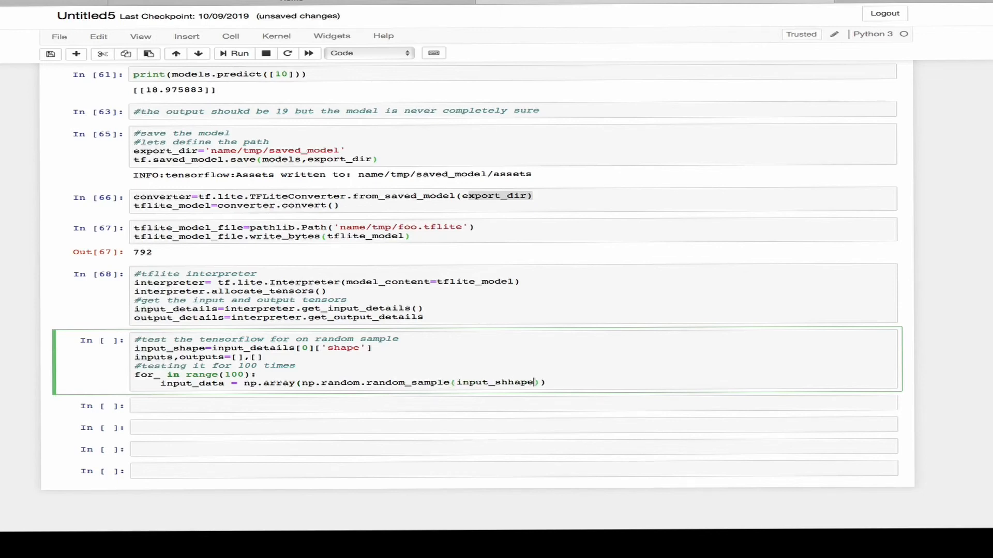
text(,dty)
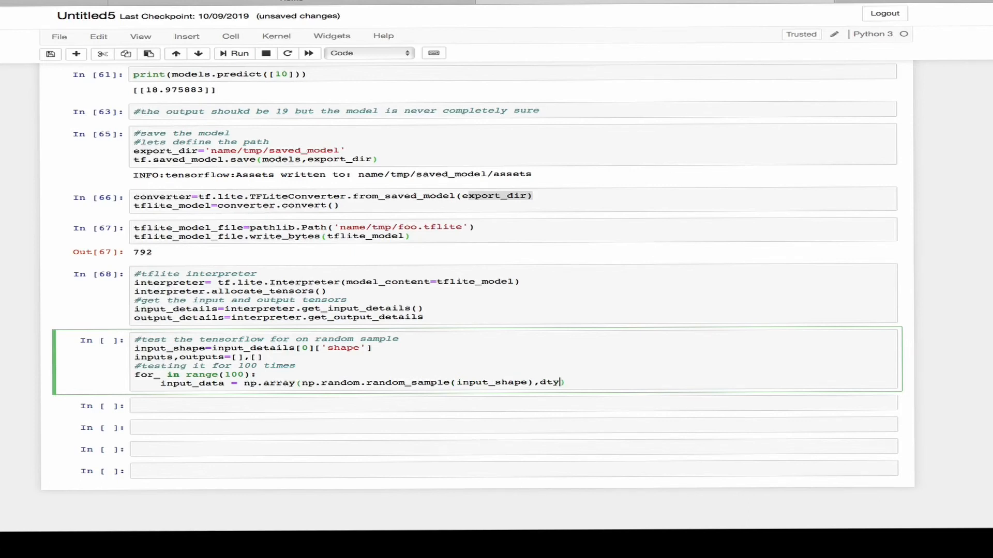
text(pe)
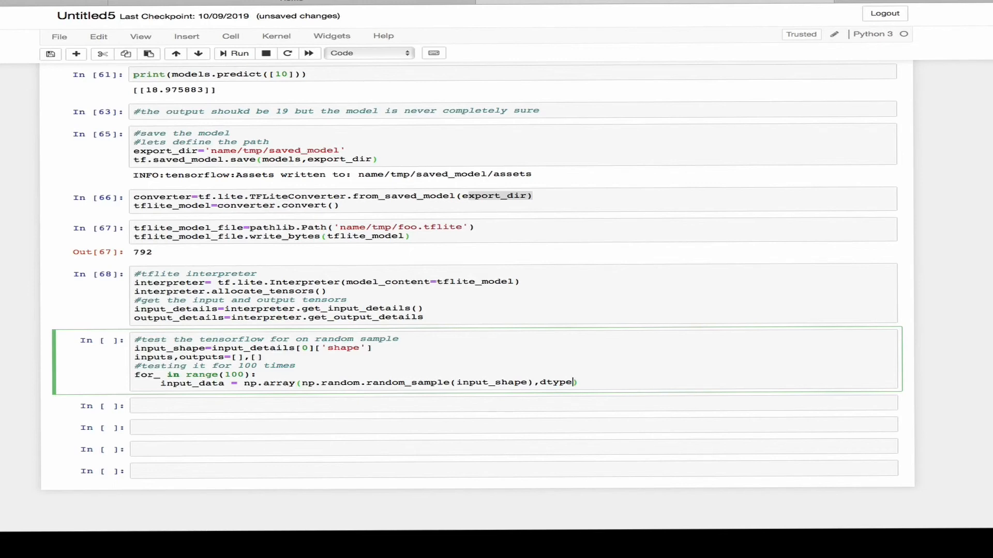
text(np.float)
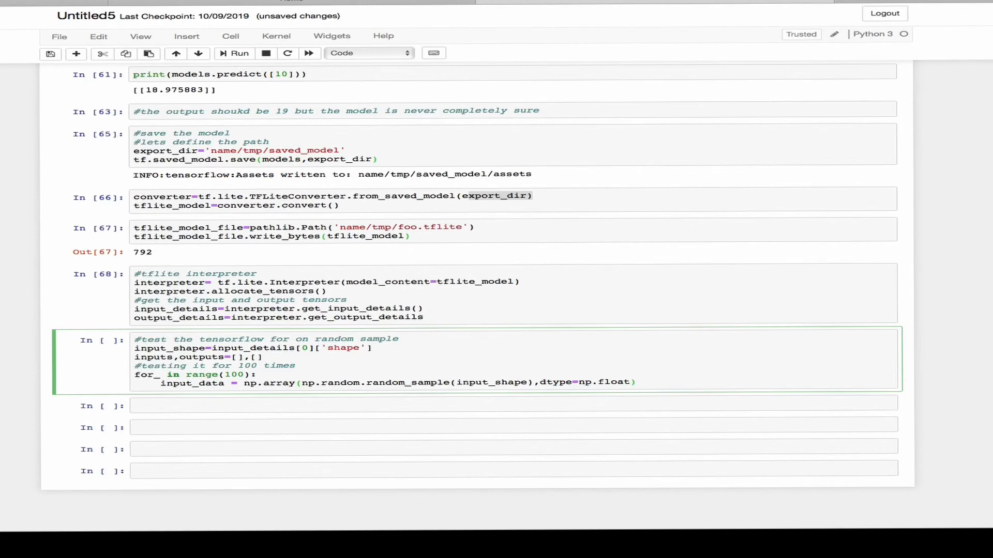
text(32)
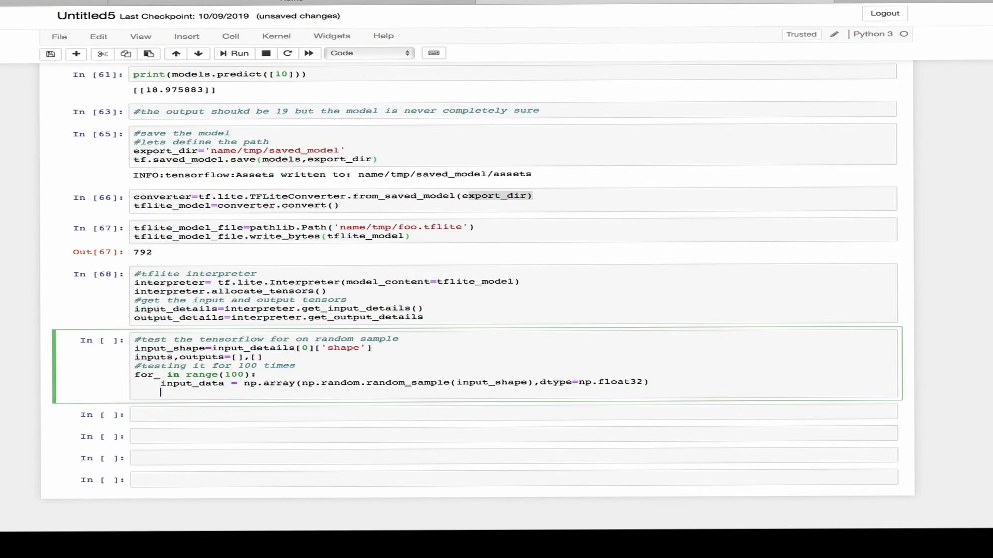
- Feed the sample with interpreter.set_tensor(input_details[0]['index'], input_data)
text(interpreter.d)
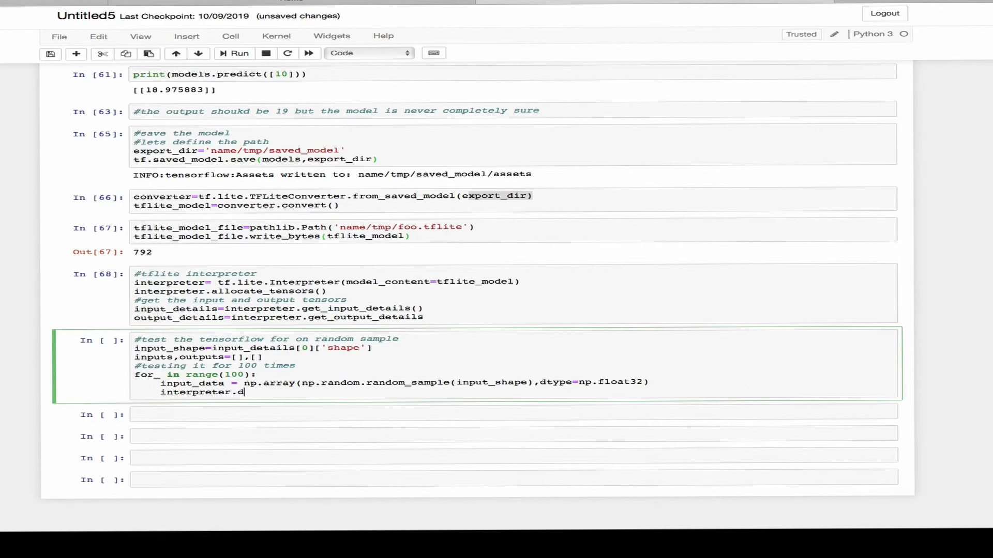
text(et)
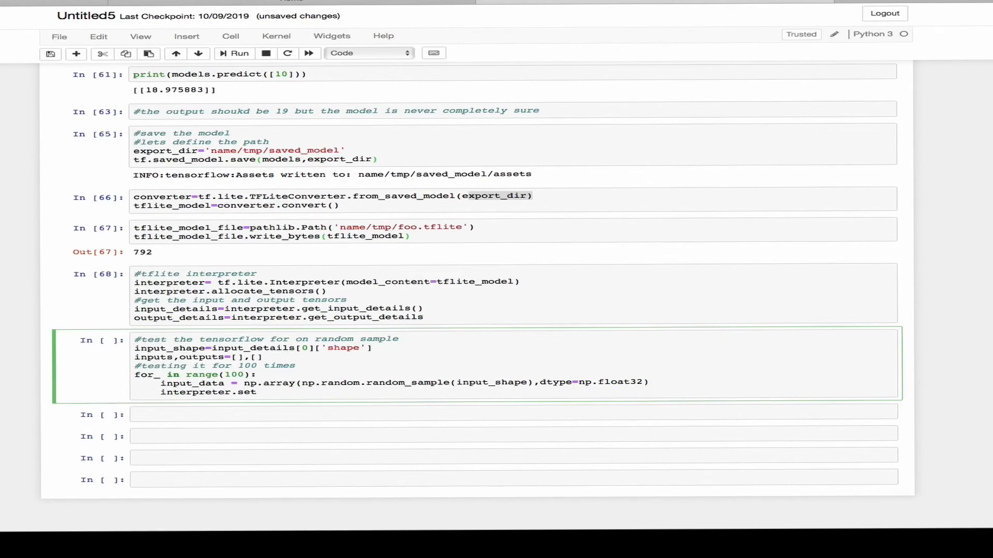
text(_tem)
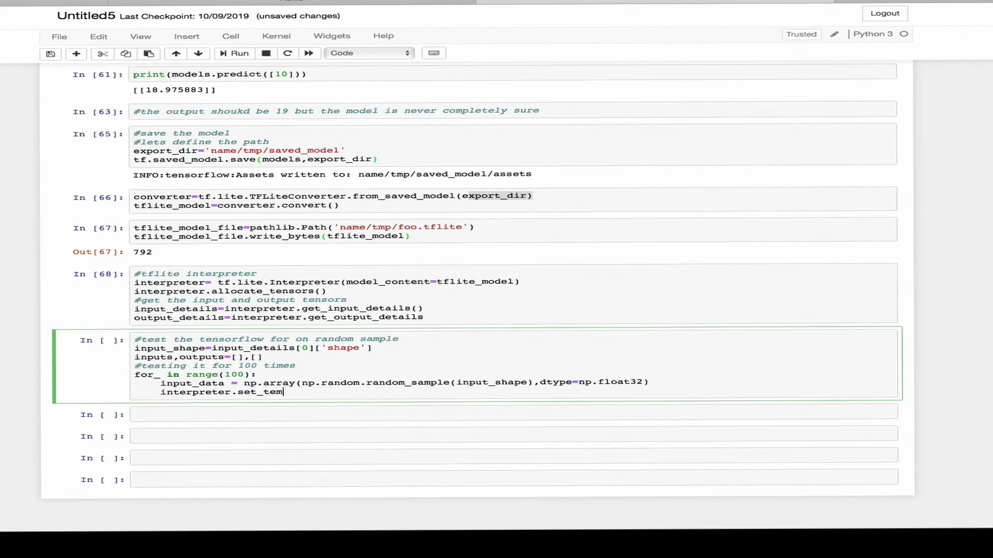
text(sor)
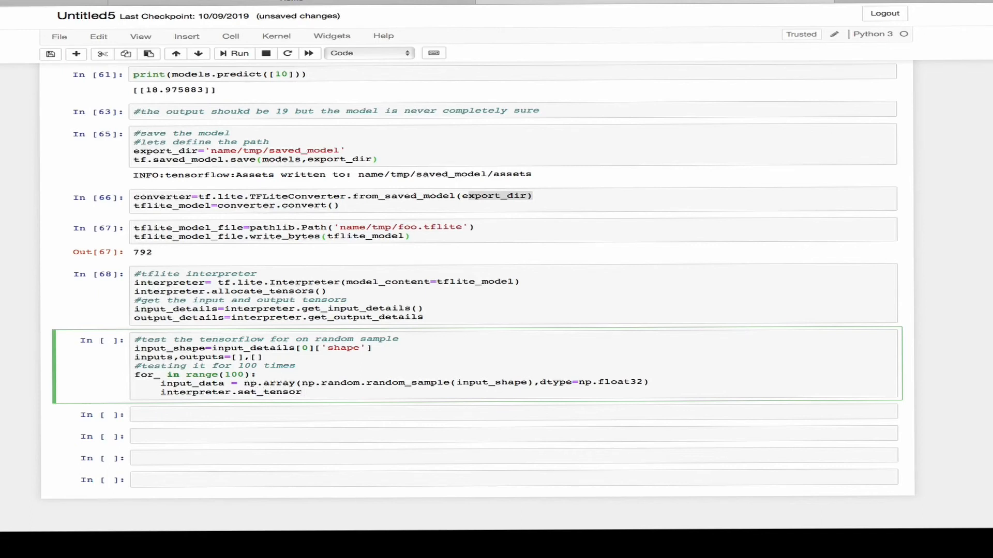
text((input))
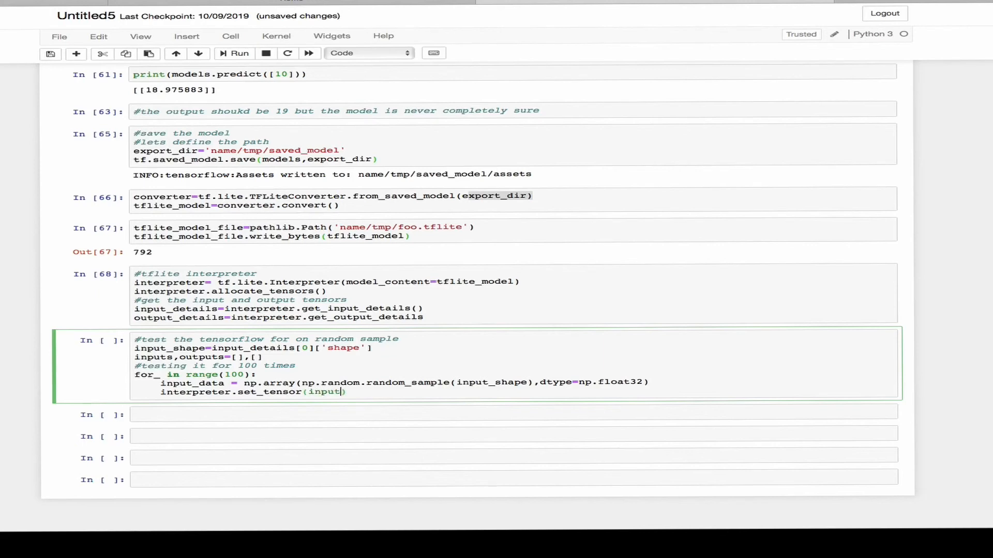
text(data[0)
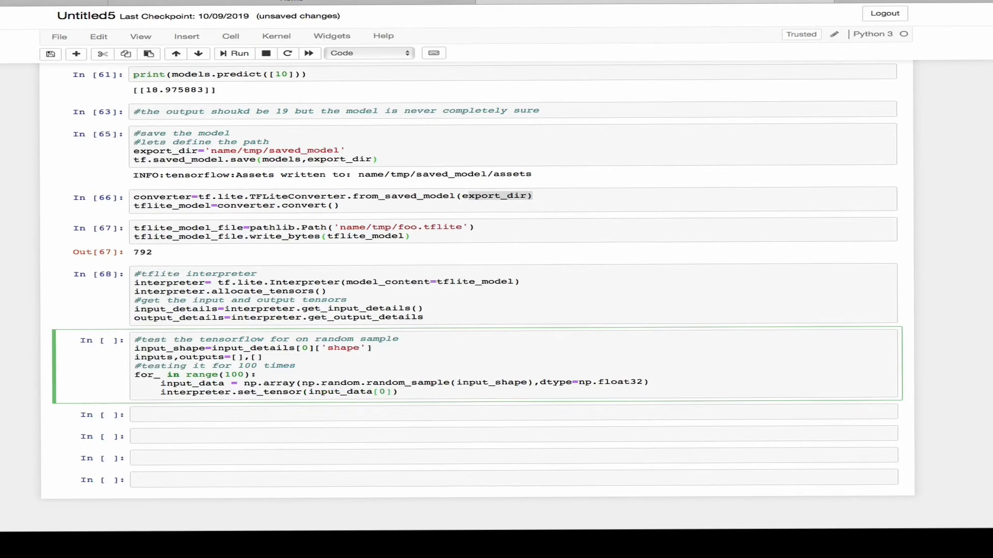
text([index])
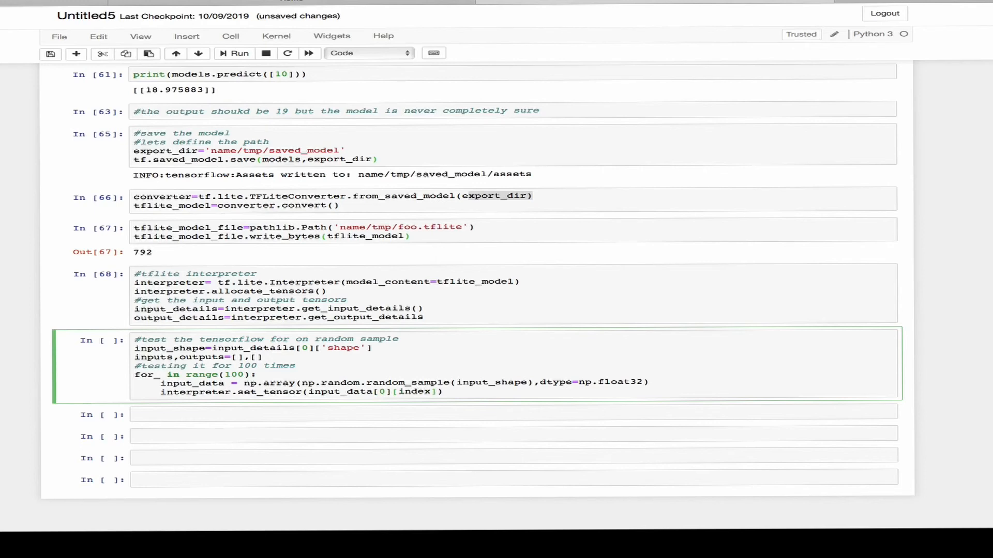
text(,input_data)
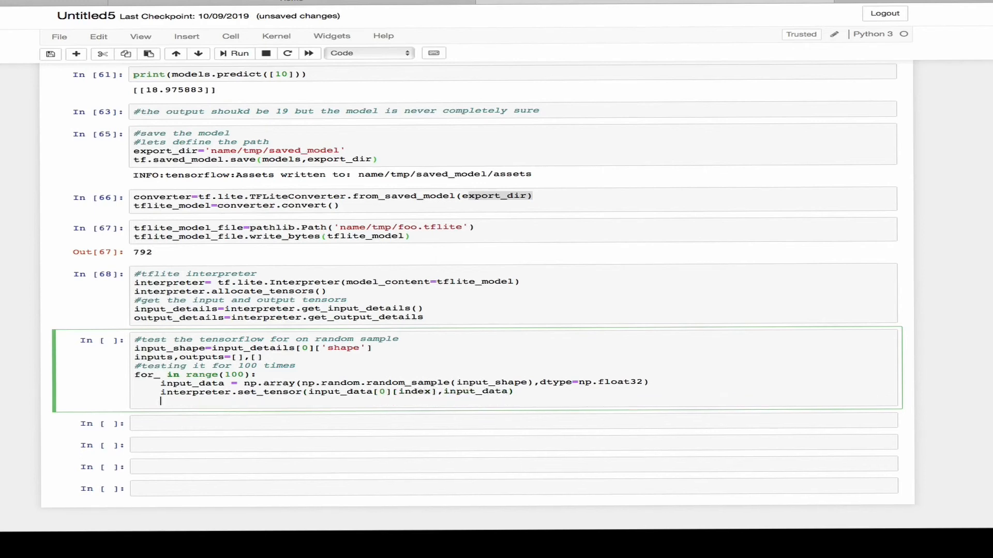
key(Backspace)
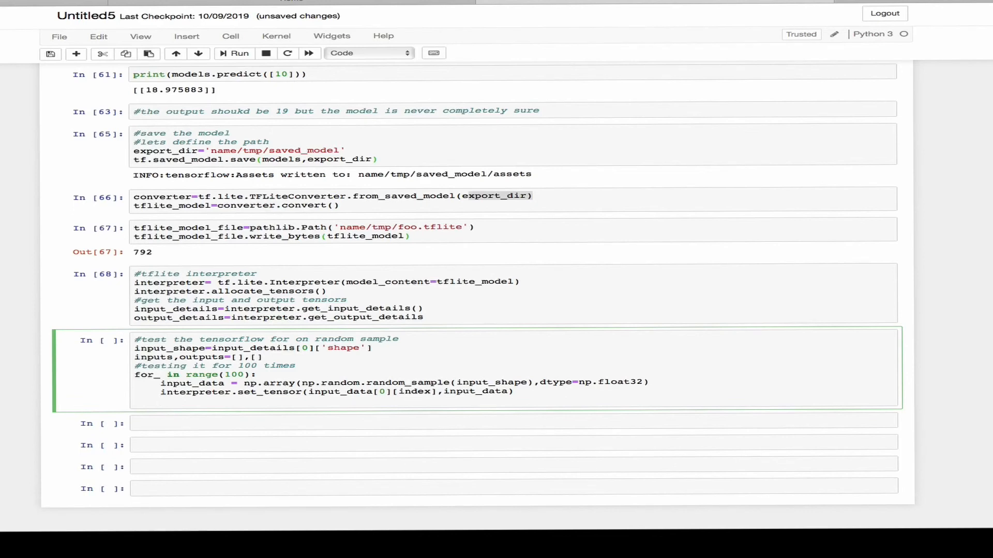
- Invoke the interpreter and read tflite_results from get_tensor(output_details[0]['index'])
text(interpreter.invoke()
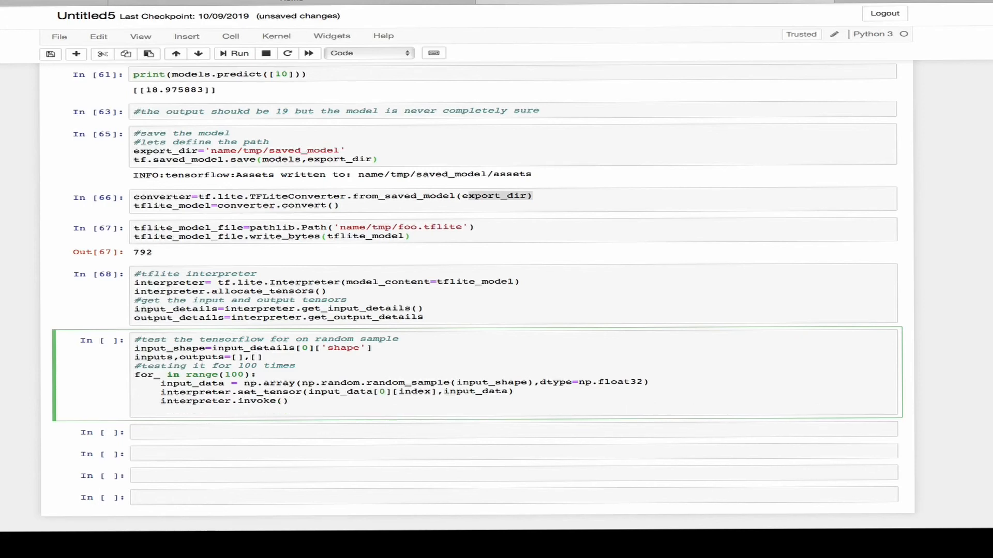
text(tflite)
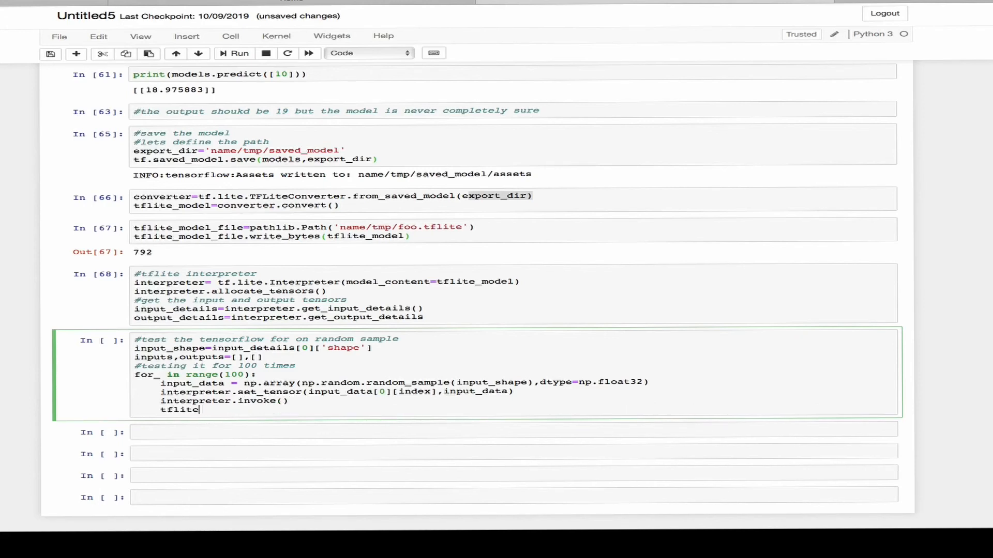
text(_results)
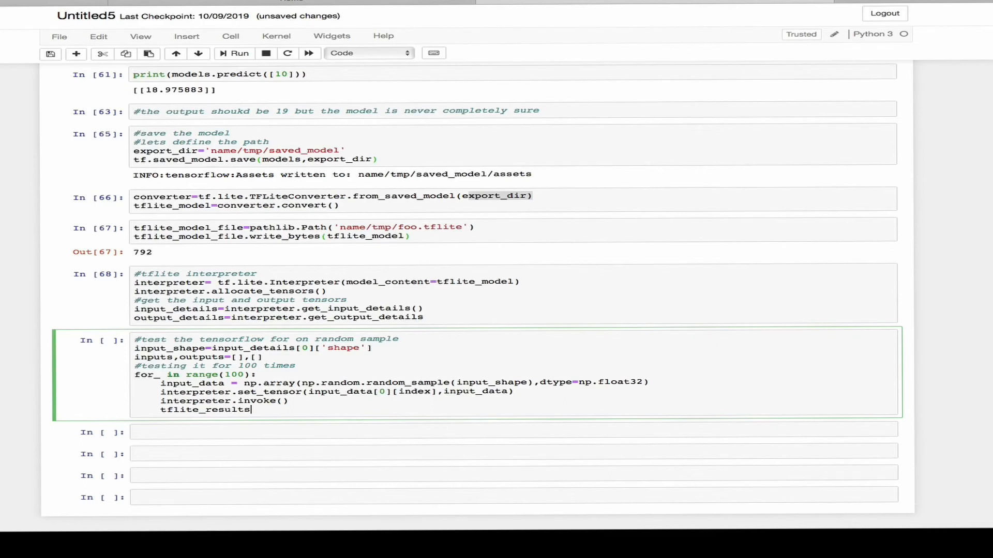
text(=interpreter.get)
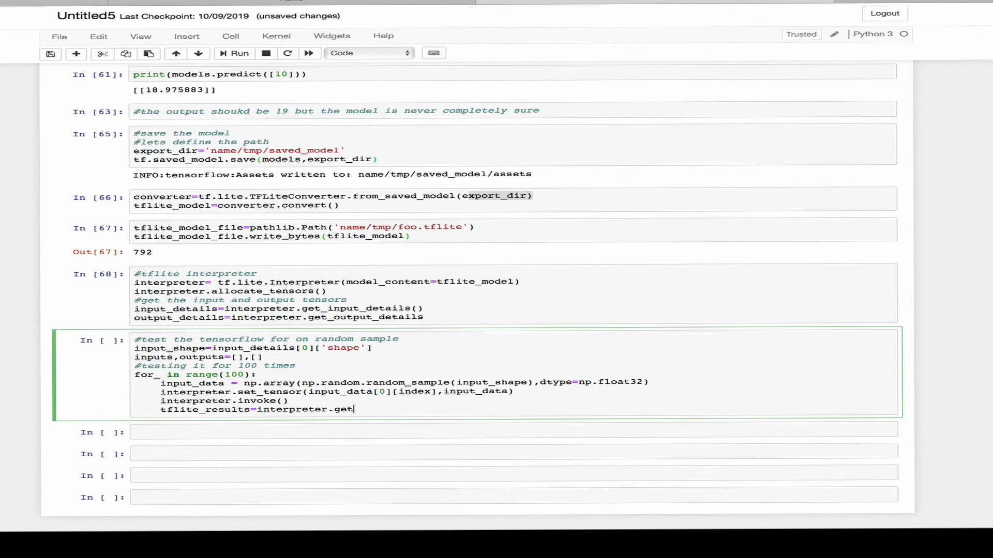
text(_tensor())
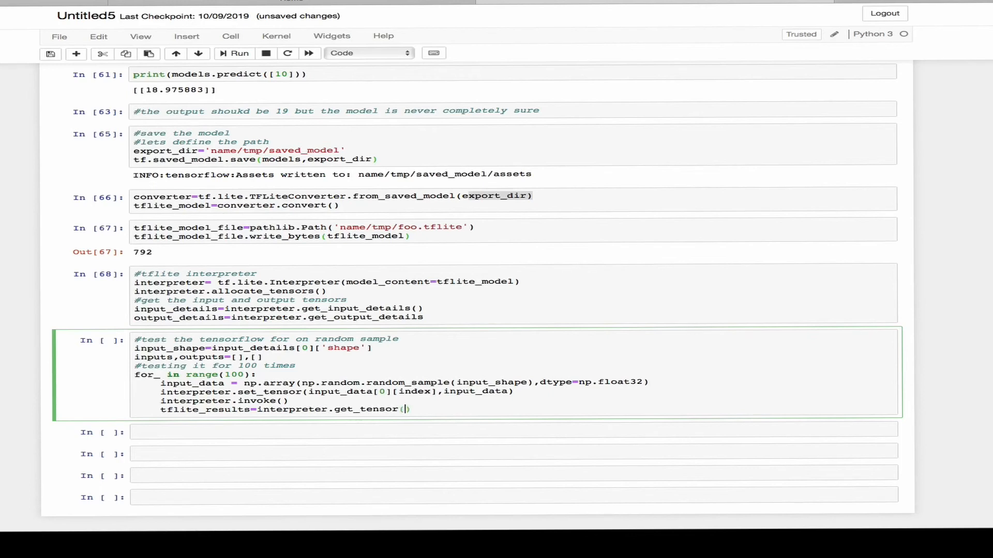
text(output_detaiils[)
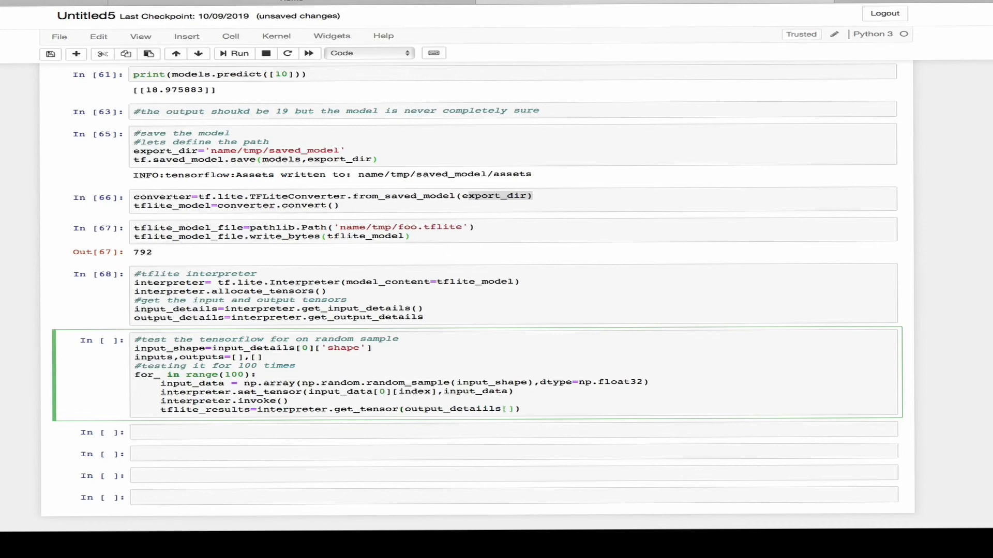
text([0]['index'])
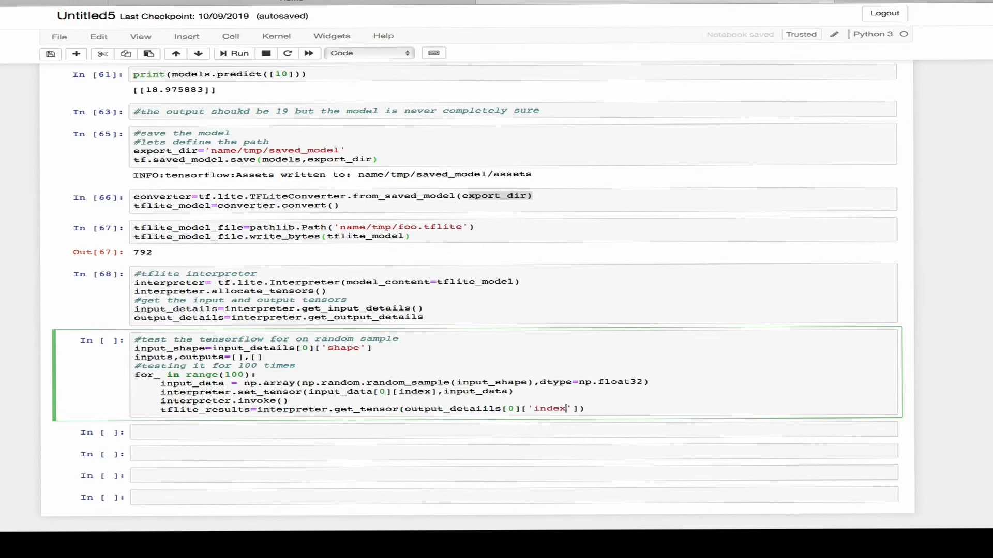
- Compute tf_results = model(tf.constant(input_data)) from the Keras model
text(t)
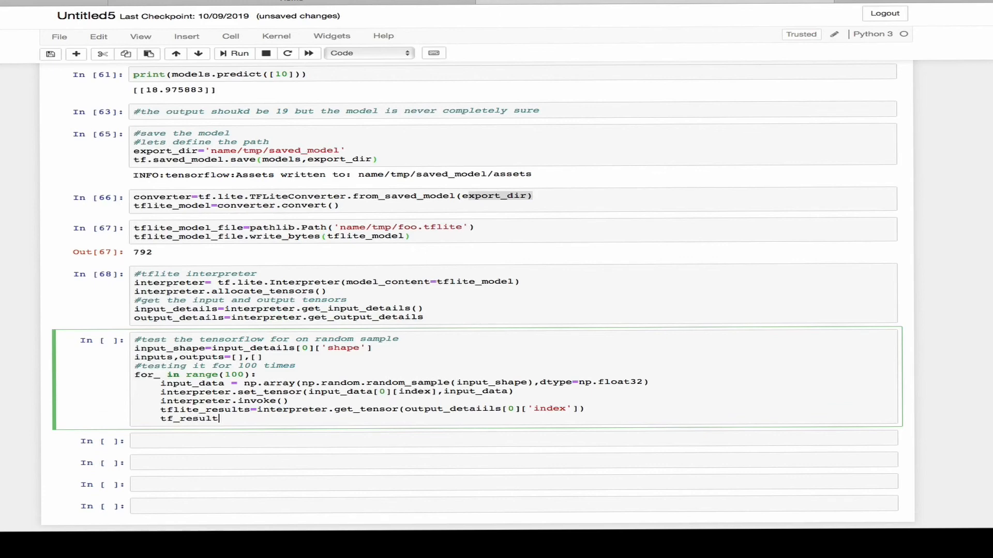
text(=model)
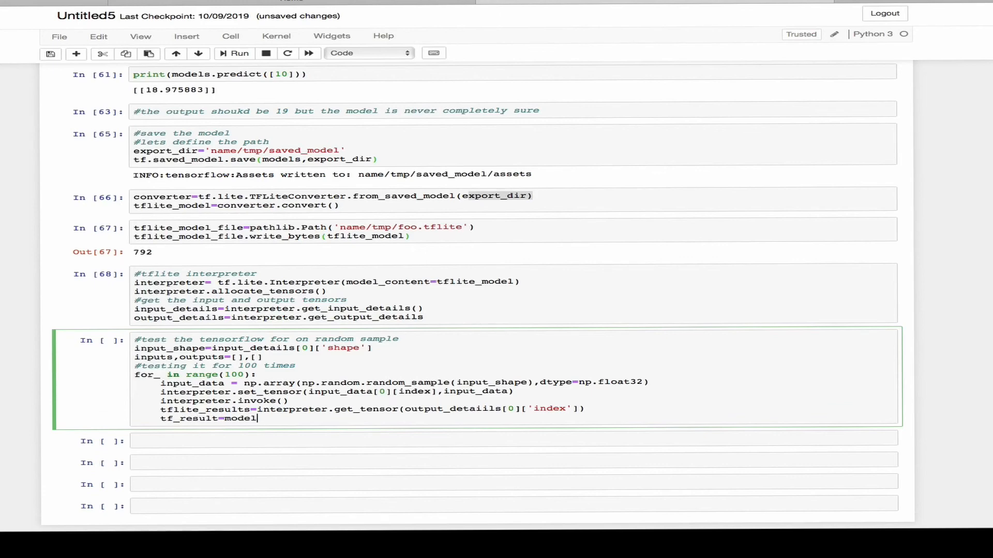
text((tf.)
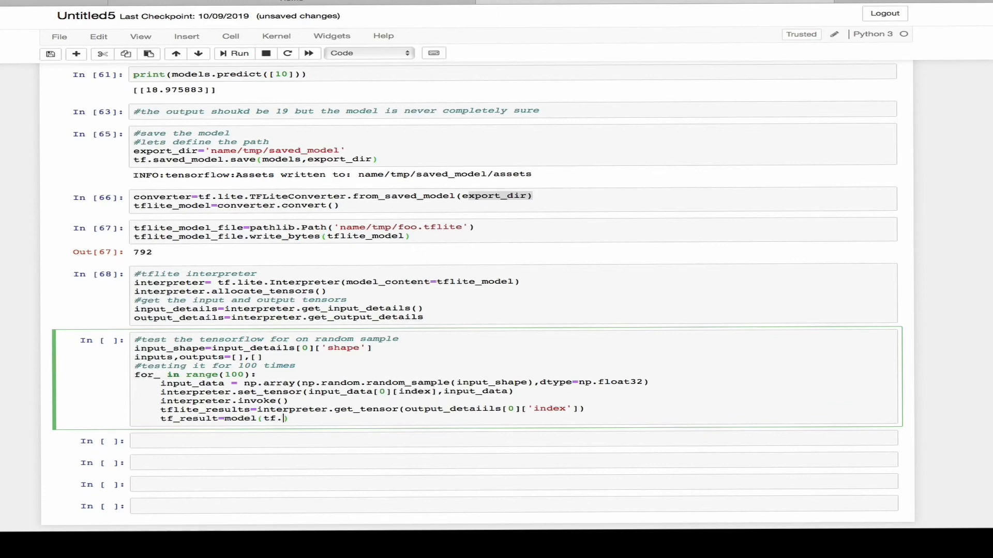
text(constant()
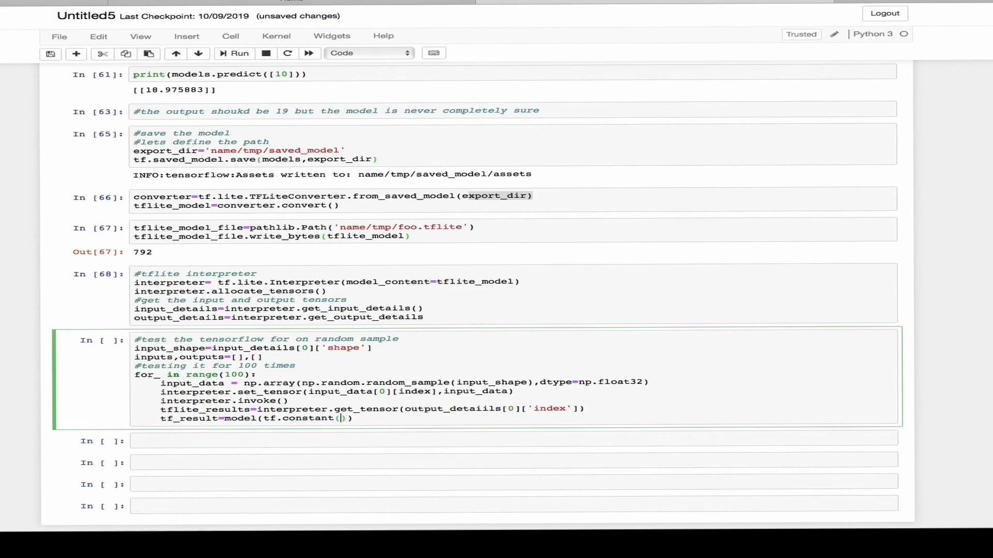
text(input_data)
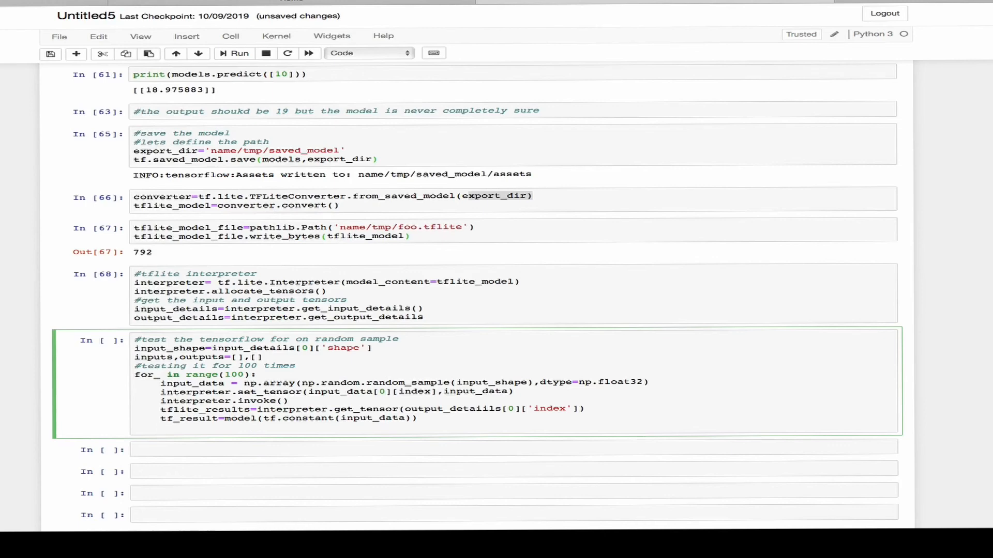
- Derive output_data from the interpreter result as np.array(tf_results)
text(ou)
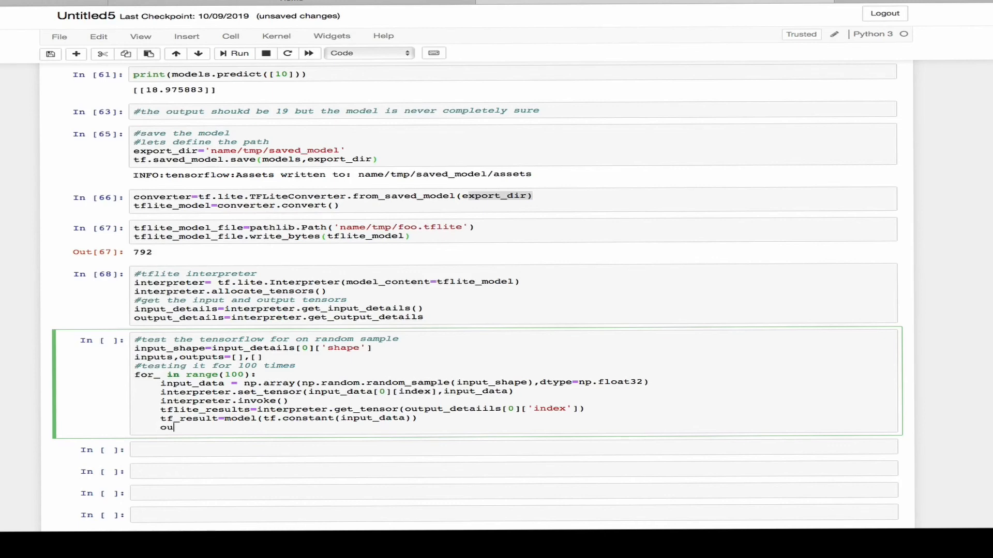
text(tput_data)
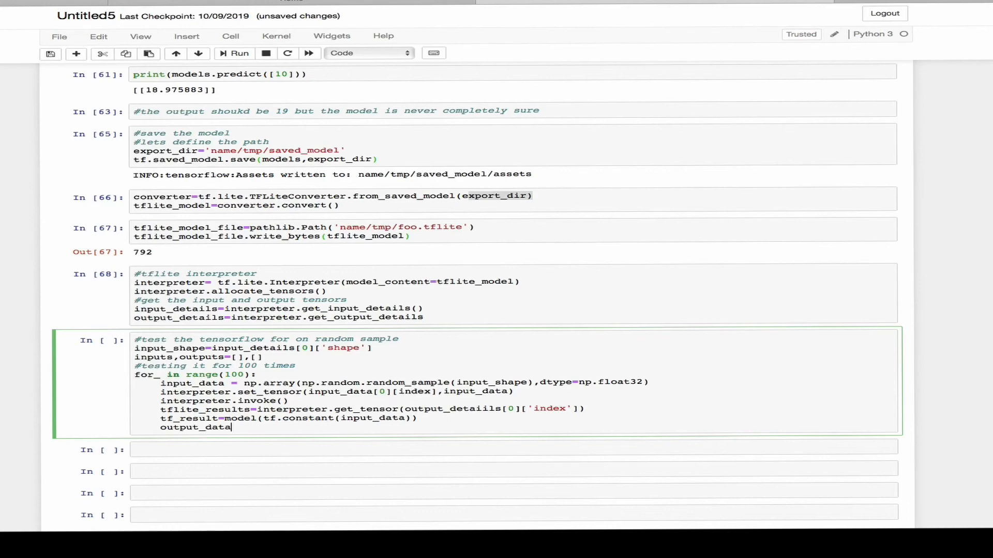
text(=int)
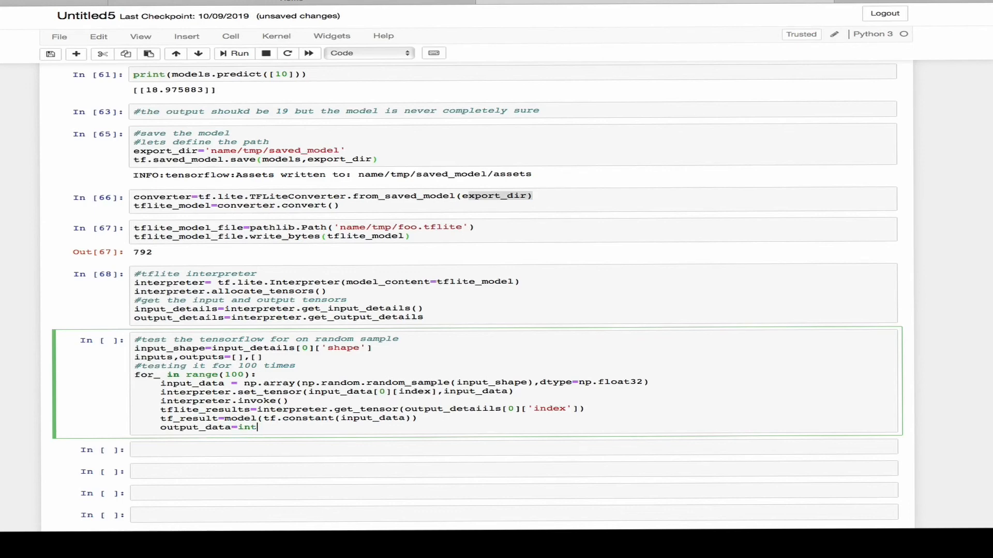
text(erpreter.)
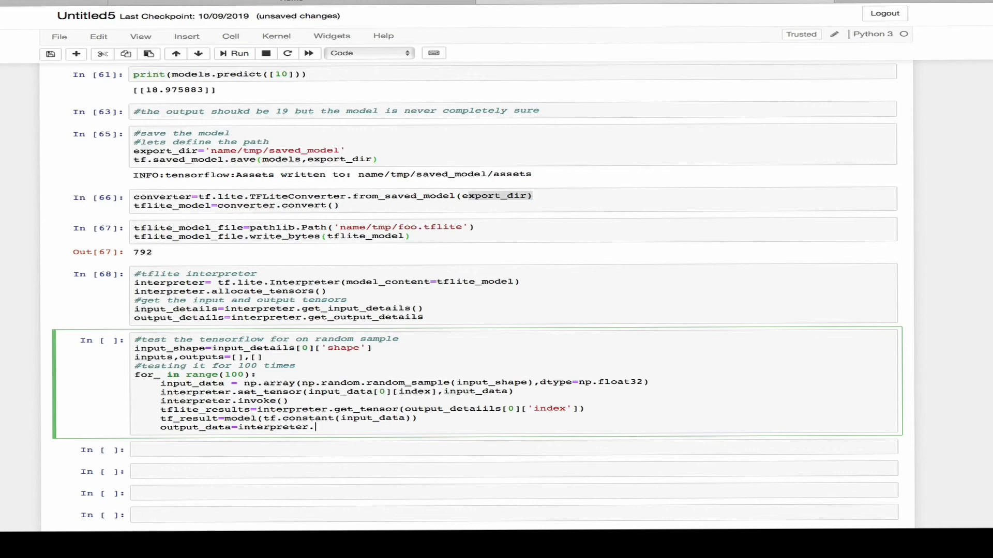
text(np)
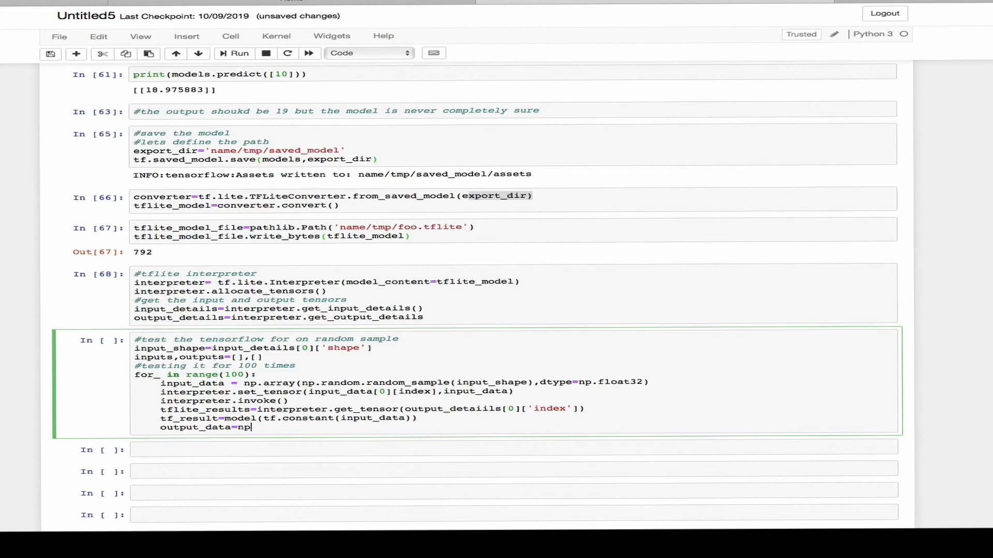
text(.array())
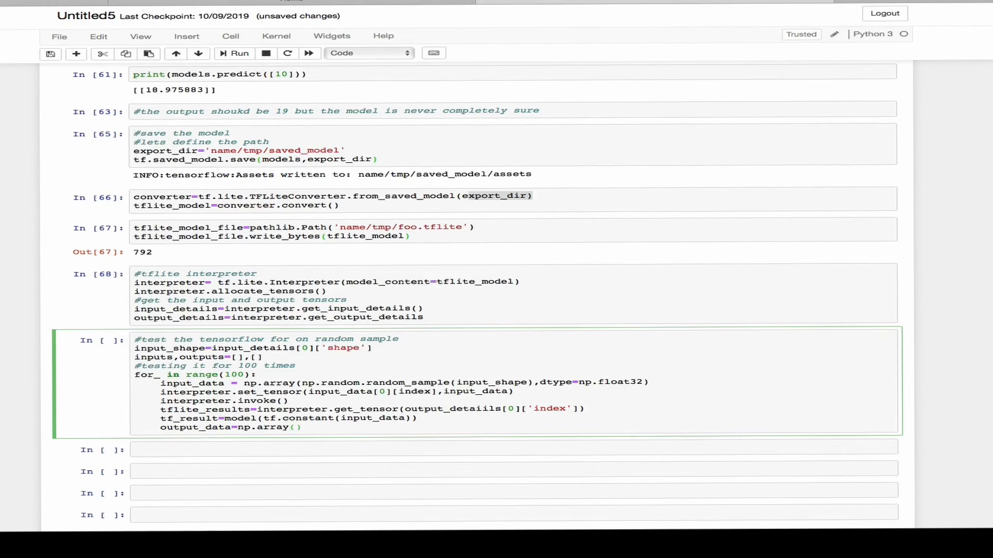
text(tf_r)
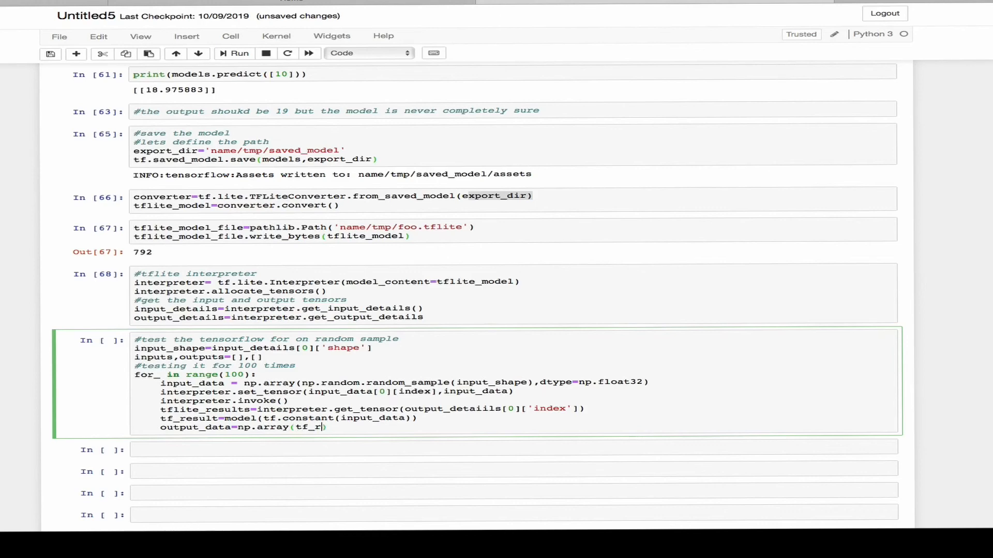
text(esults))
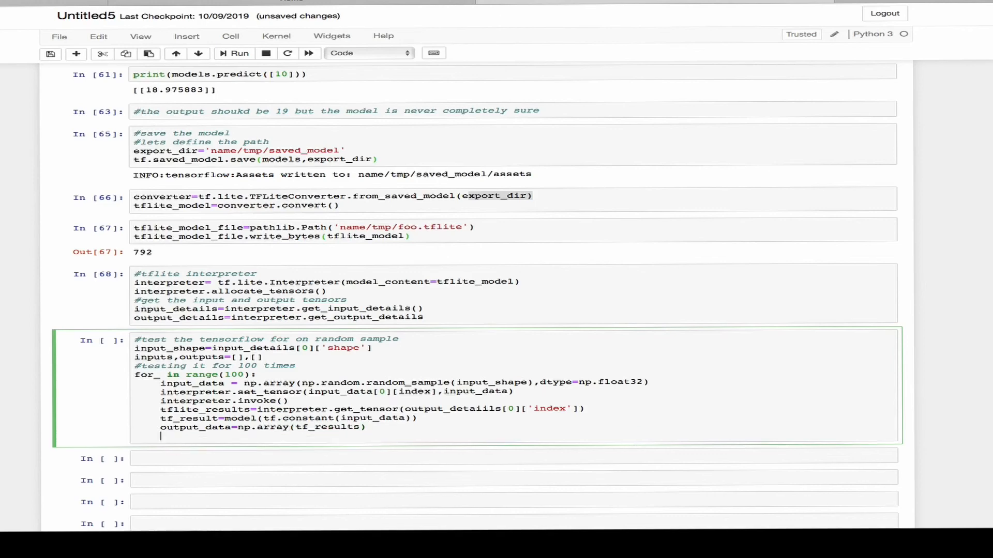
- Append input_data and output_data[0][0] to inputs and outputs, then run the test loop
text(inp)
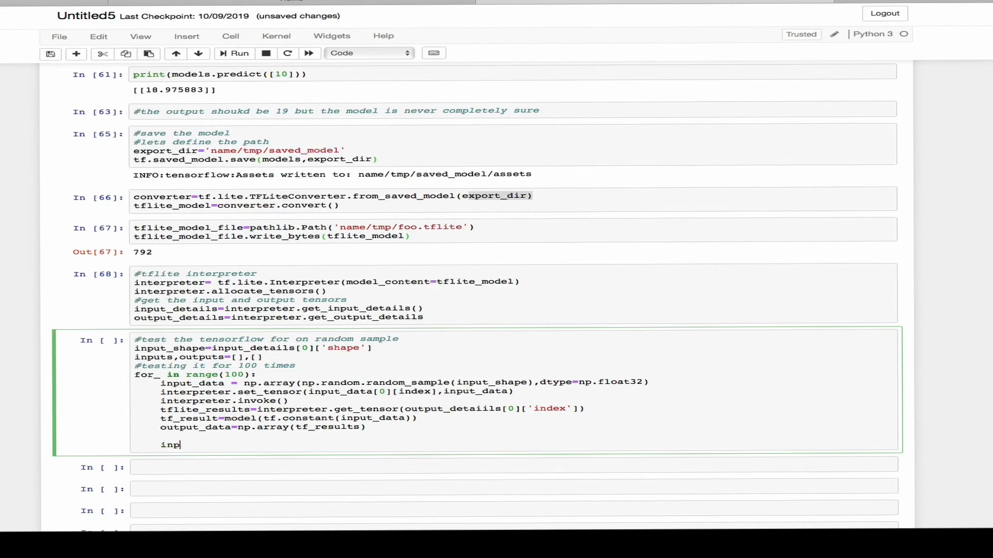
text(uts.append)
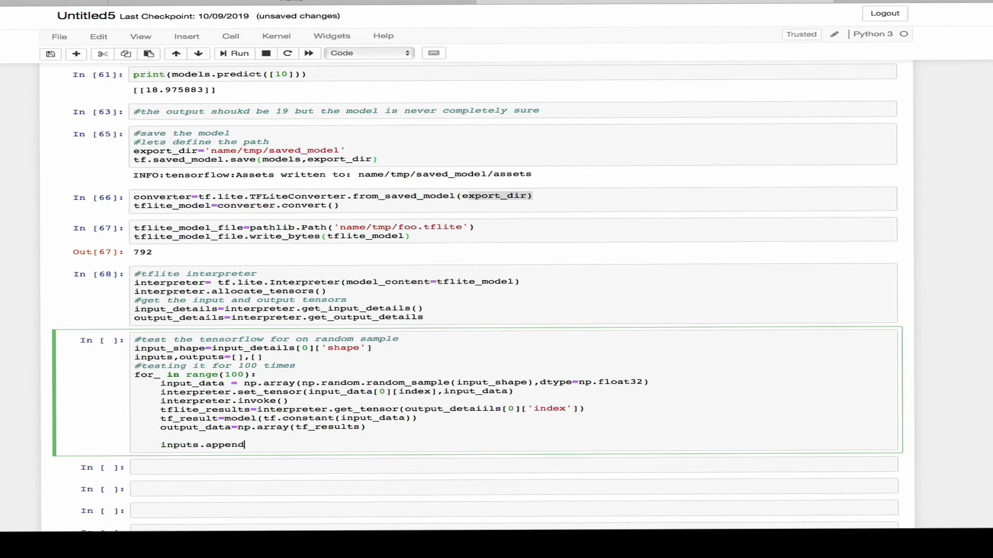
text((inputd)
text(outputs)
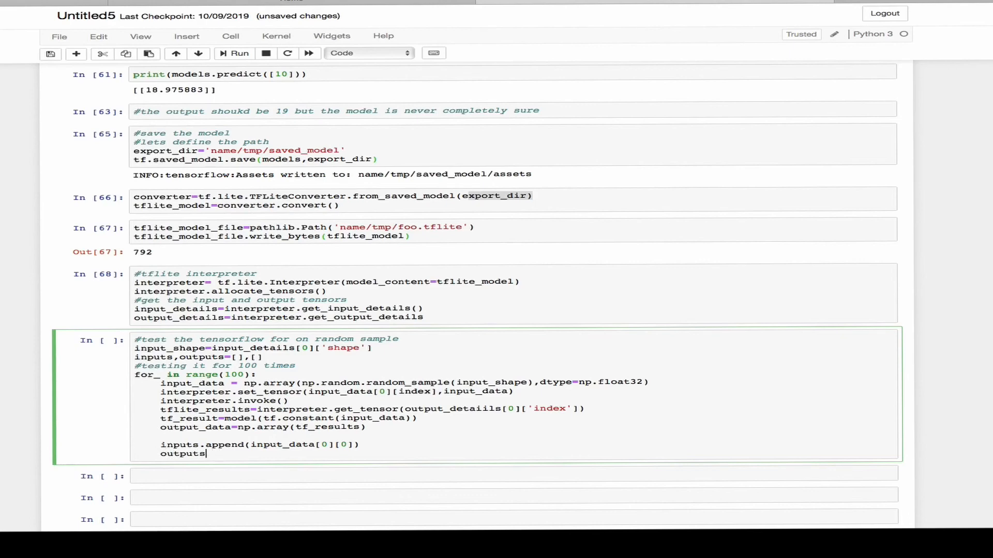
text(.append)
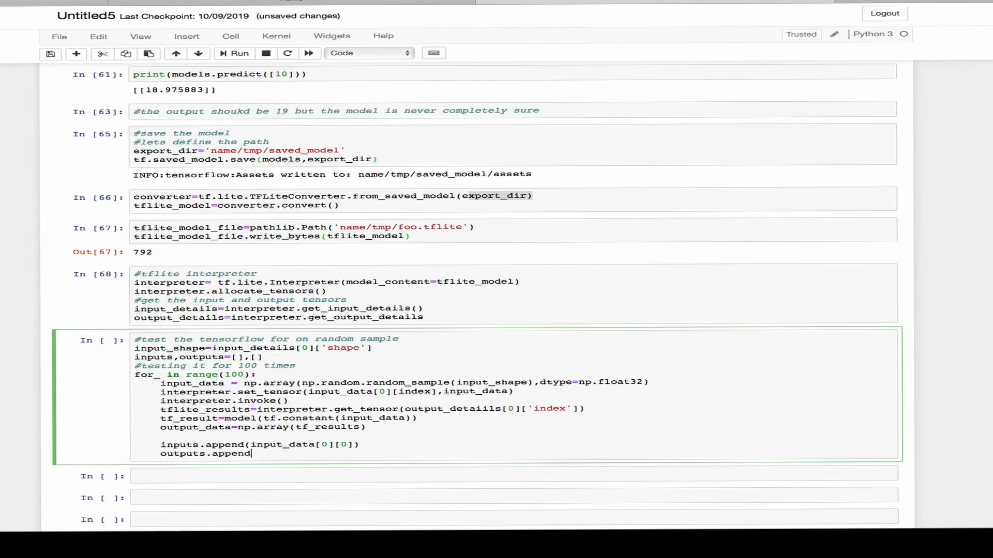
text(()
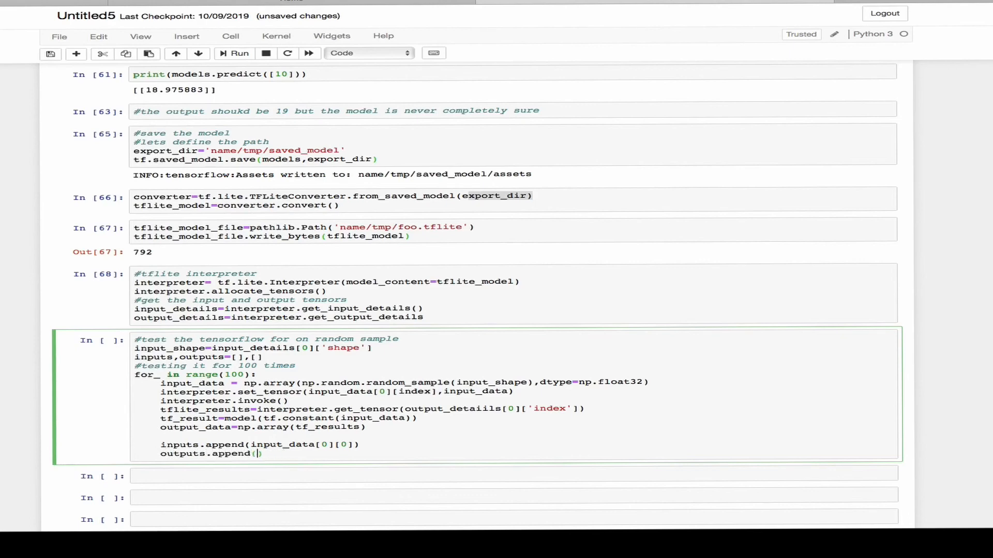
text(output_data)
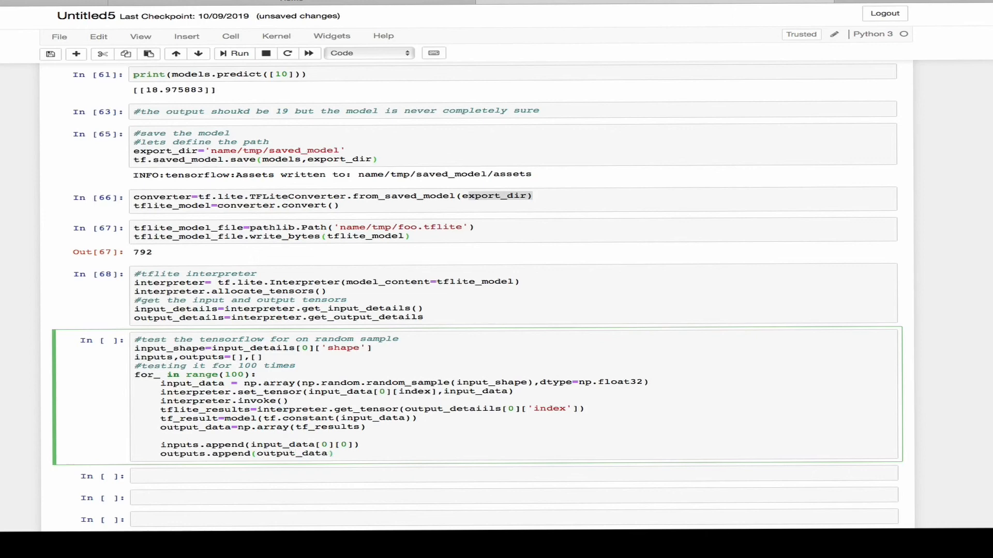
text([])
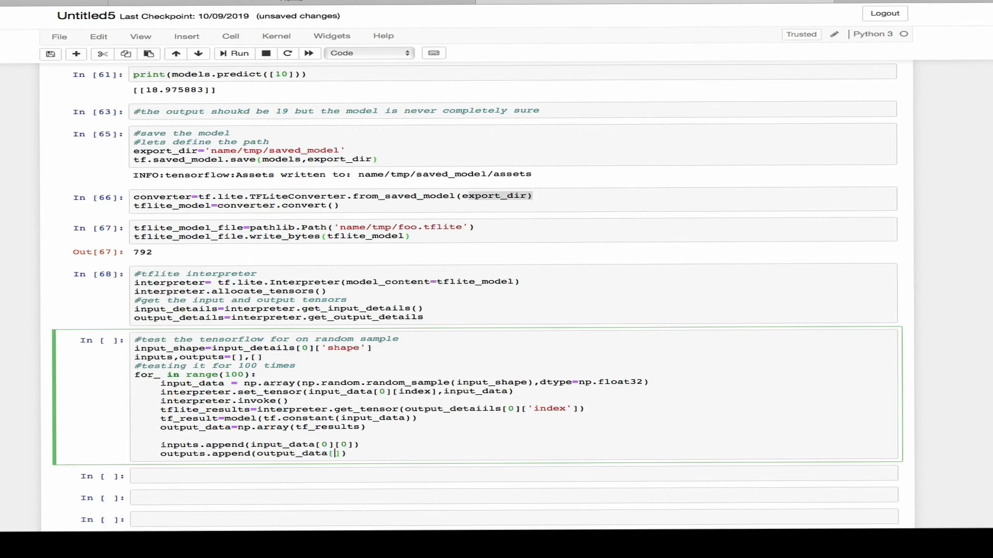
text(0][0)
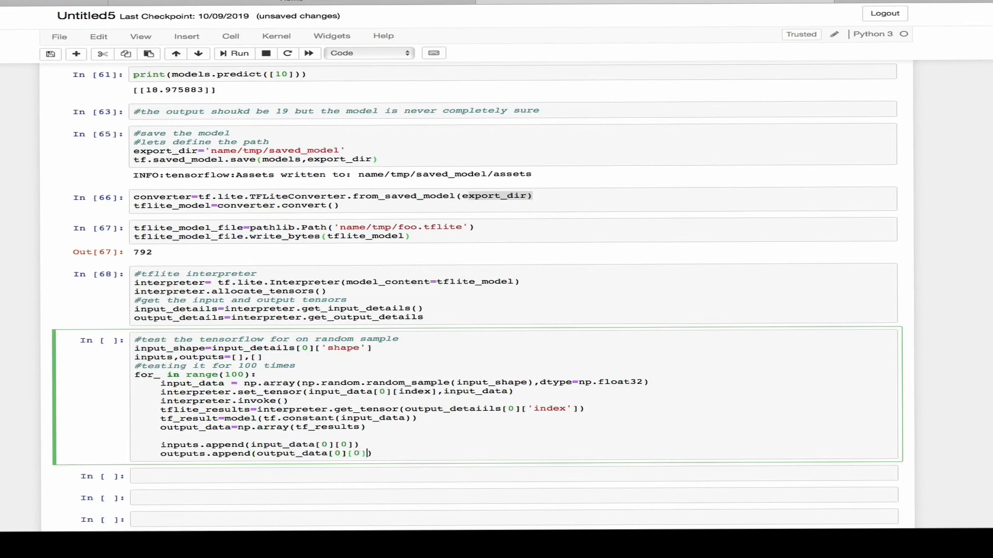
click(234, 53)
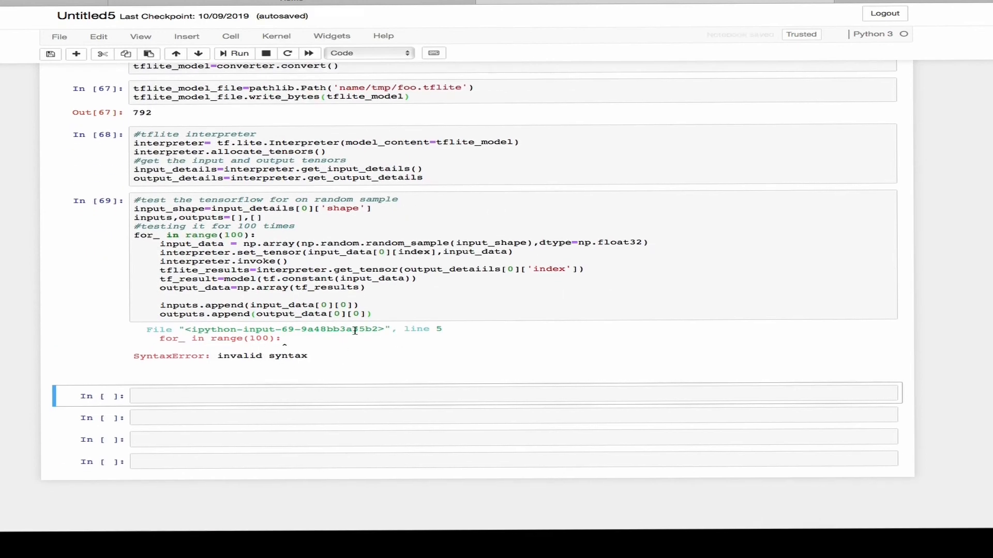
- Fix the 'for _' spacing and take the tensor index from input_details[0]['index']
click(235, 53)
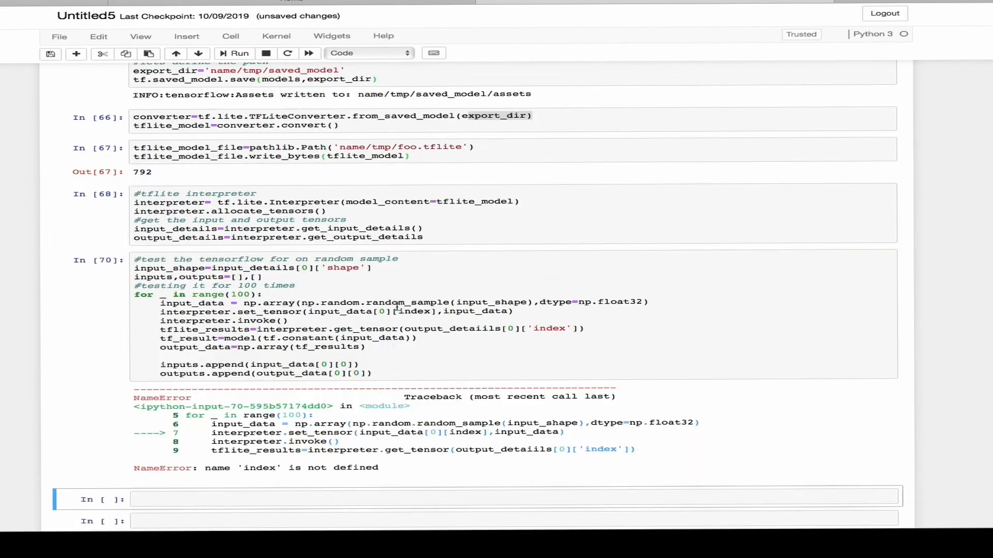
scroll(down, 3)
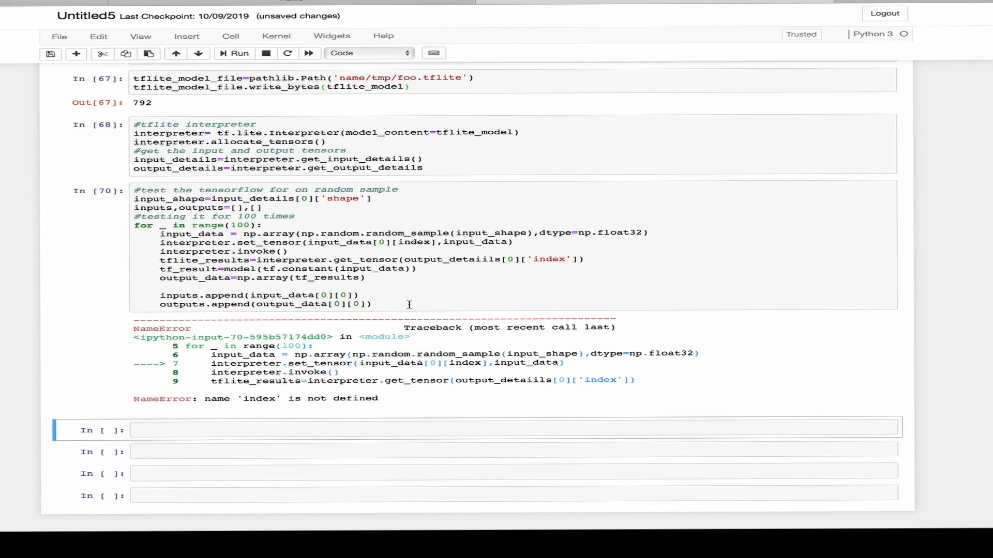
click(487, 260)
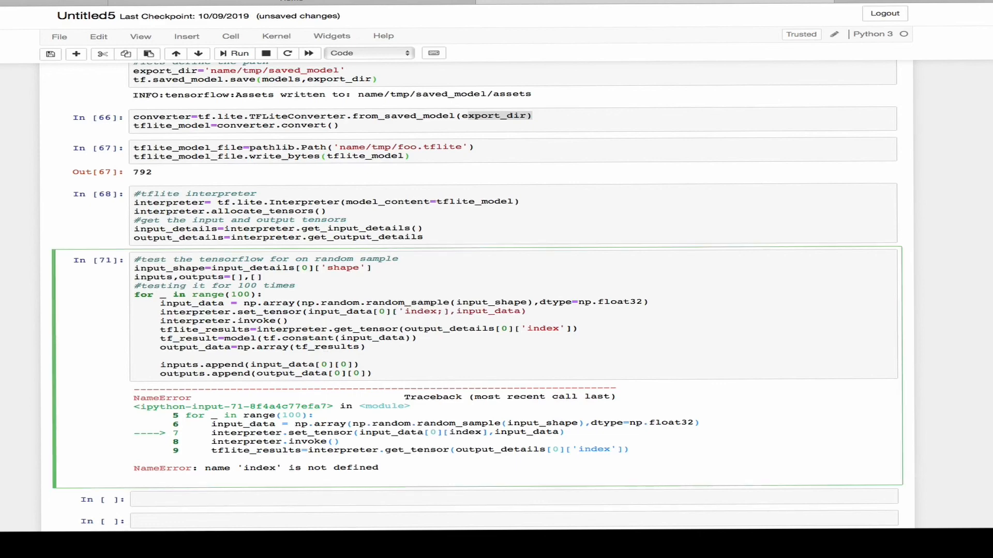
click(235, 53)
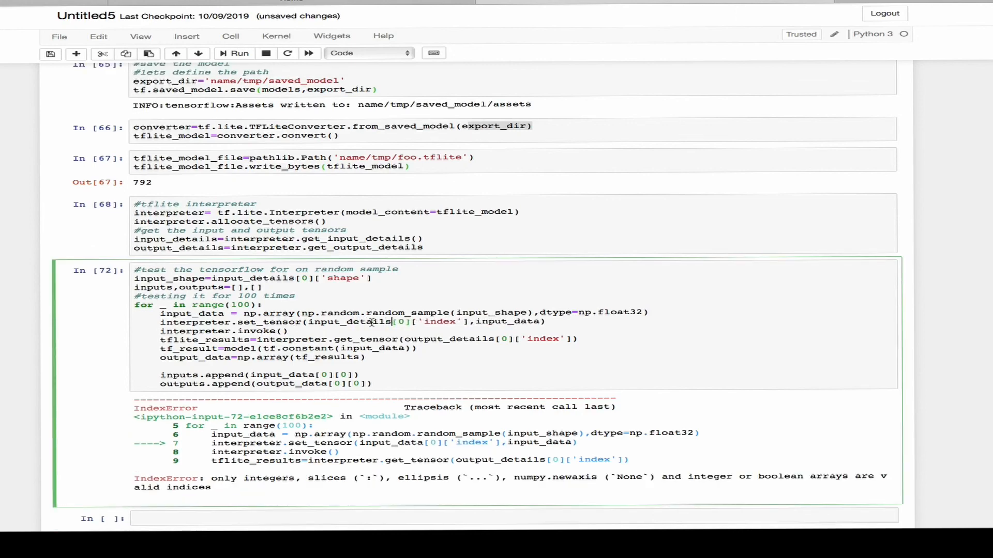
- Correct the input_details/output_details and model name typos and rerun the interpreter and test cells cleanly
click(239, 53)
text(s)
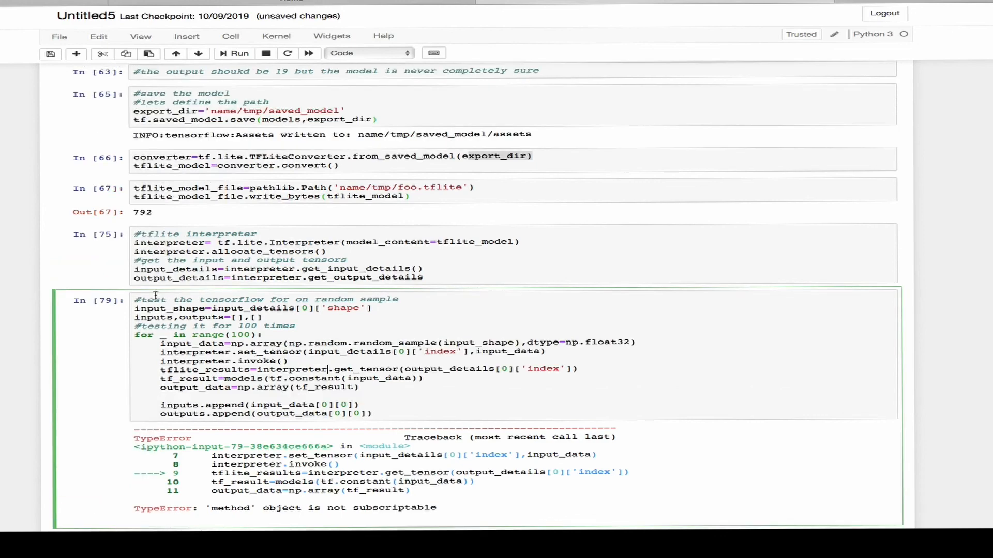
scroll(down, 3)
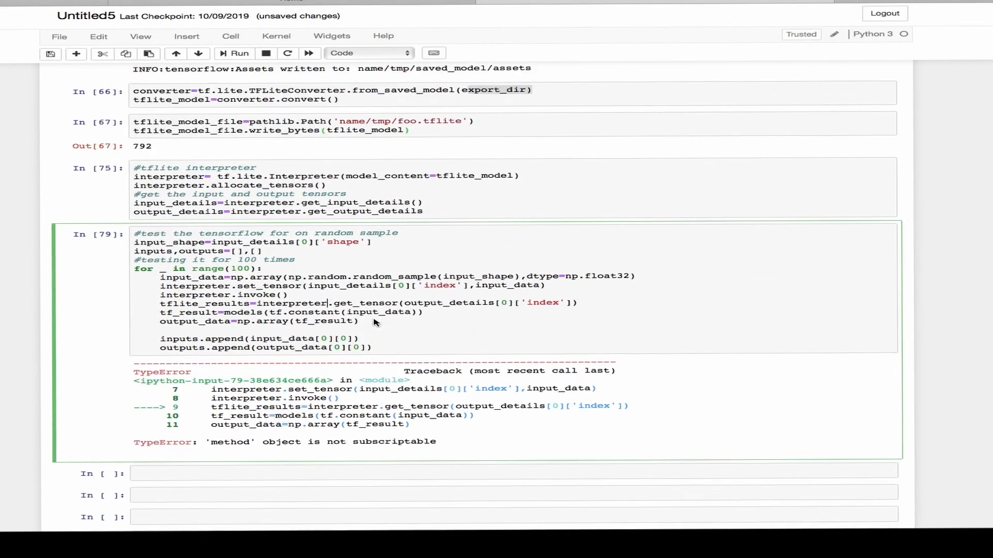
scroll(up, 3)
text(())
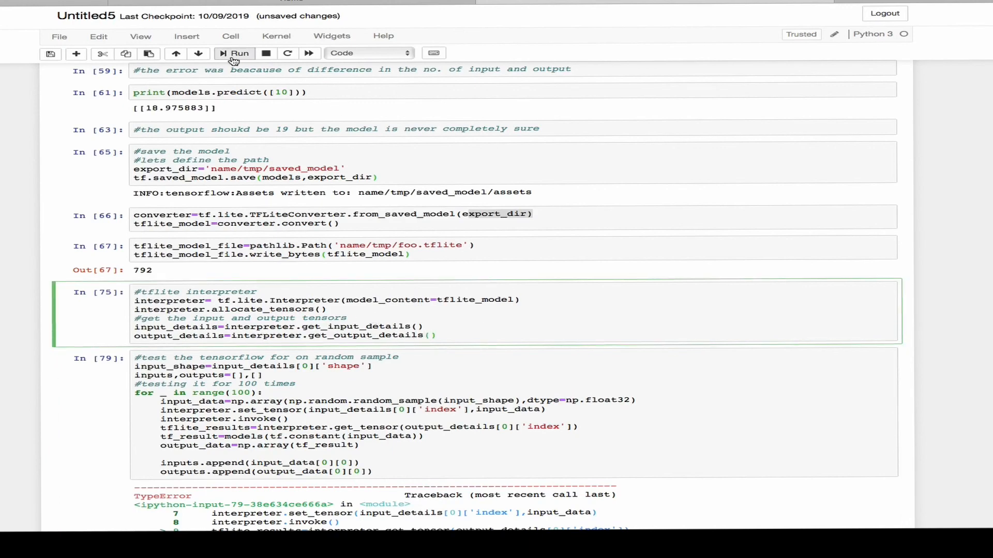
click(239, 53)
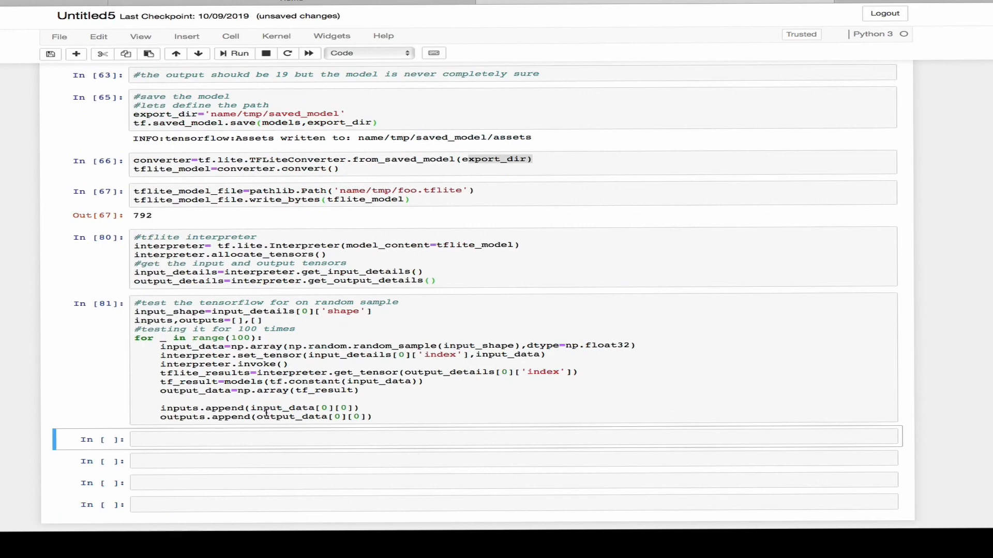
- Plot inputs against outputs as a red line with plt.plot(inputs,outputs,'r') and show it
text(p1)
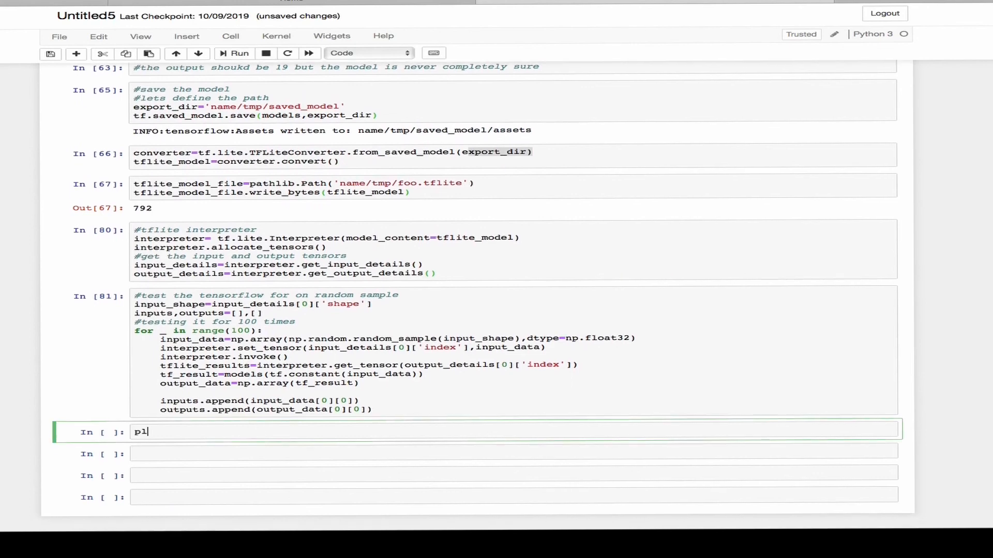
text(lt.)
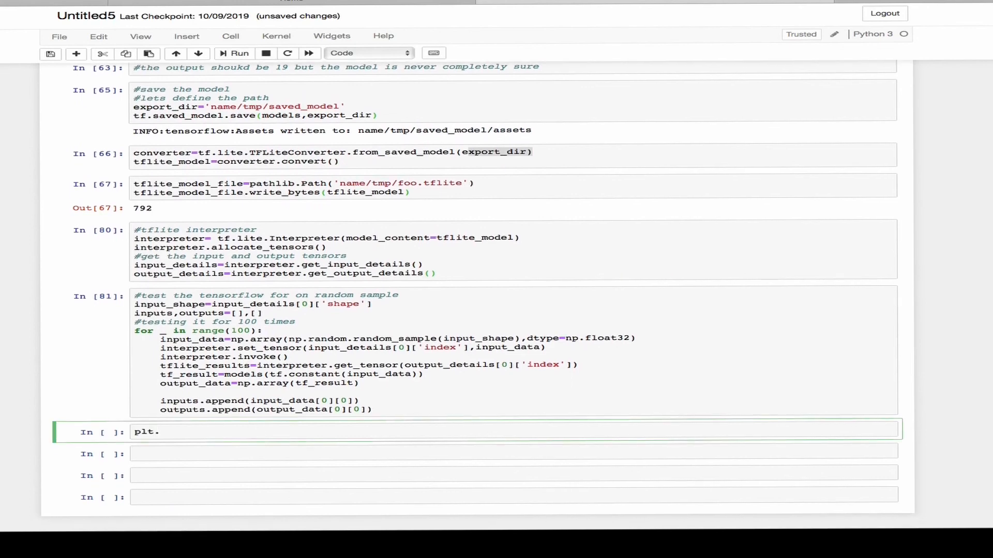
text(plot())
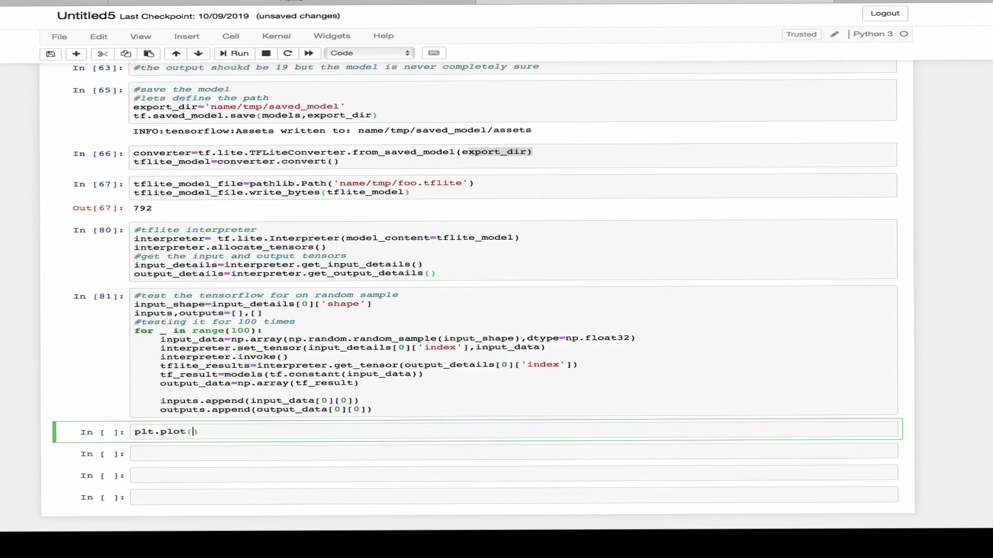
text(inputs,o)
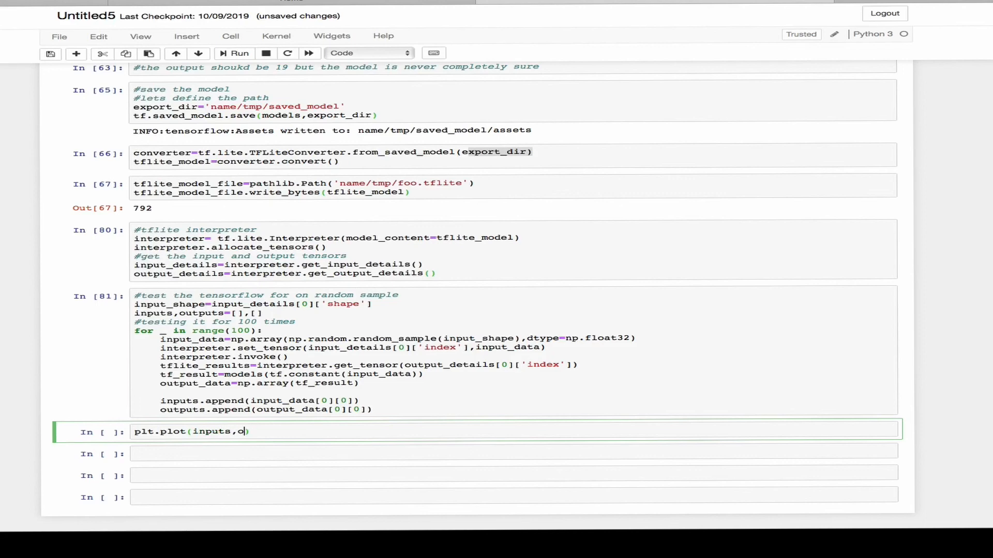
text(utputs,)
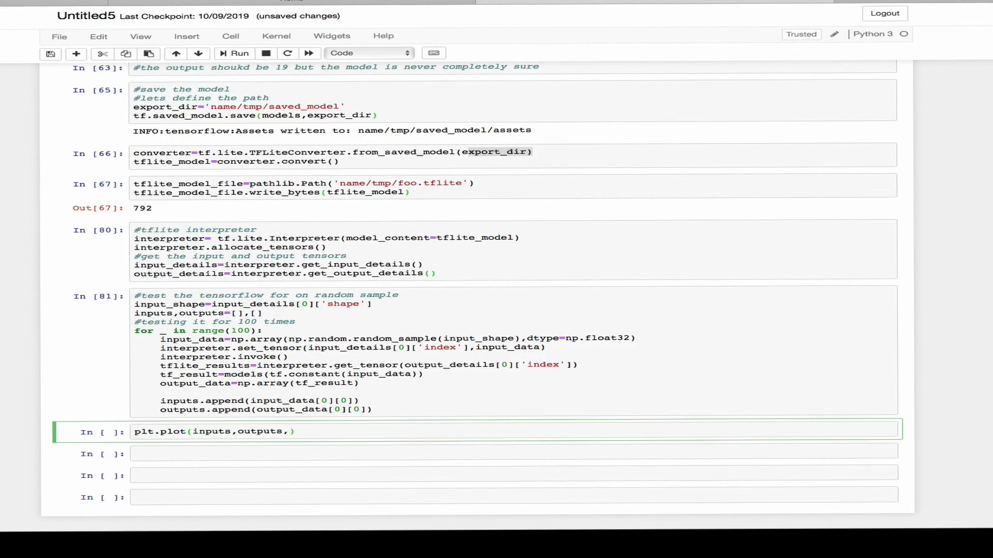
text('r'))
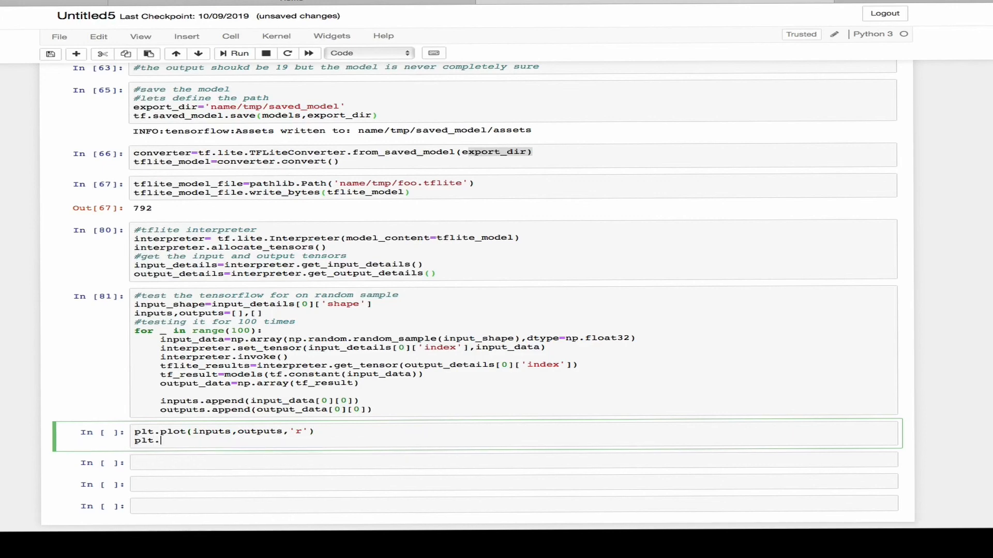
click(235, 53)
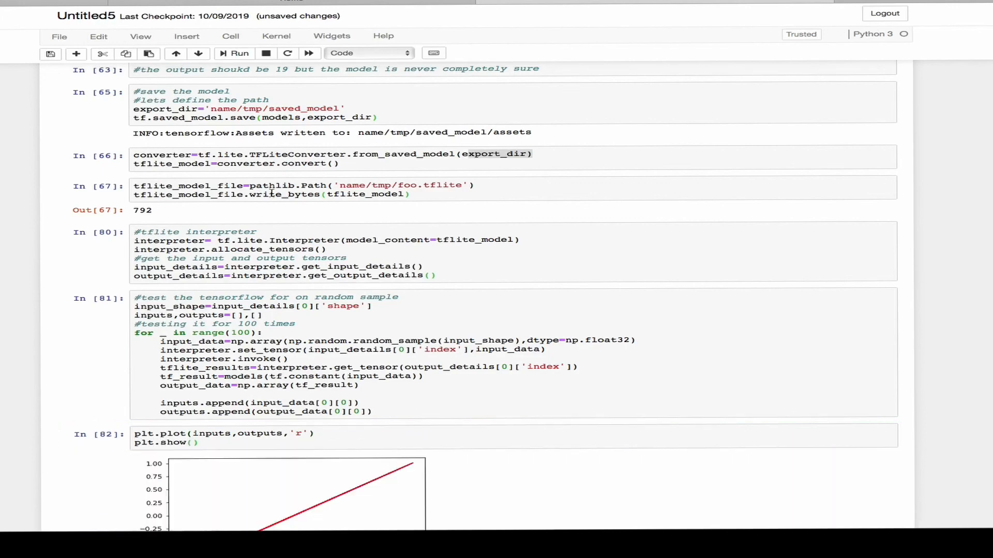
scroll(down, 3)
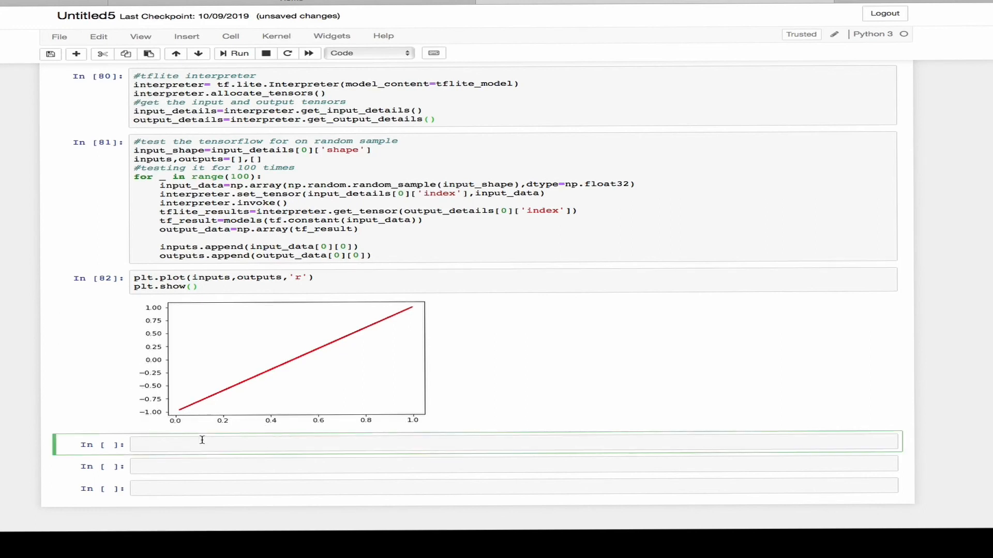
- Add a '#if using collab' comment with files.download(tflite_model_file)
text(#if usin)
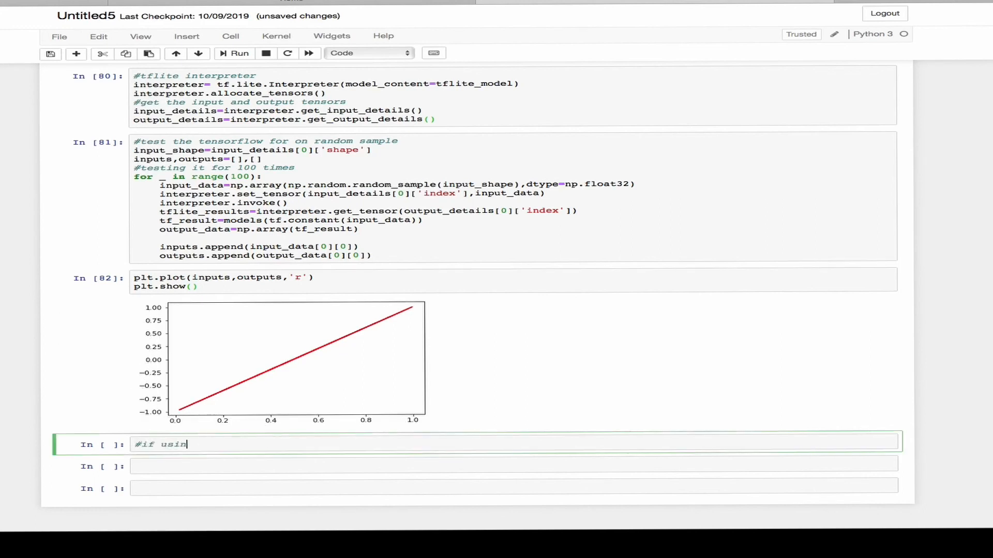
text(g collab)
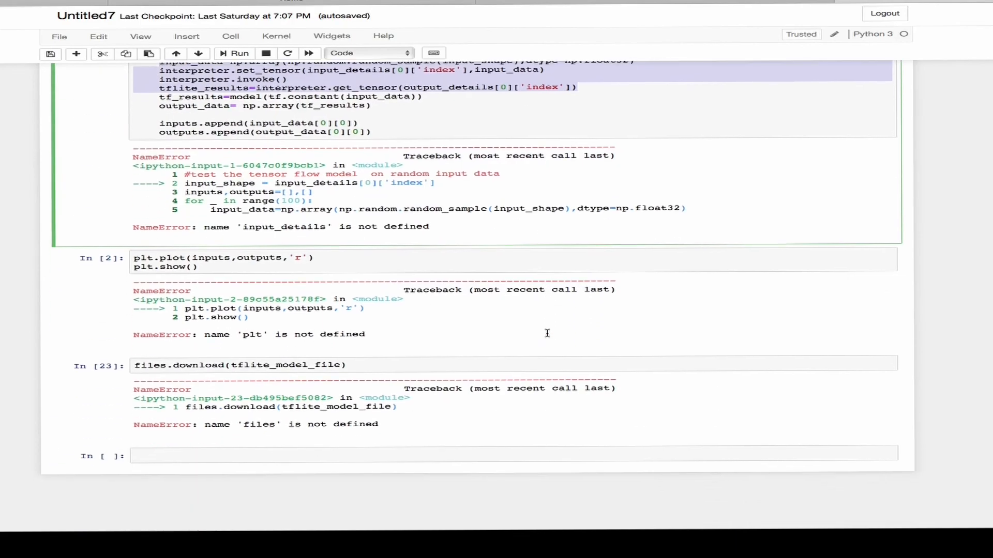
scroll(down, 3)
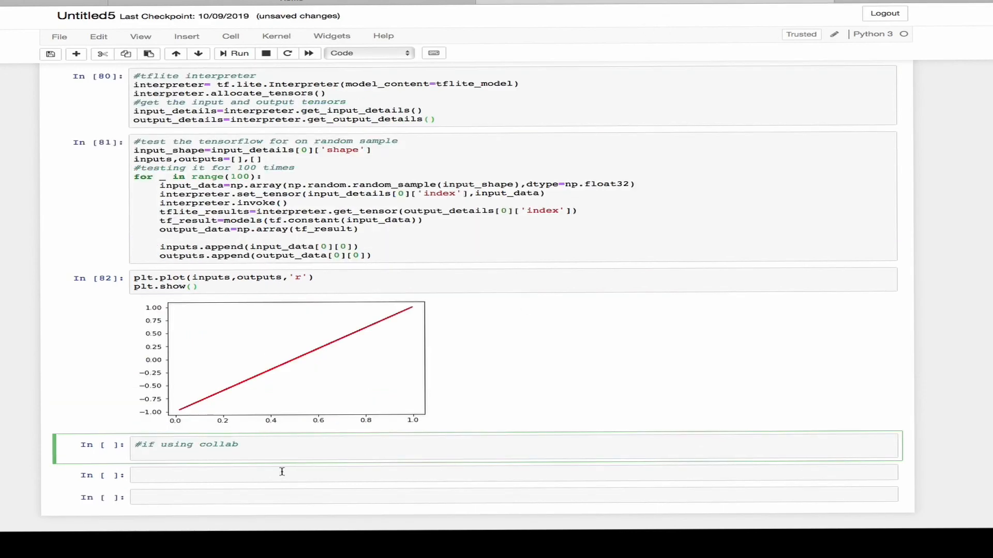
text(iles.download(tflite_model_file))
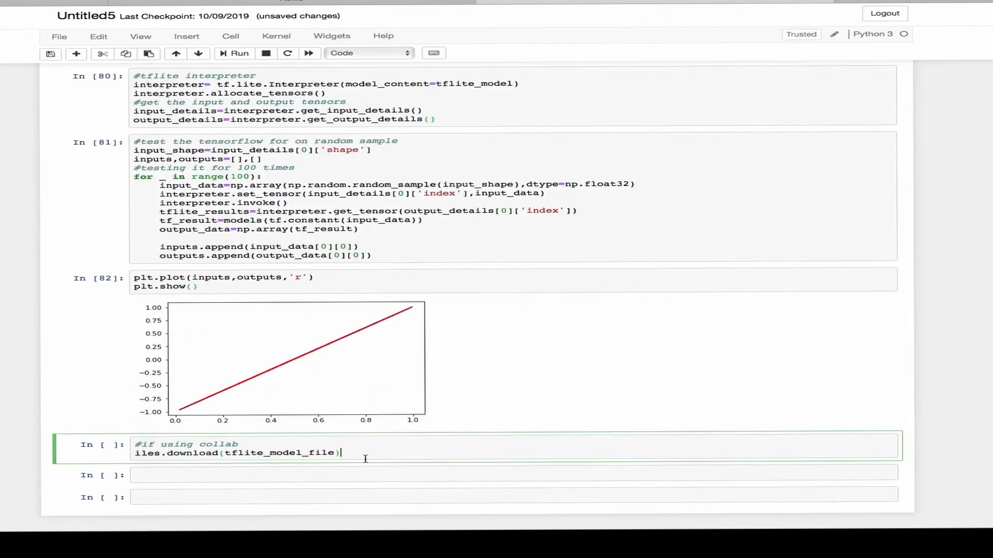